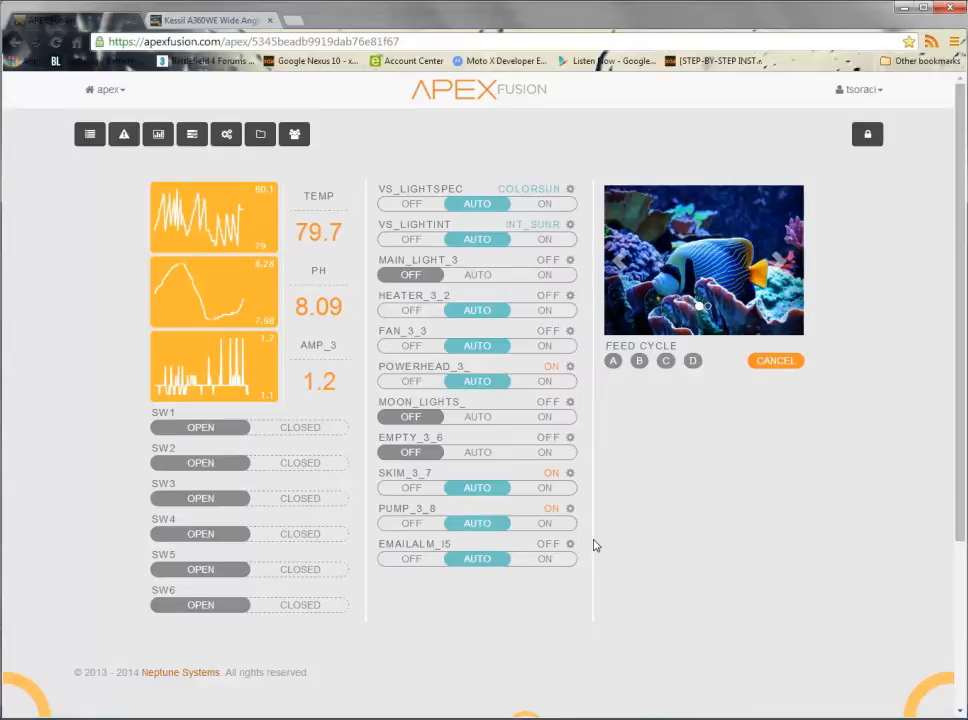
{"action": "mouse_move", "coordinate": [614, 394]}
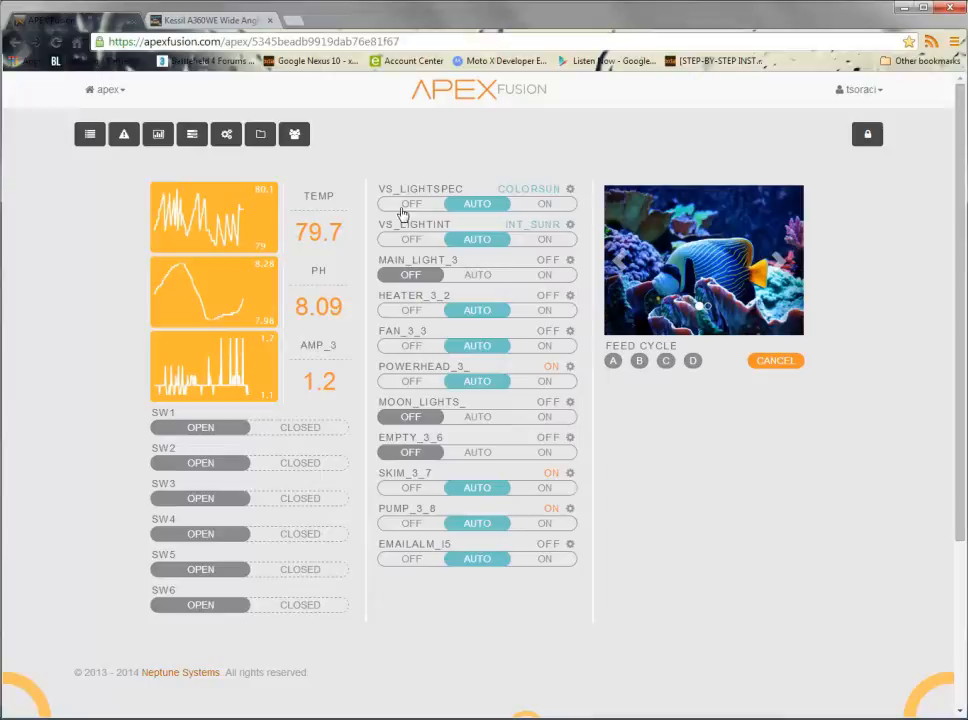
{"action": "mouse_move", "coordinate": [364, 216]}
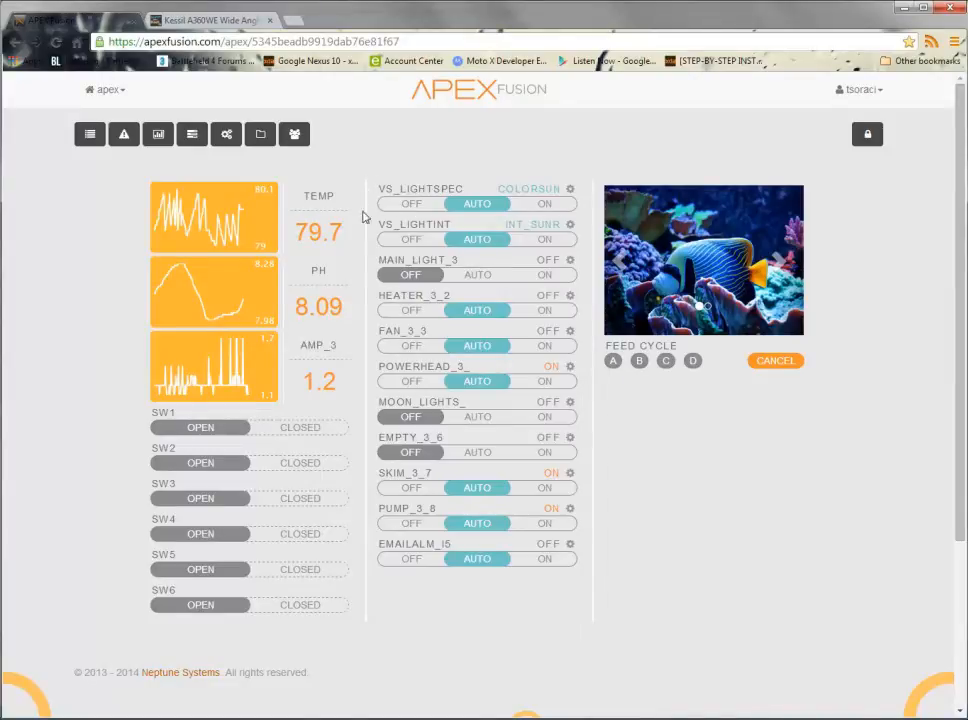
{"action": "mouse_move", "coordinate": [360, 212]}
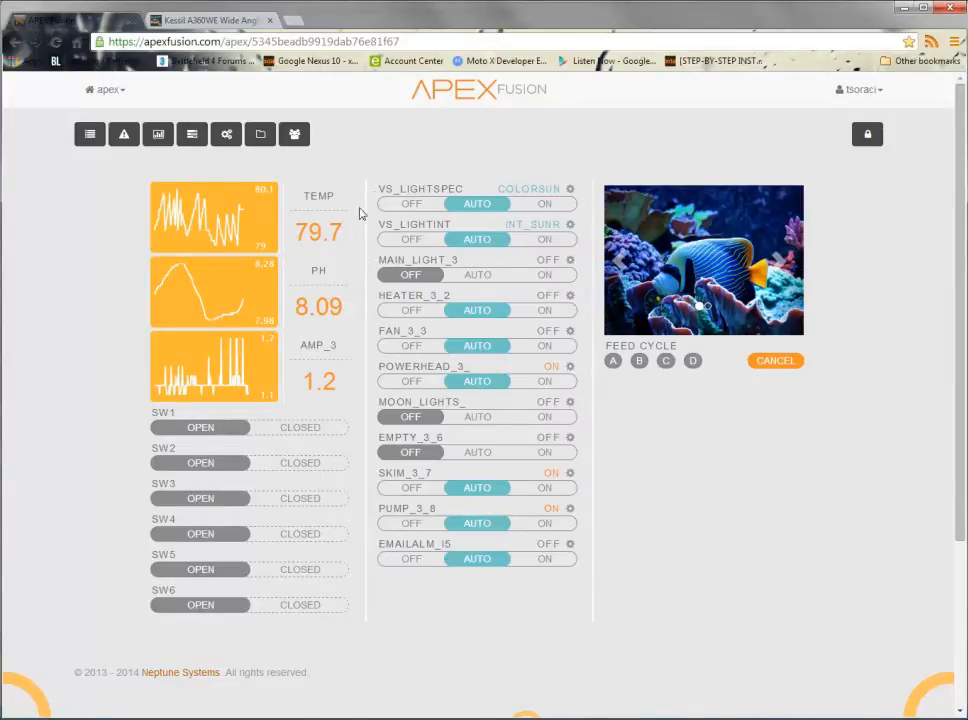
{"action": "mouse_move", "coordinate": [354, 264]}
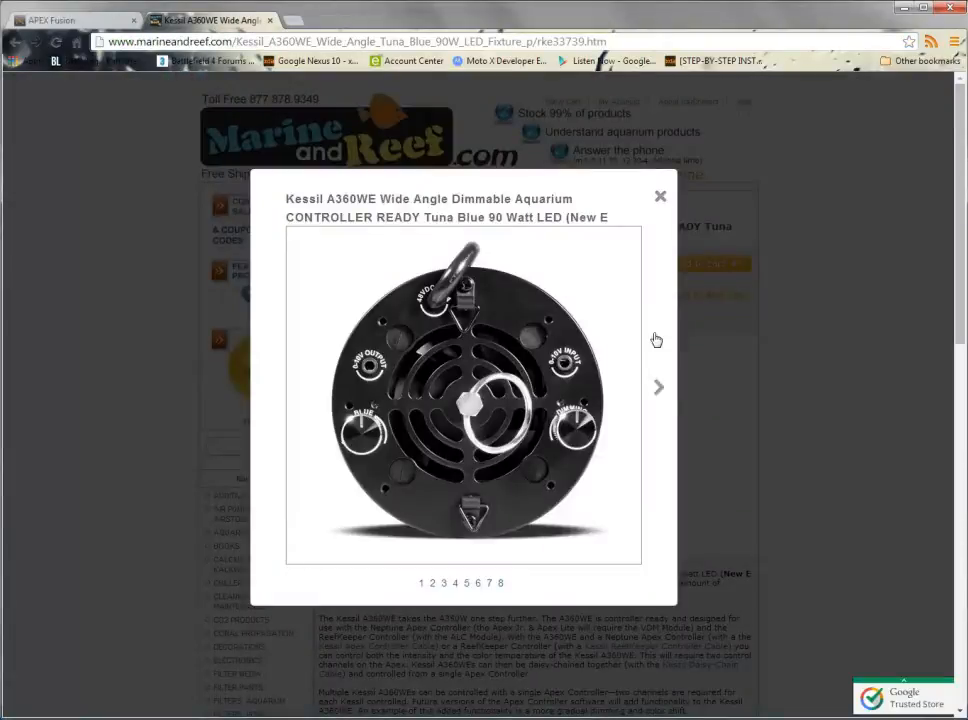
{"action": "mouse_move", "coordinate": [664, 468]}
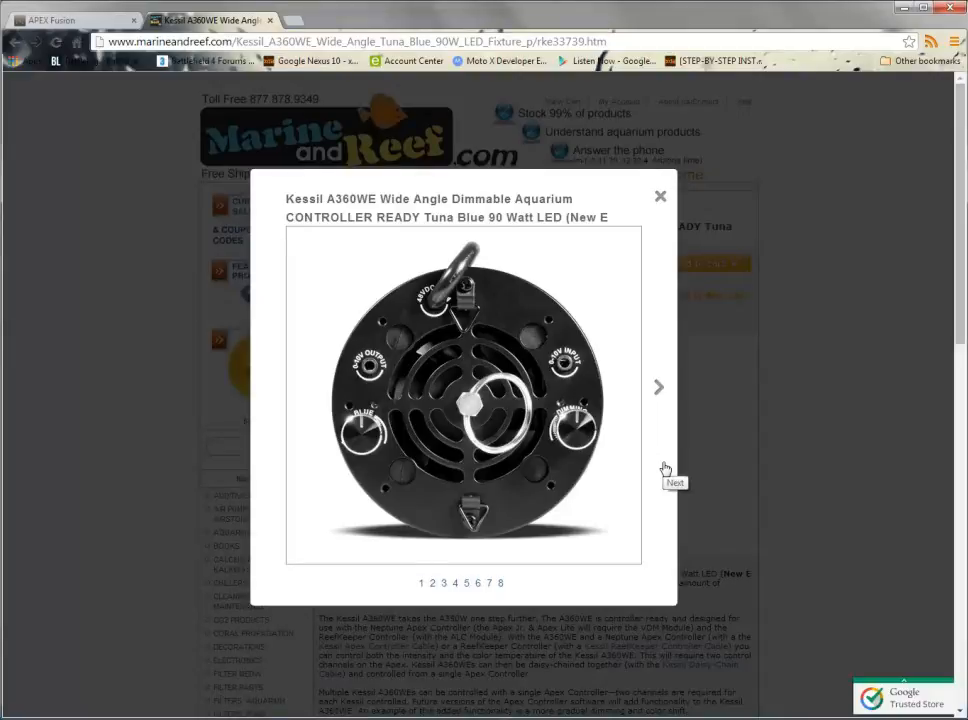
{"action": "mouse_move", "coordinate": [416, 392]}
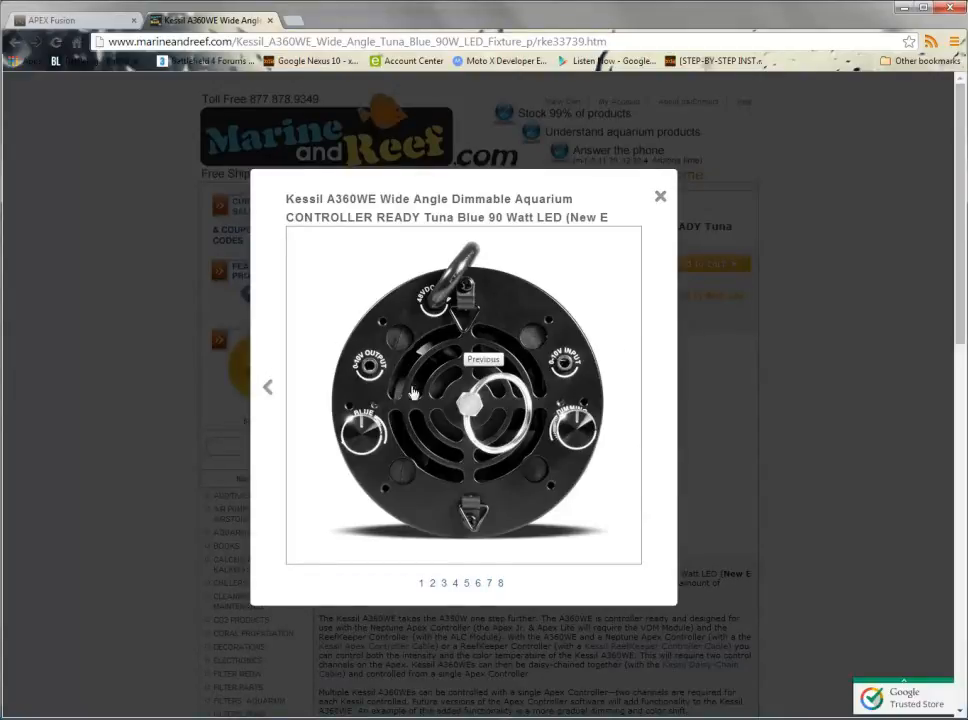
{"action": "mouse_move", "coordinate": [598, 388]}
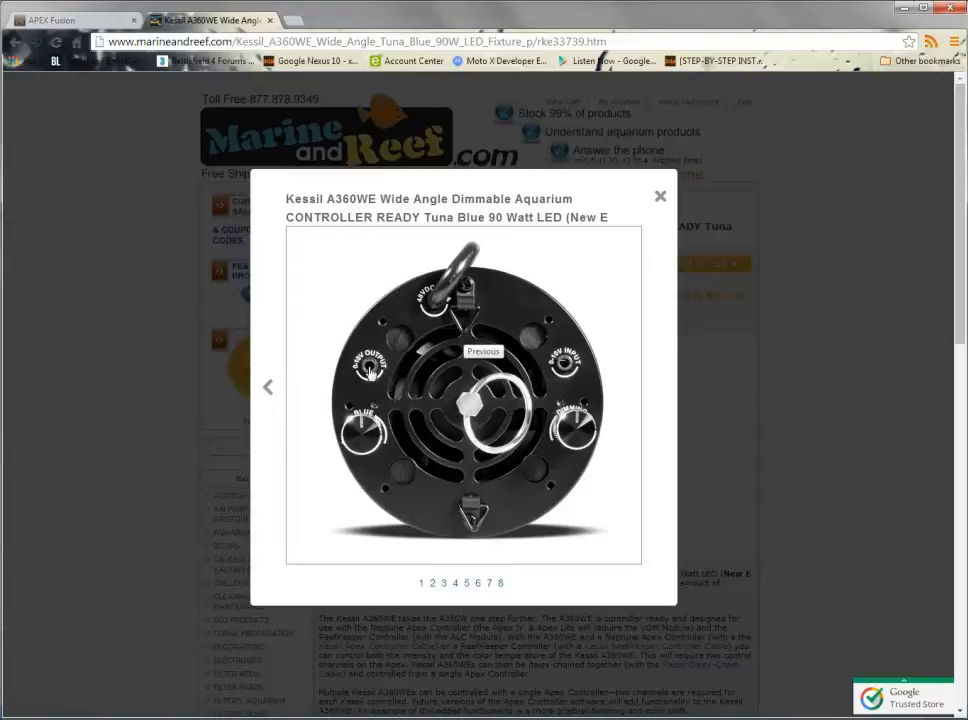
{"action": "mouse_move", "coordinate": [204, 386]}
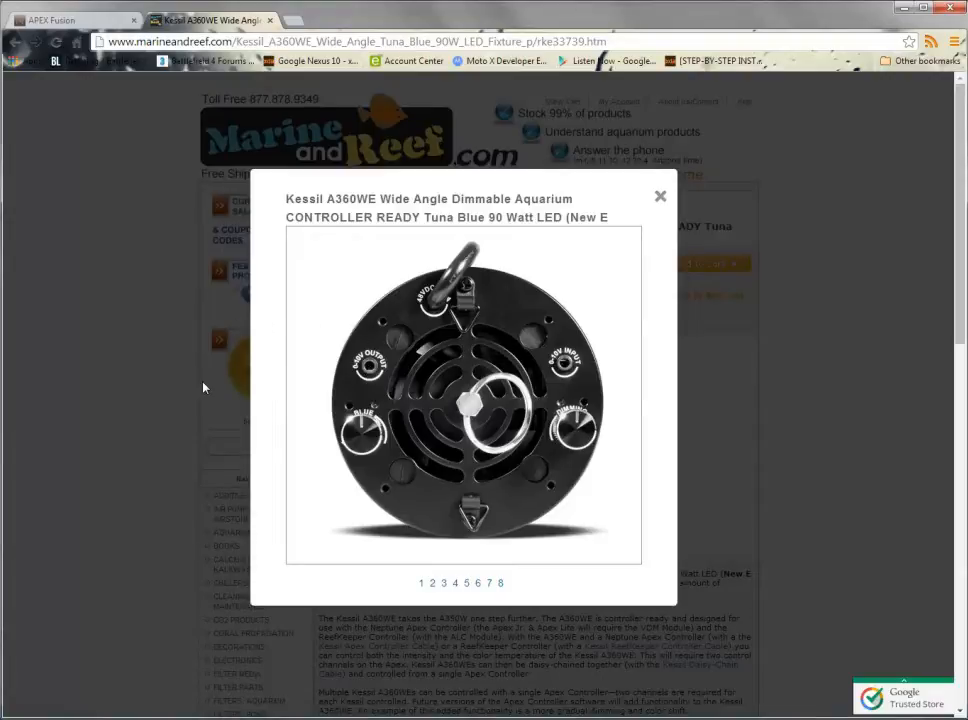
{"action": "mouse_move", "coordinate": [28, 352]}
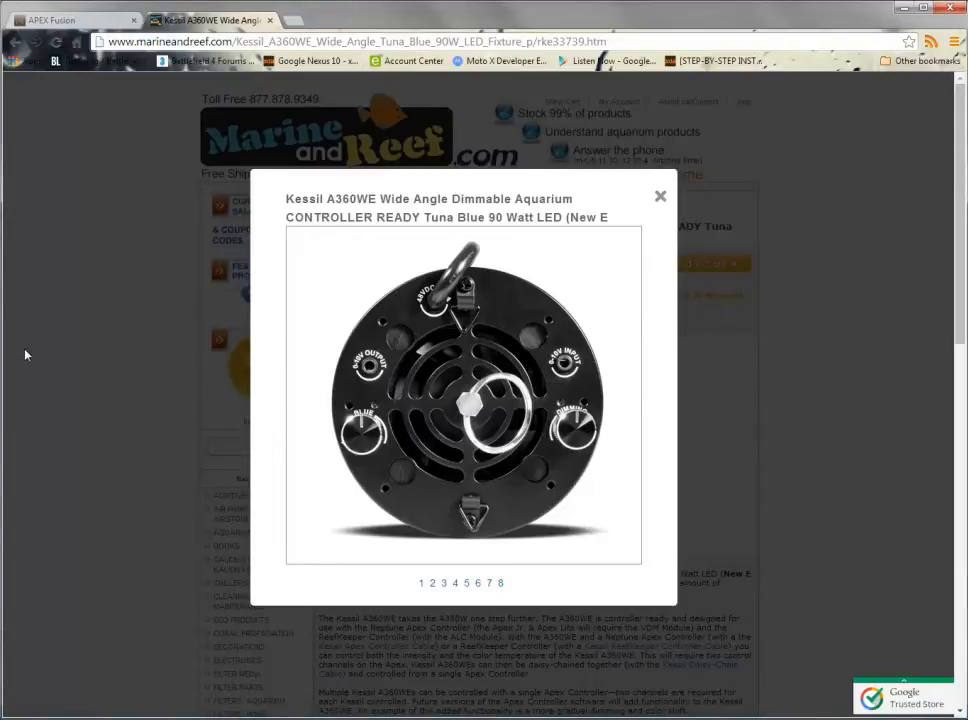
{"action": "mouse_move", "coordinate": [384, 266]}
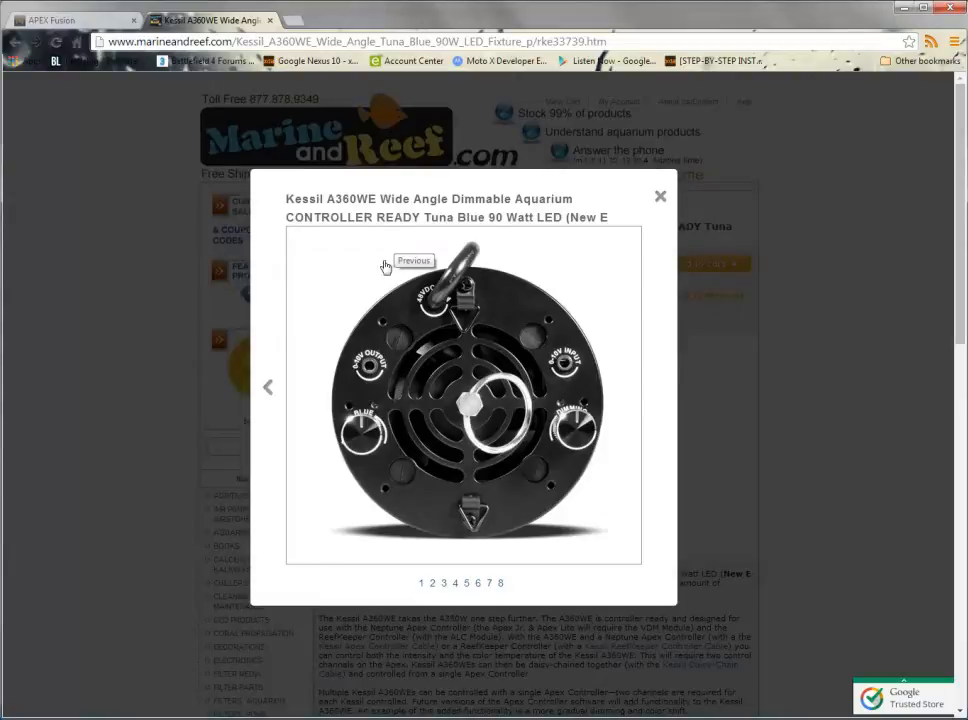
{"action": "mouse_move", "coordinate": [272, 300]}
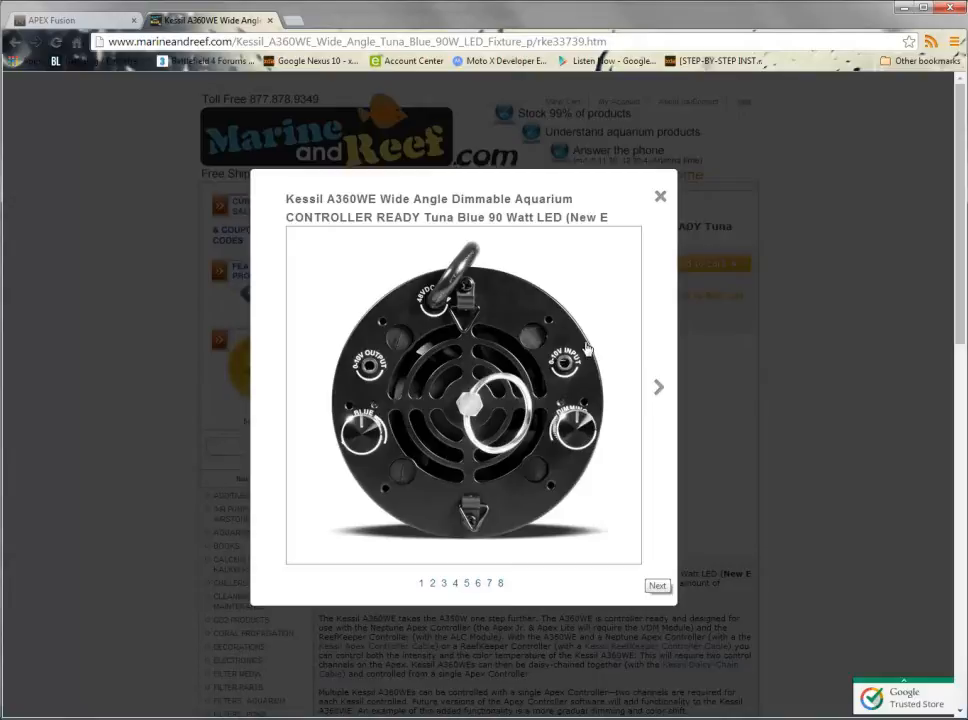
{"action": "mouse_move", "coordinate": [728, 354]}
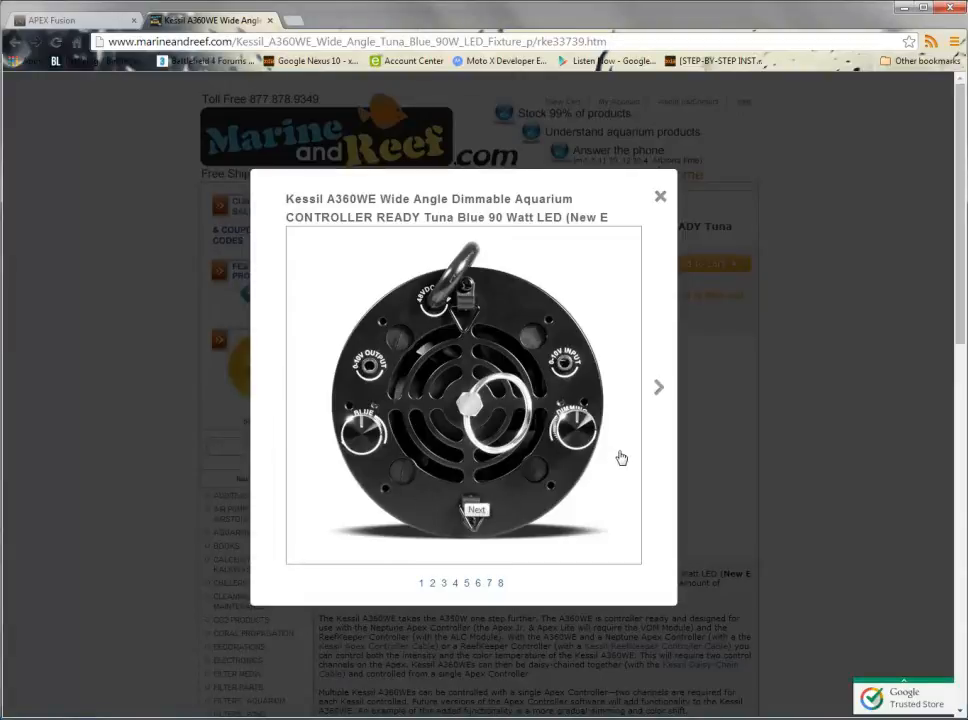
{"action": "mouse_move", "coordinate": [522, 460]}
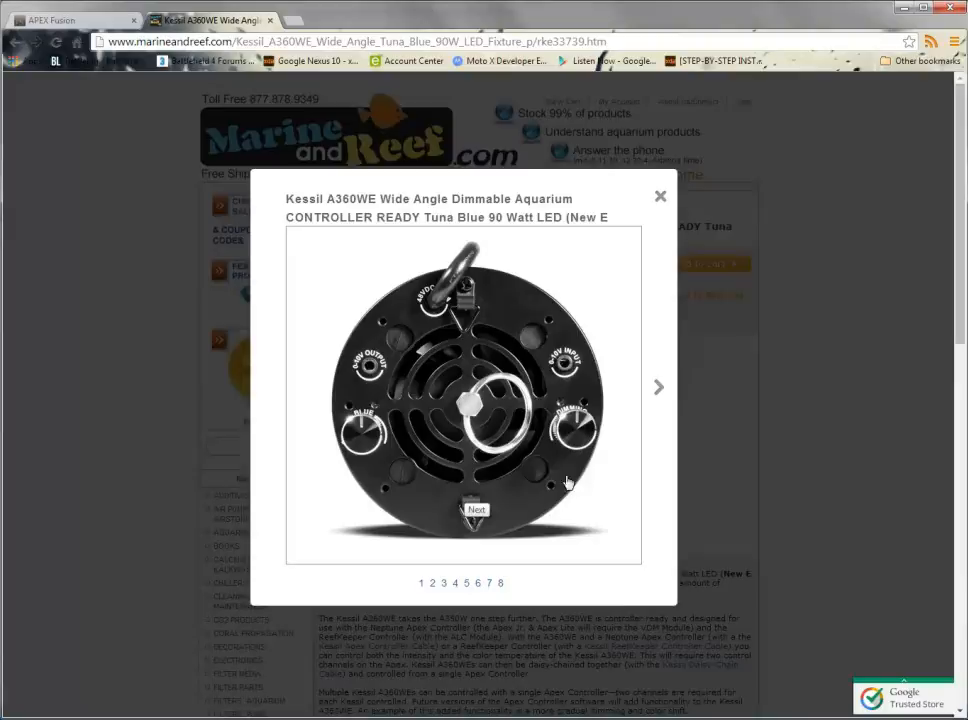
{"action": "mouse_move", "coordinate": [576, 482]}
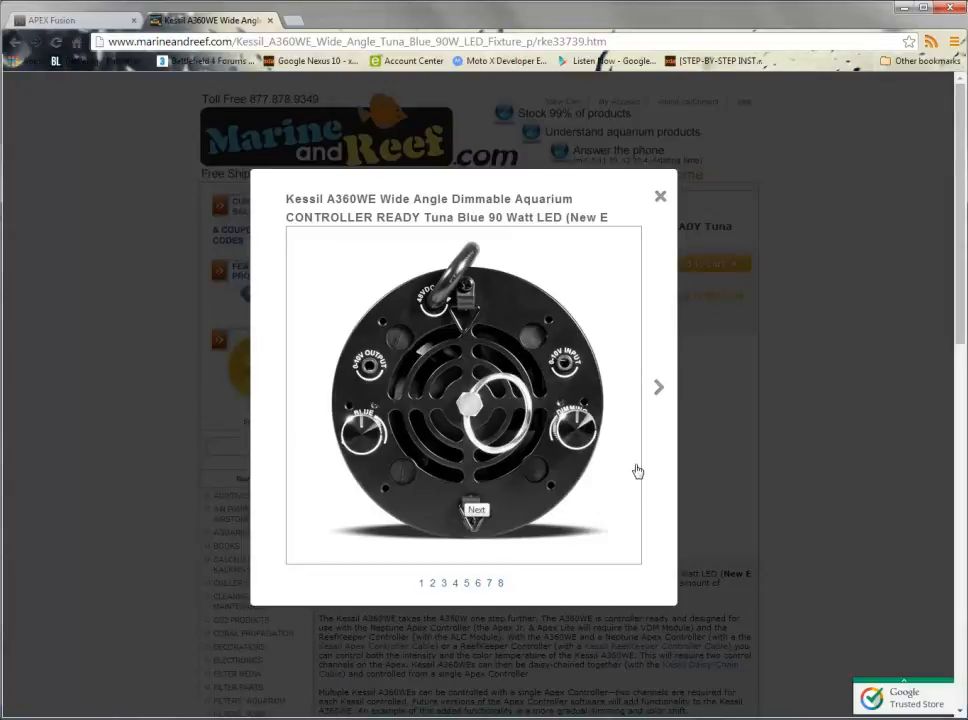
{"action": "mouse_move", "coordinate": [476, 460]}
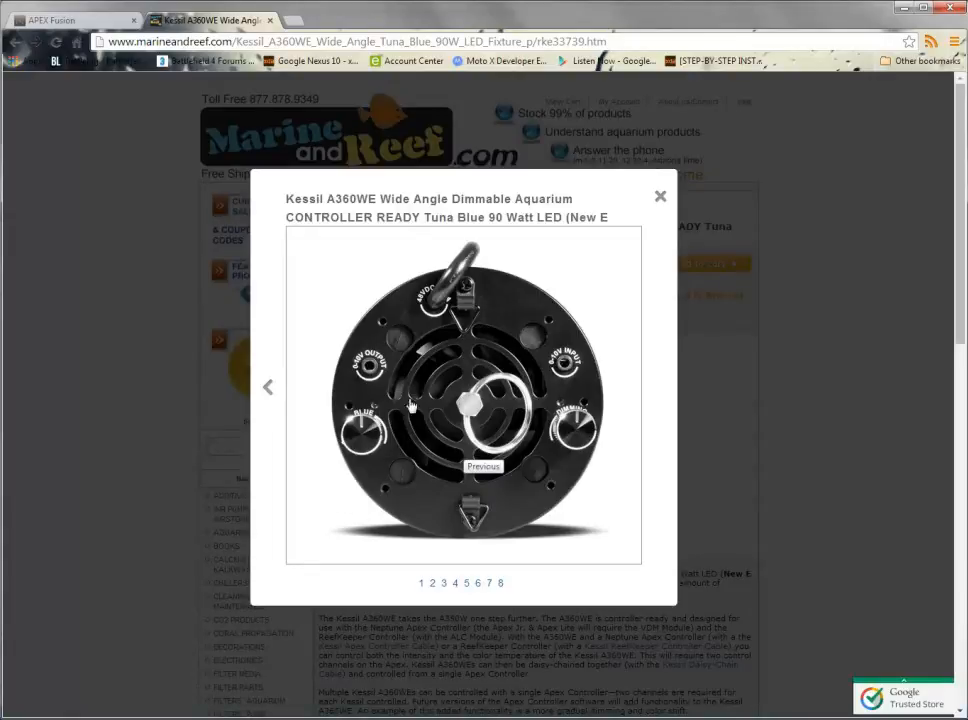
{"action": "mouse_move", "coordinate": [352, 496]}
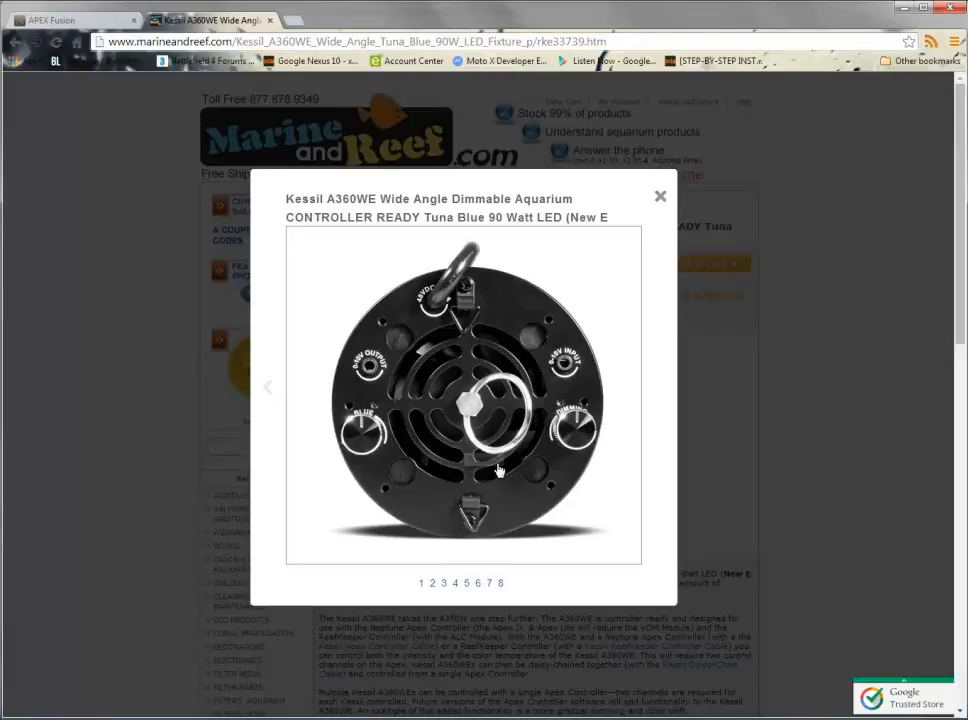
{"action": "mouse_move", "coordinate": [340, 452]}
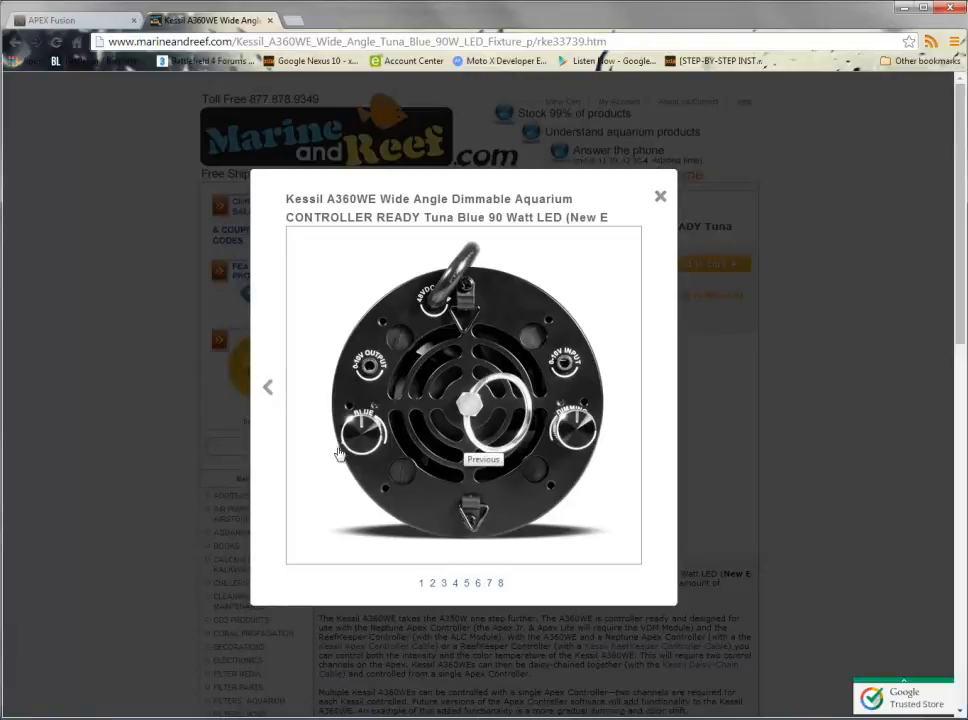
{"action": "mouse_move", "coordinate": [402, 470]}
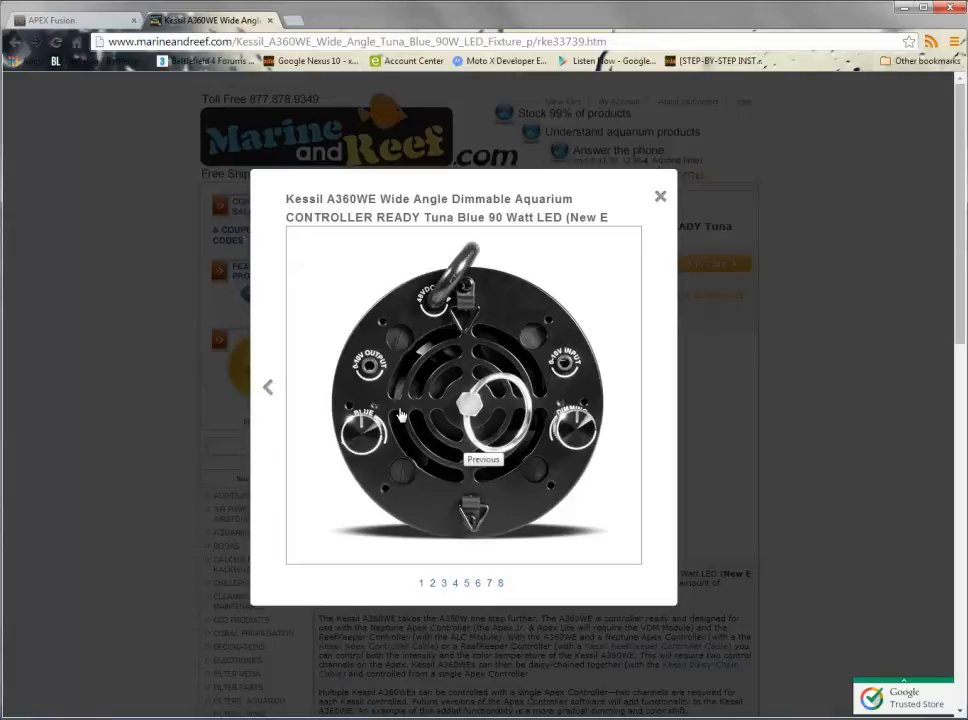
{"action": "mouse_move", "coordinate": [392, 418]}
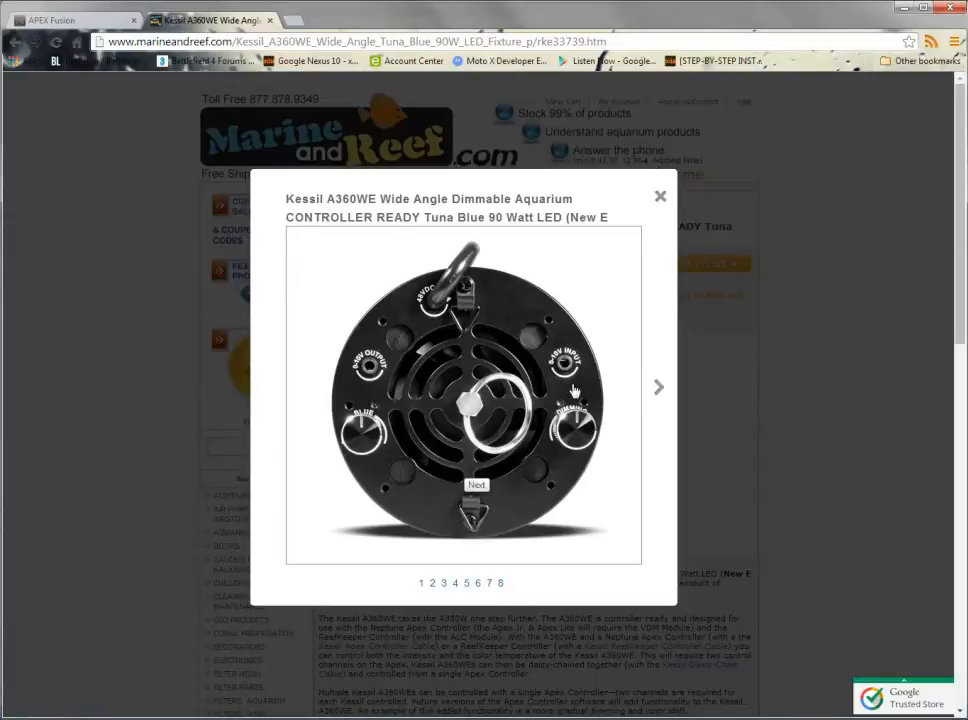
{"action": "mouse_move", "coordinate": [590, 468]}
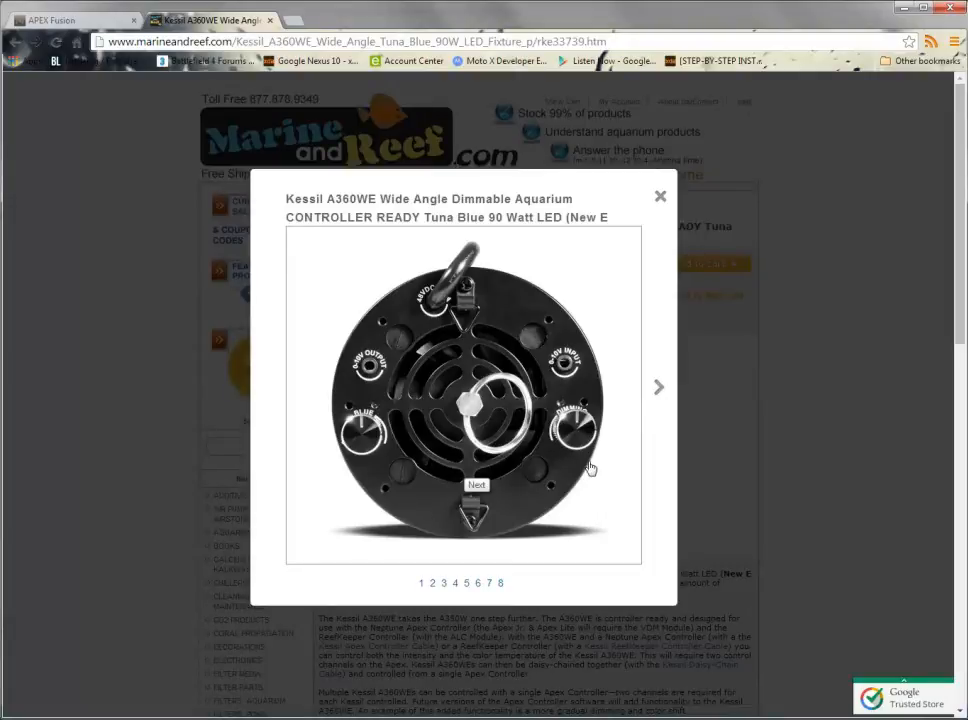
{"action": "mouse_move", "coordinate": [608, 470]}
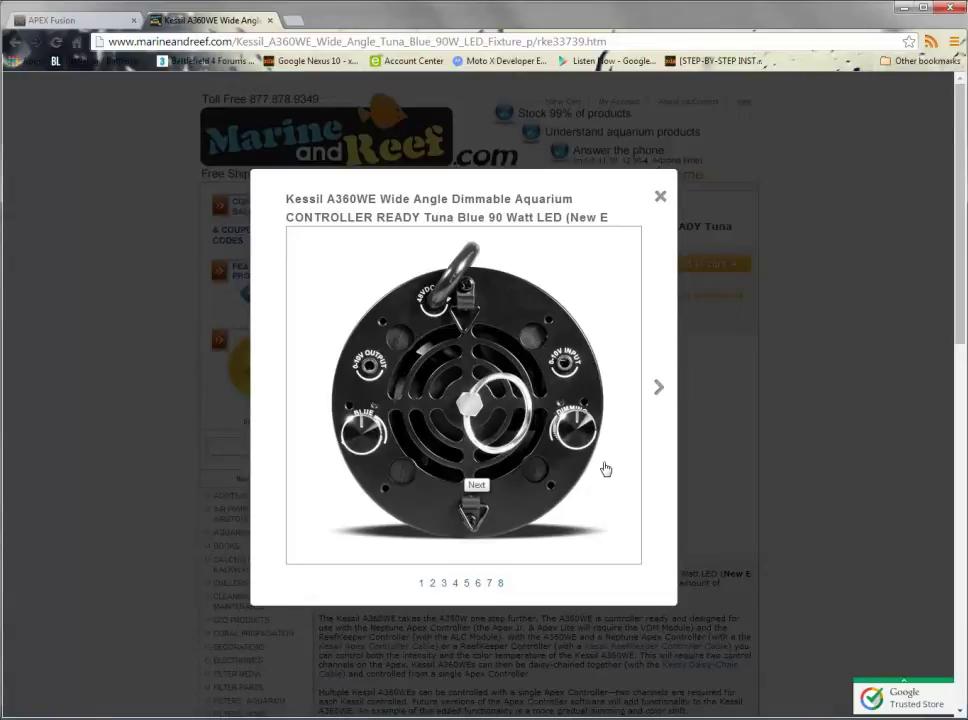
{"action": "mouse_move", "coordinate": [592, 460]}
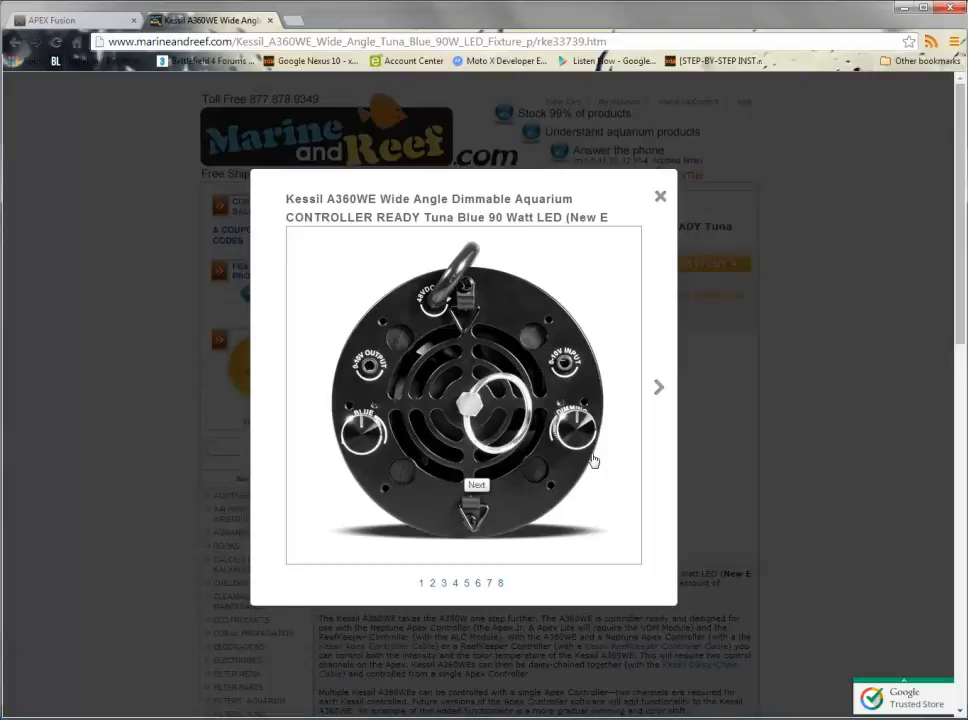
{"action": "mouse_move", "coordinate": [634, 472]}
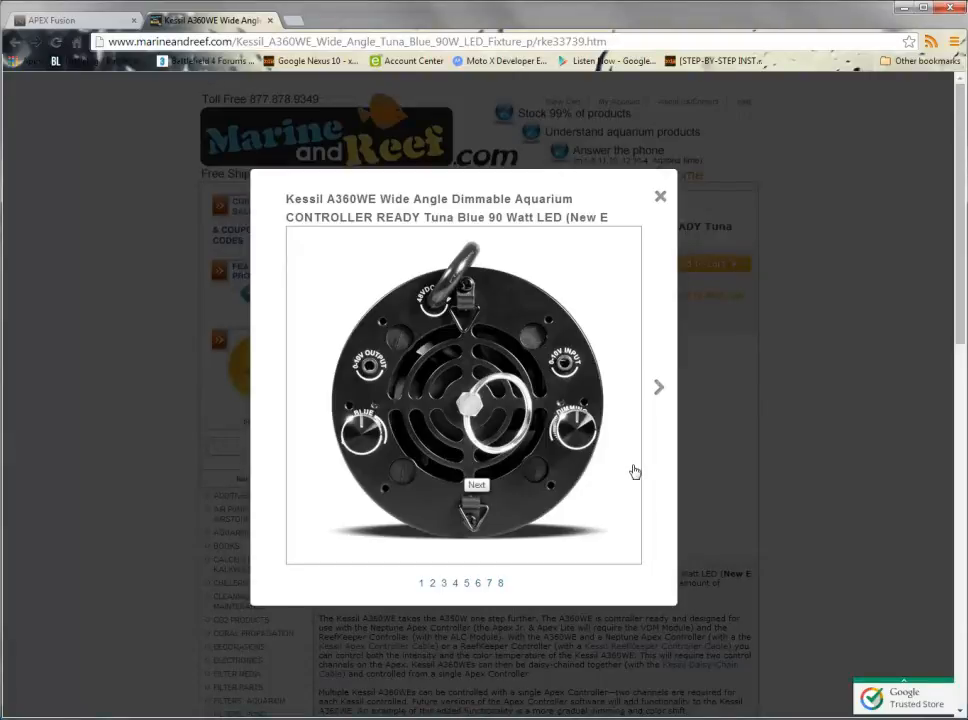
{"action": "mouse_move", "coordinate": [636, 484]}
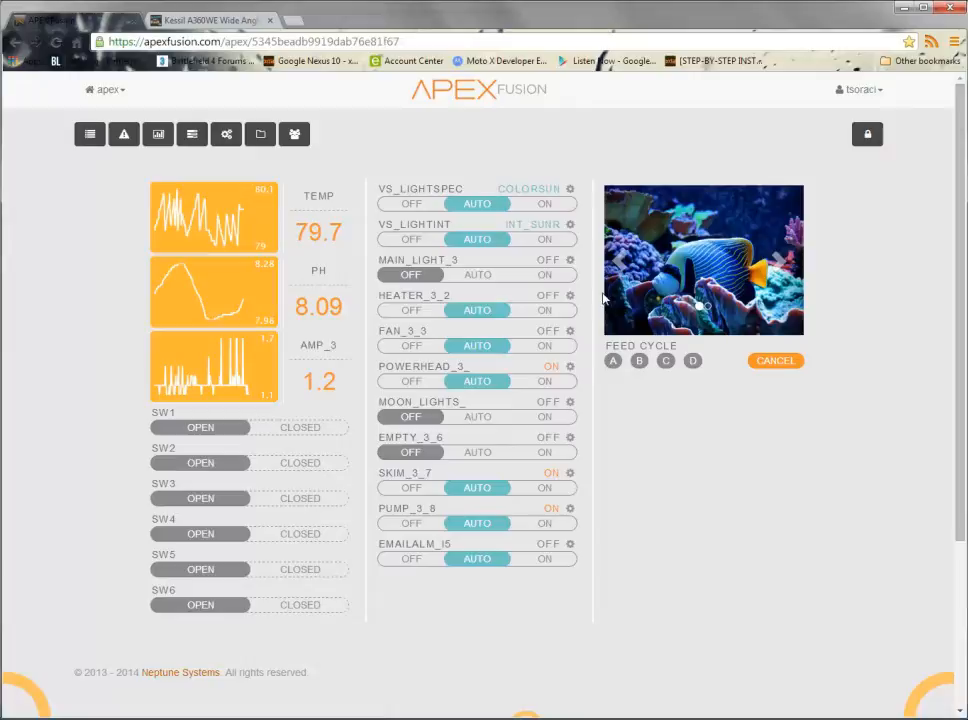
{"action": "mouse_move", "coordinate": [592, 290]}
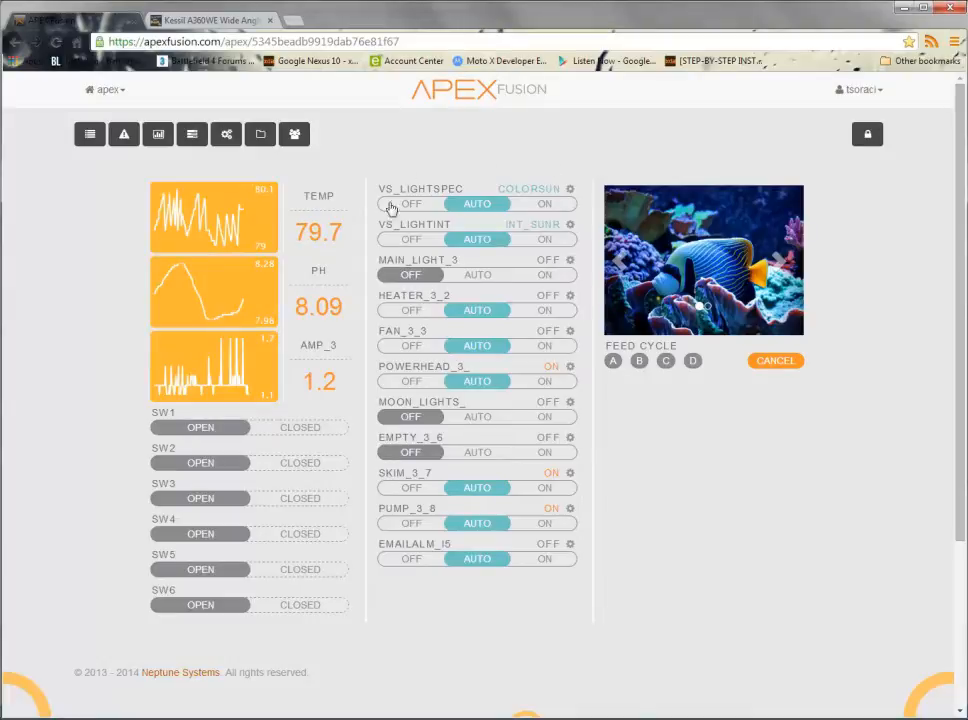
{"action": "mouse_move", "coordinate": [596, 288]}
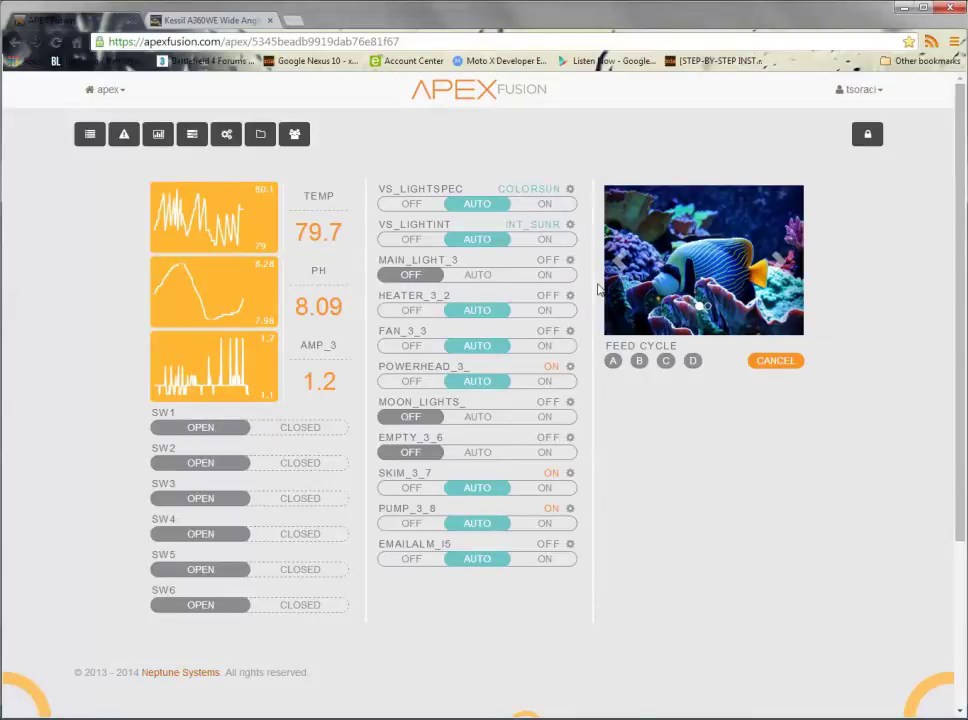
{"action": "mouse_move", "coordinate": [580, 256]}
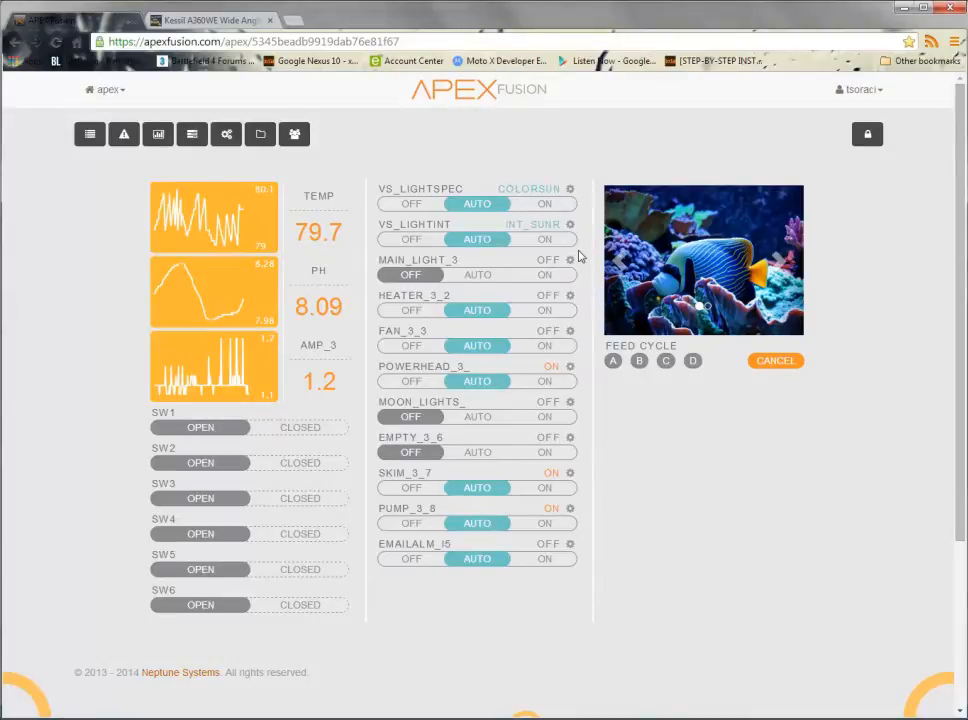
{"action": "mouse_move", "coordinate": [590, 178]}
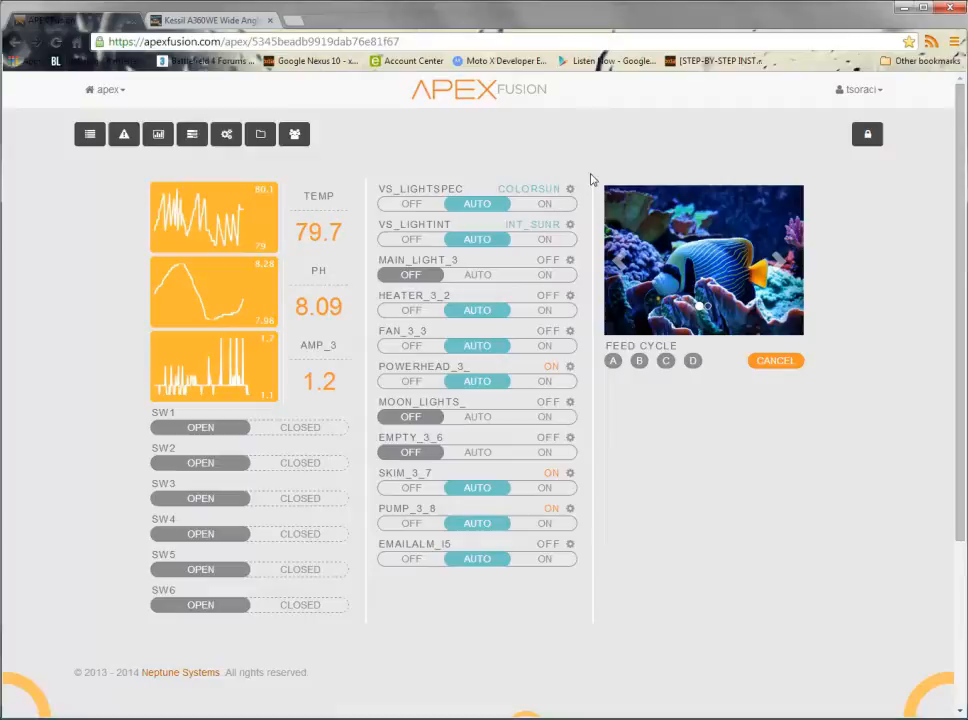
{"action": "mouse_move", "coordinate": [584, 178]}
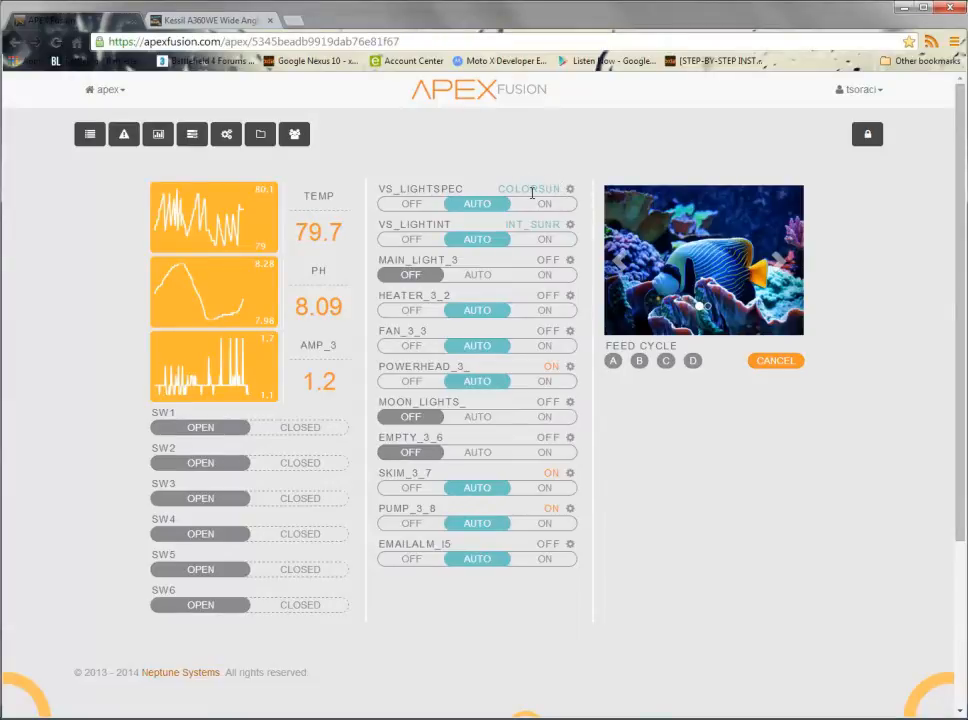
{"action": "mouse_move", "coordinate": [502, 188]}
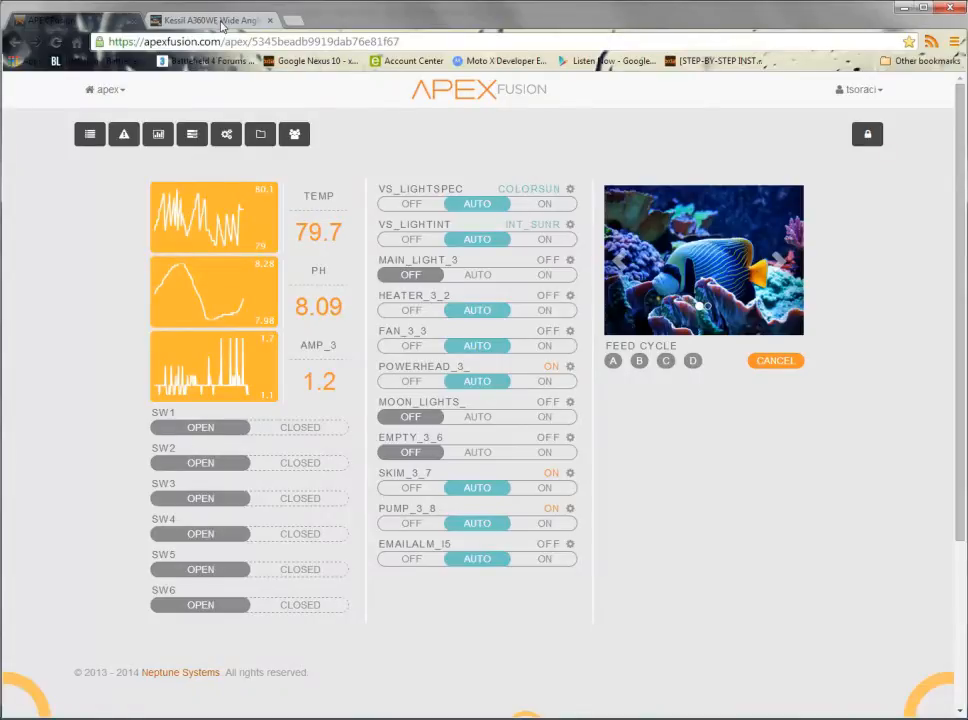
Step: Bring up the Profiles list from the dashboard toolbar
{"action": "left_click", "coordinate": [210, 12]}
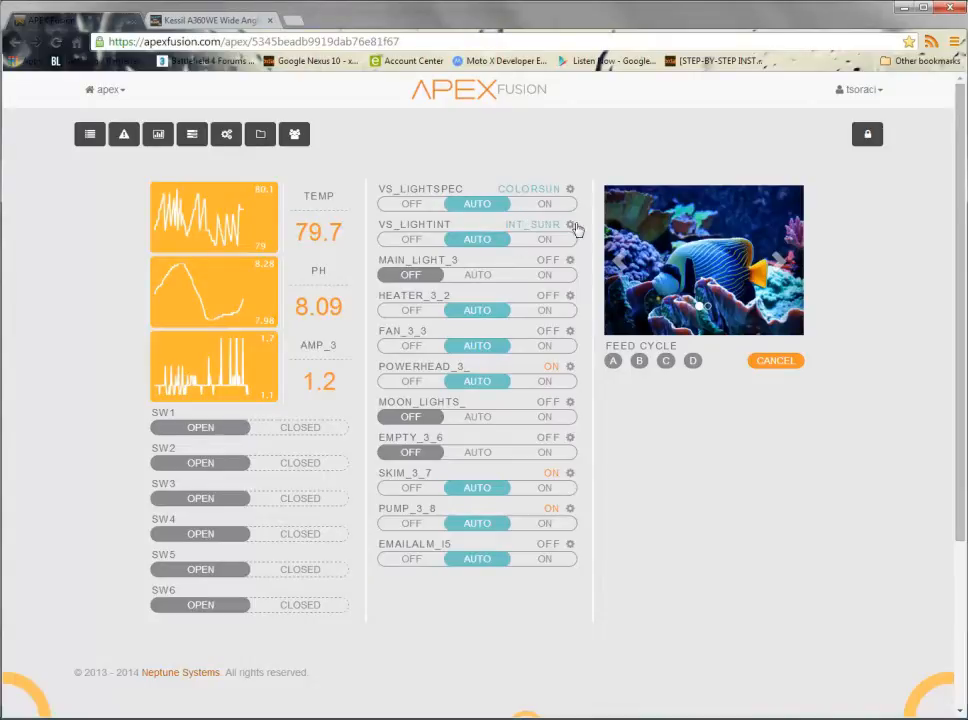
{"action": "mouse_move", "coordinate": [552, 238]}
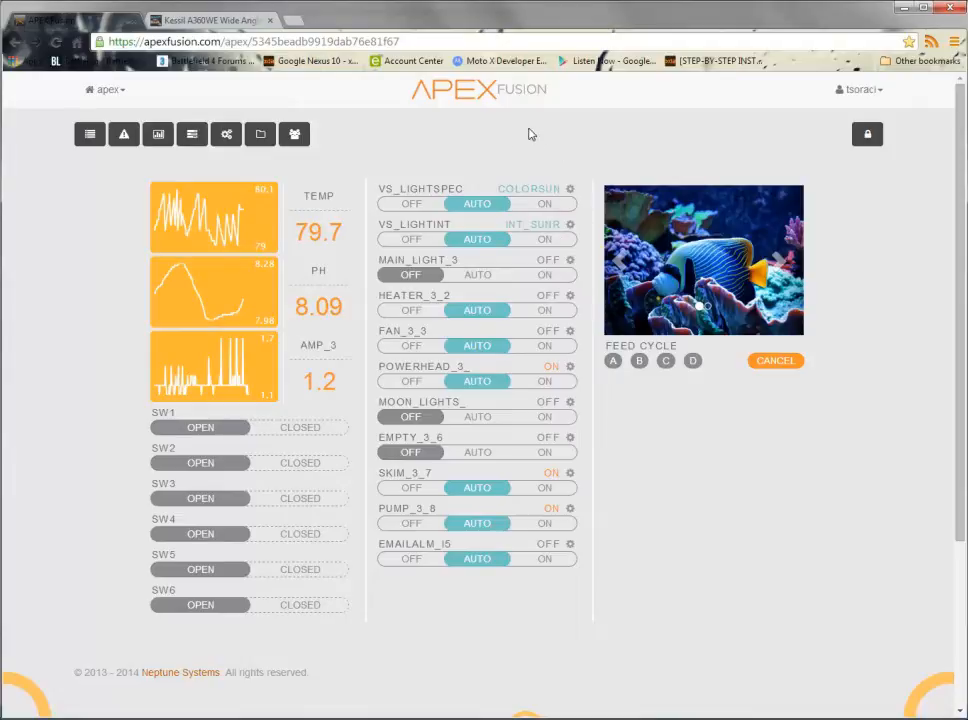
{"action": "mouse_move", "coordinate": [260, 134]}
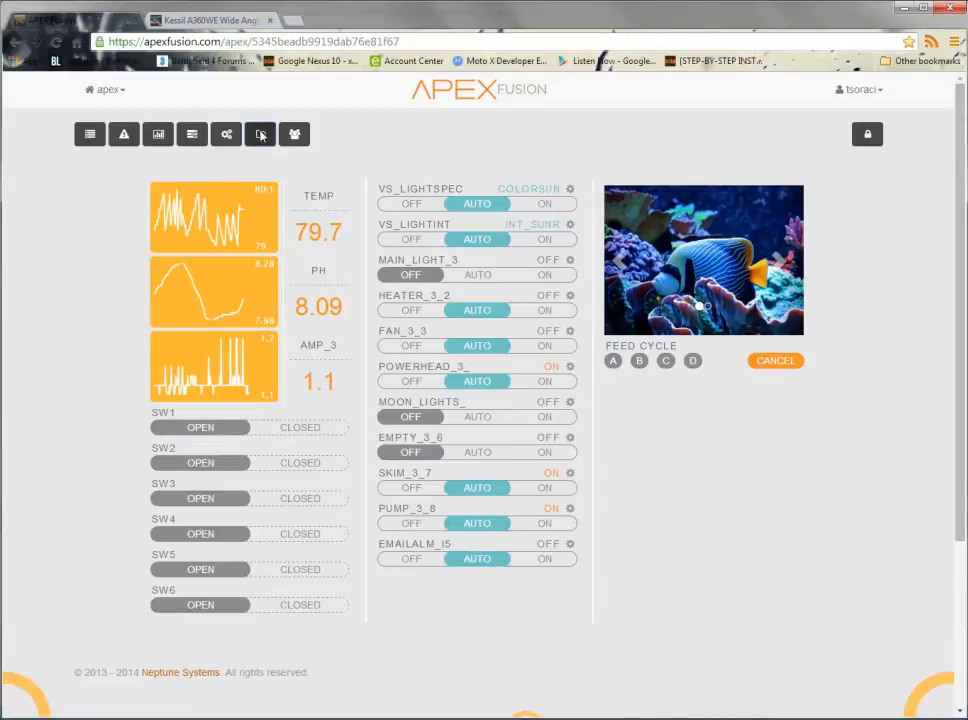
{"action": "left_click", "coordinate": [260, 134]}
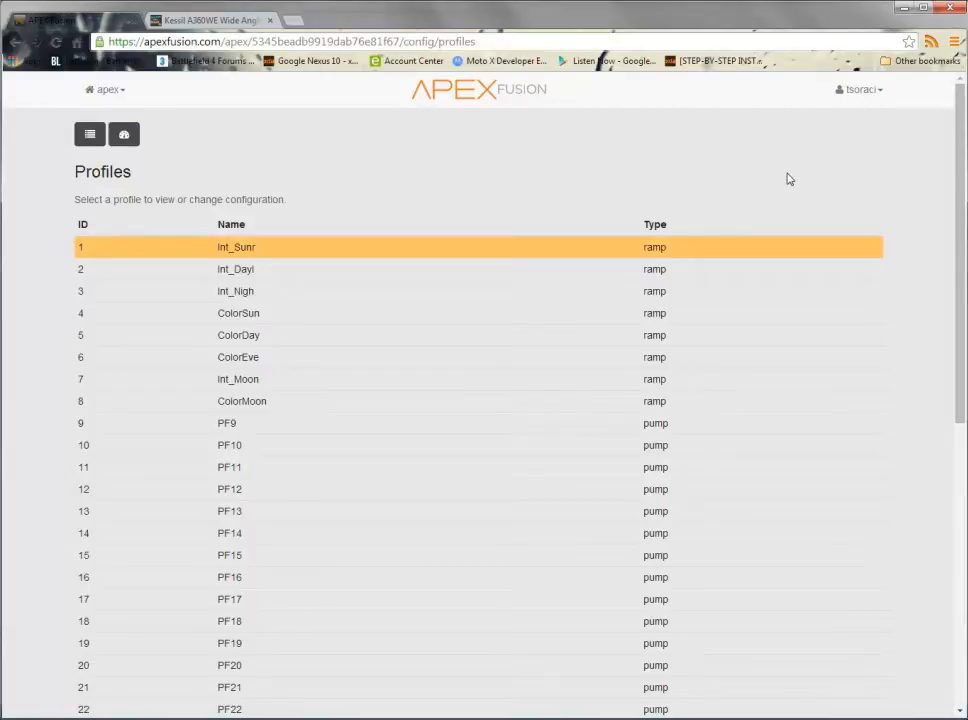
{"action": "mouse_move", "coordinate": [498, 176]}
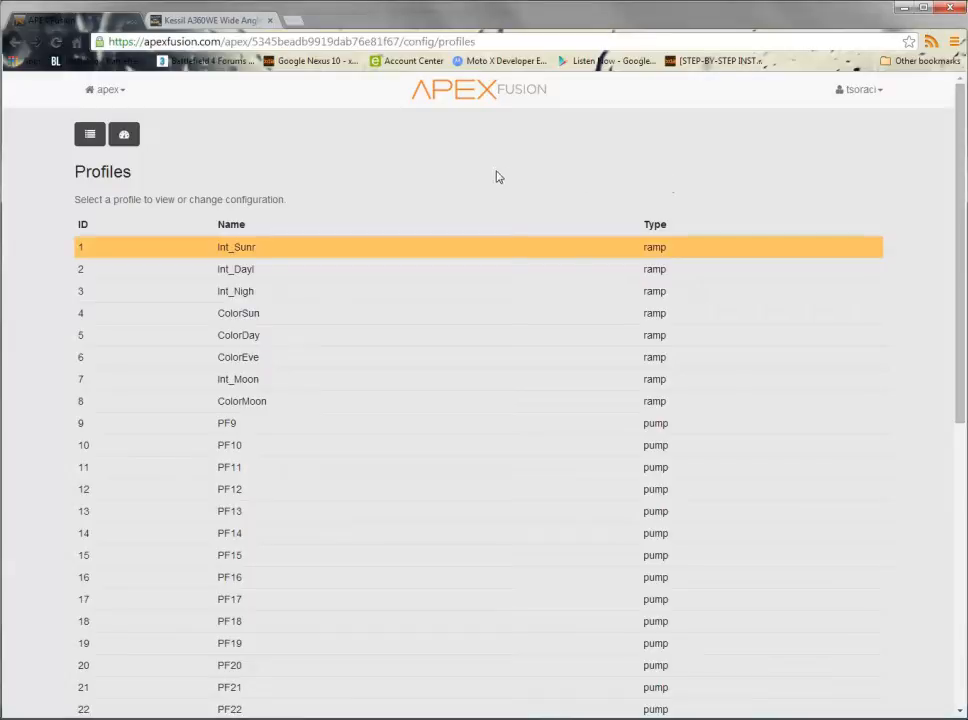
{"action": "mouse_move", "coordinate": [236, 254]}
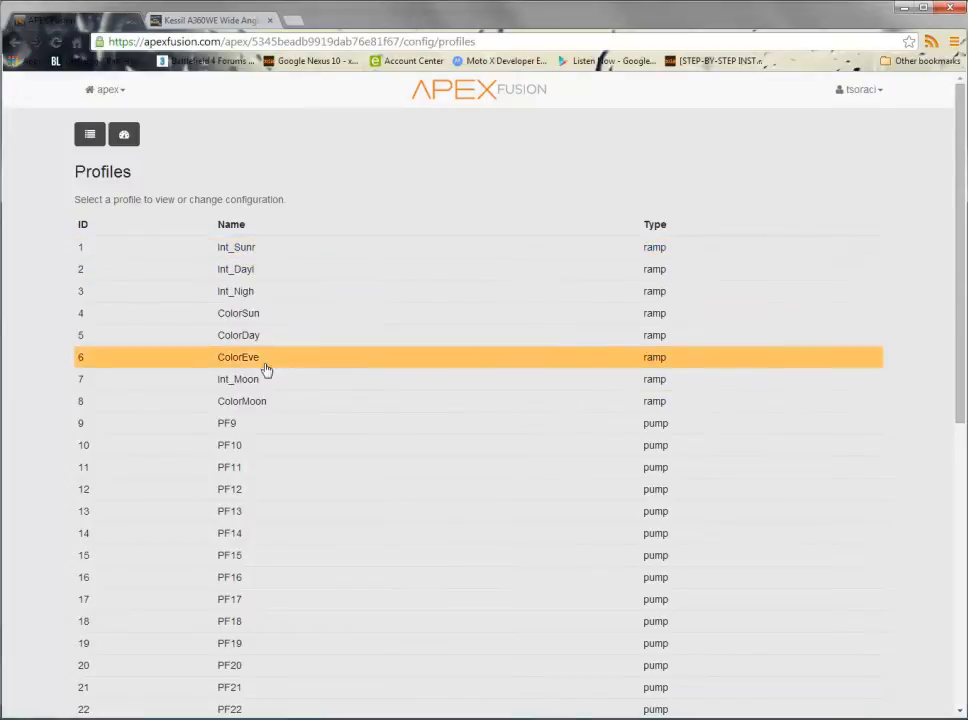
{"action": "mouse_move", "coordinate": [276, 248]}
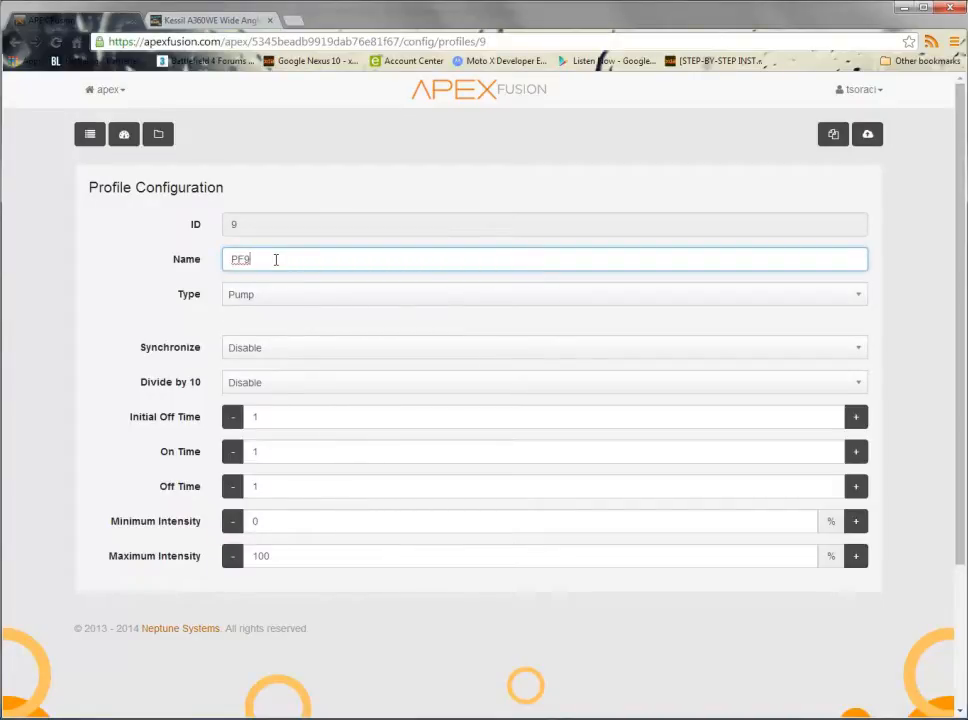
Step: Replace profile 9's name PF9 with 'color1'
{"action": "double_click", "coordinate": [240, 260]}
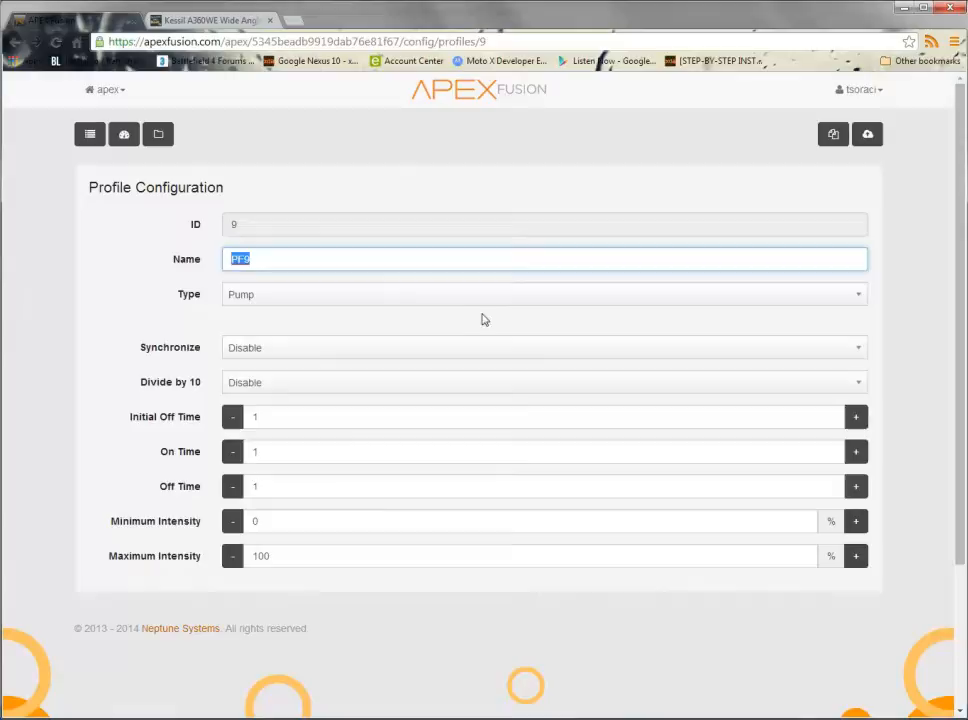
{"action": "mouse_move", "coordinate": [488, 316]}
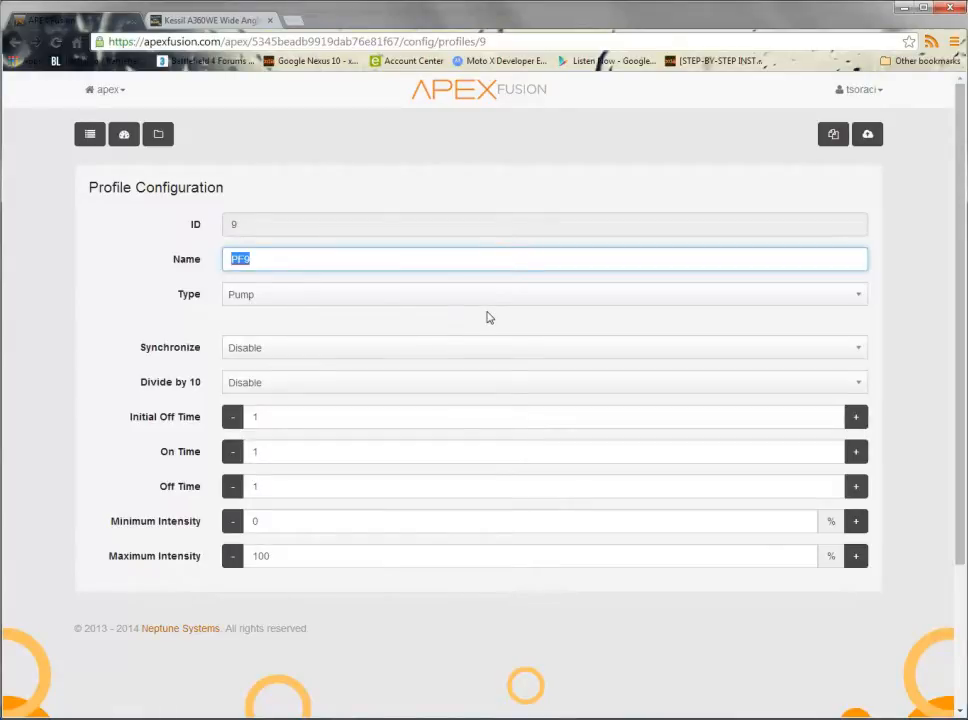
{"action": "type", "text": "color1"}
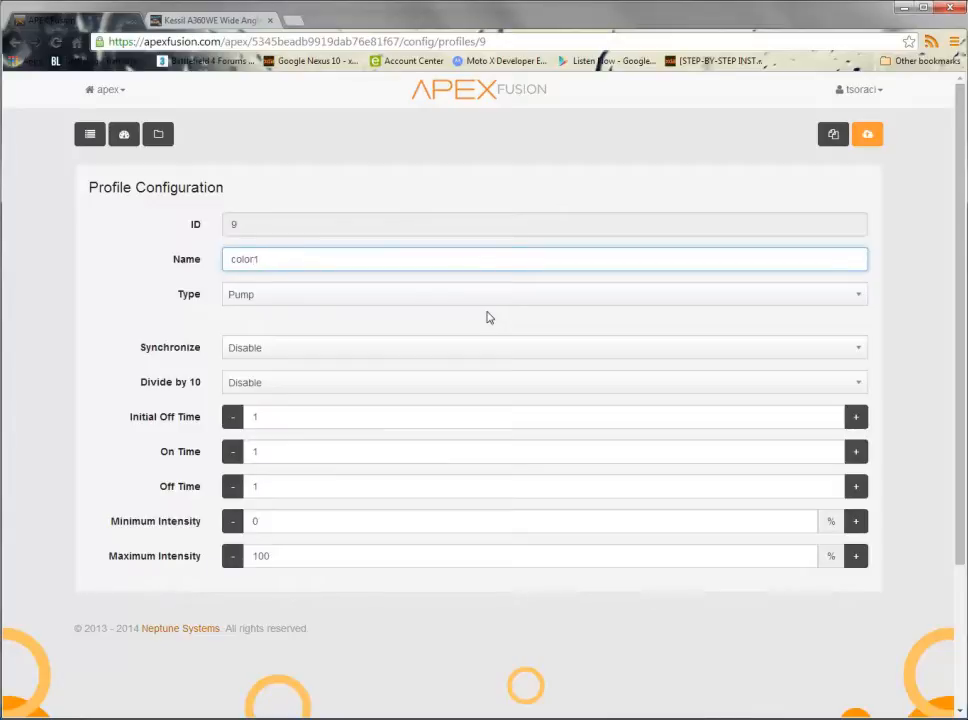
{"action": "mouse_move", "coordinate": [368, 296]}
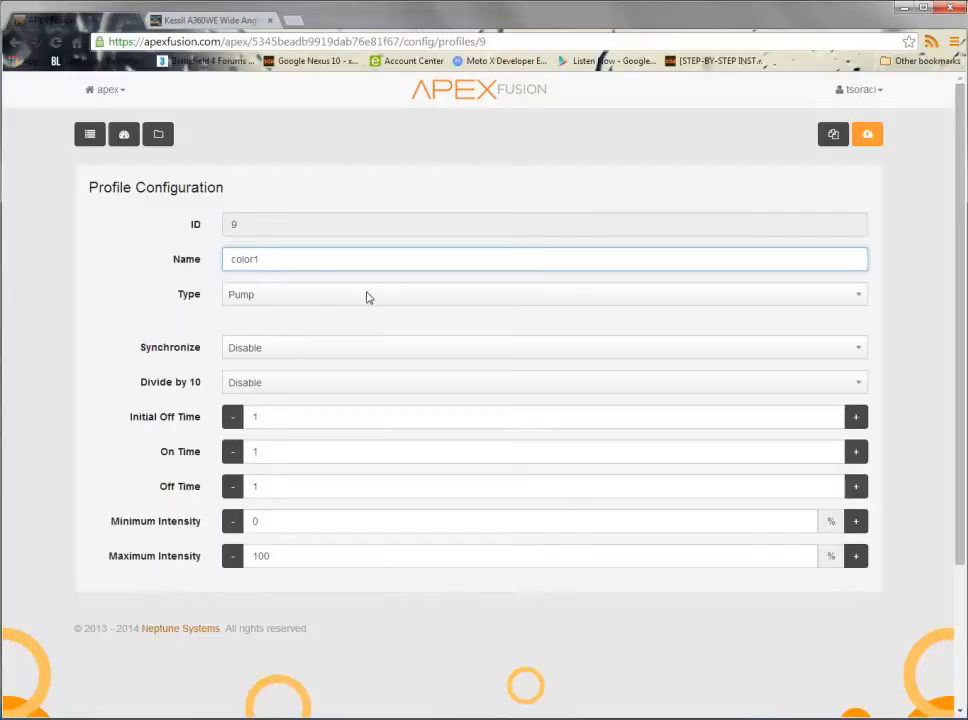
Step: Make color1 a Ramp type and enter its ramp time of 60 minutes
{"action": "left_click", "coordinate": [542, 294]}
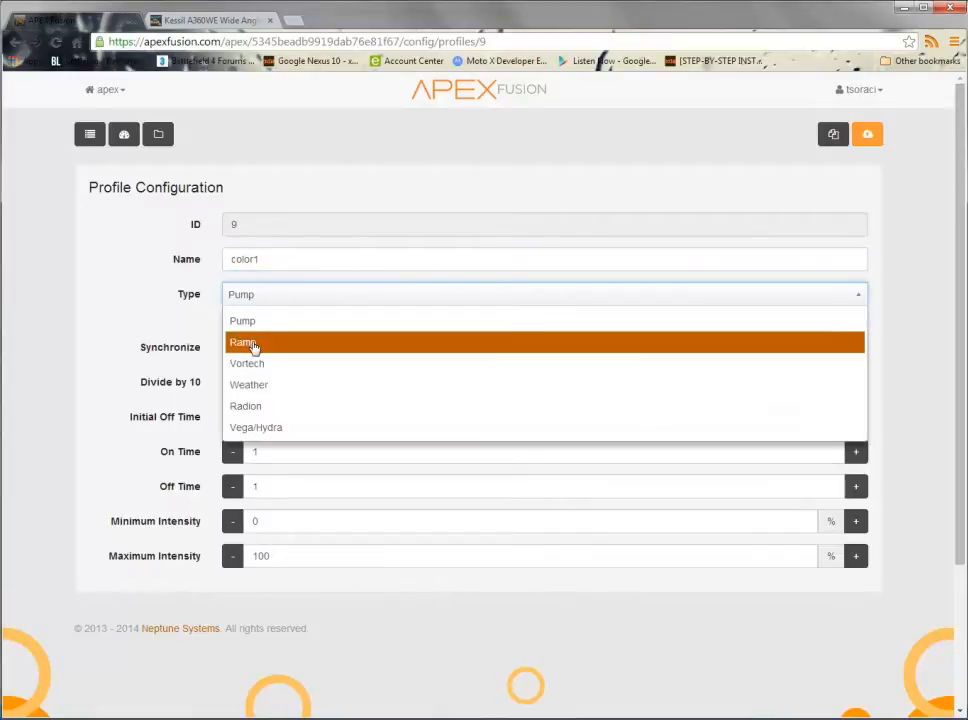
{"action": "left_click", "coordinate": [244, 342]}
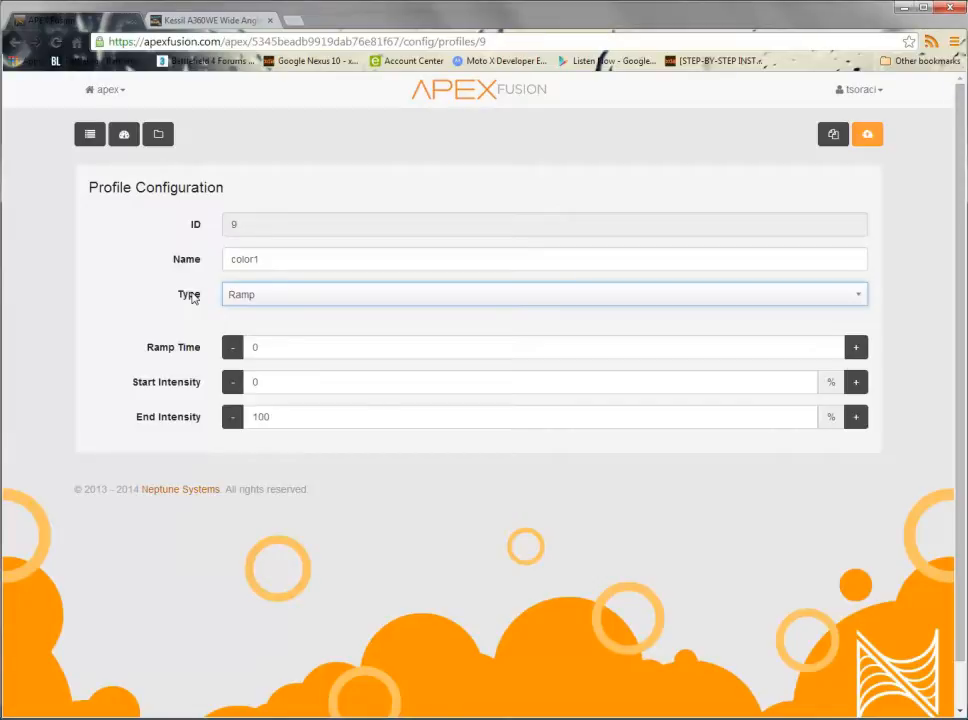
{"action": "left_click", "coordinate": [276, 348]}
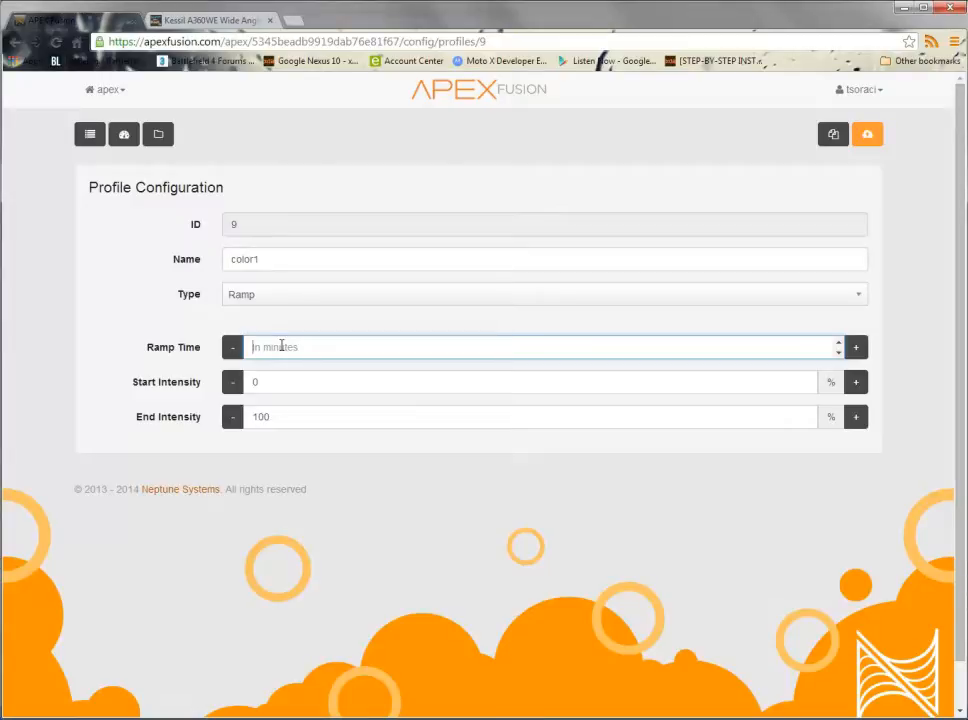
{"action": "type", "text": "60"}
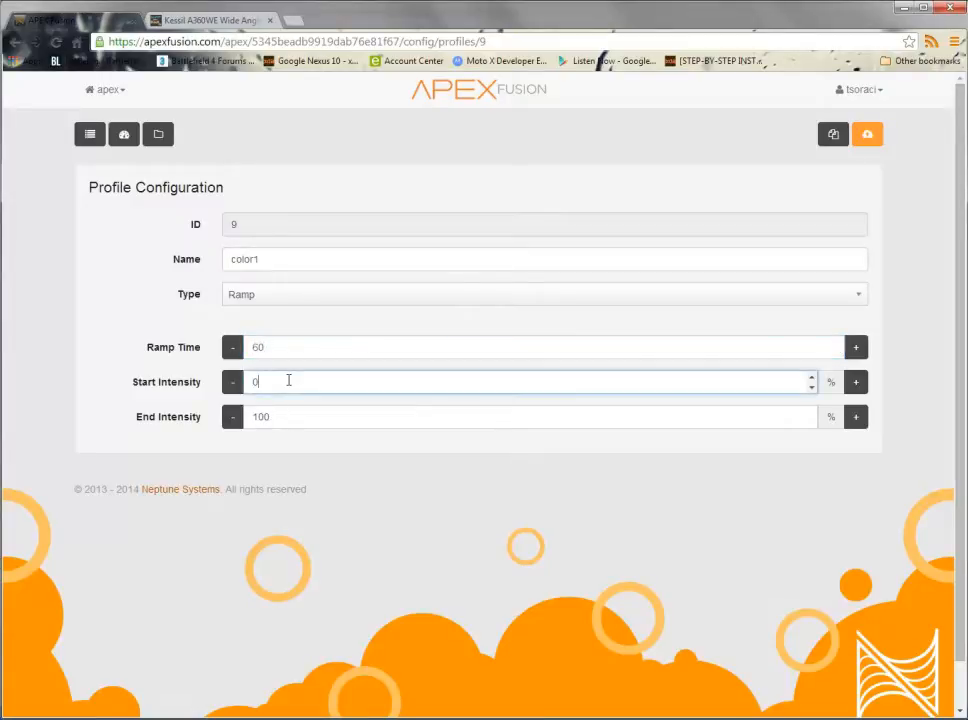
{"action": "mouse_move", "coordinate": [296, 408]}
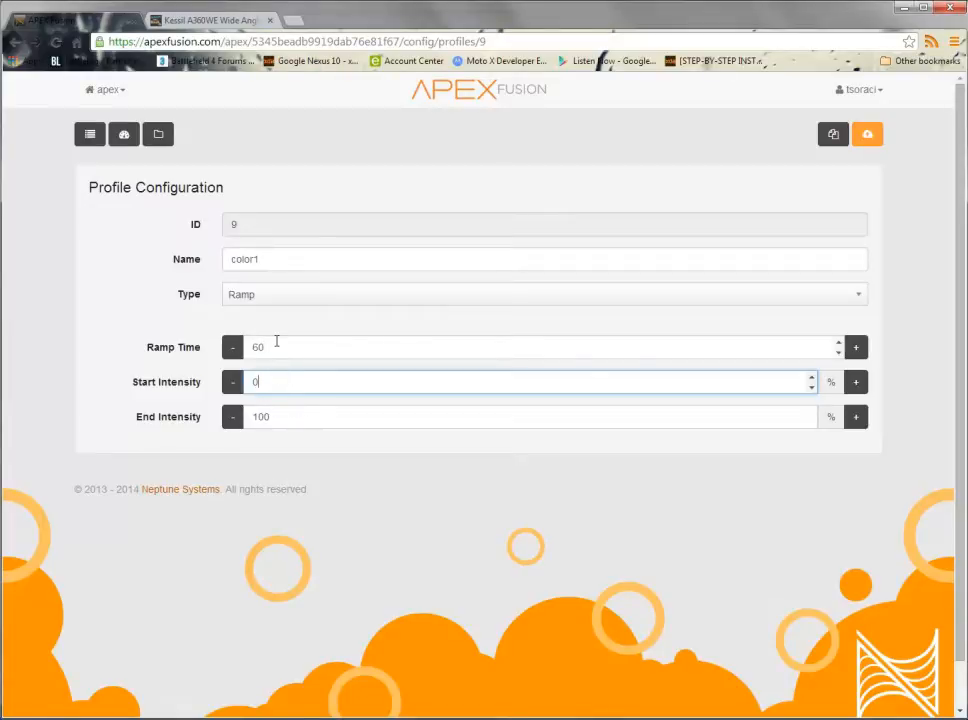
{"action": "mouse_move", "coordinate": [272, 348]}
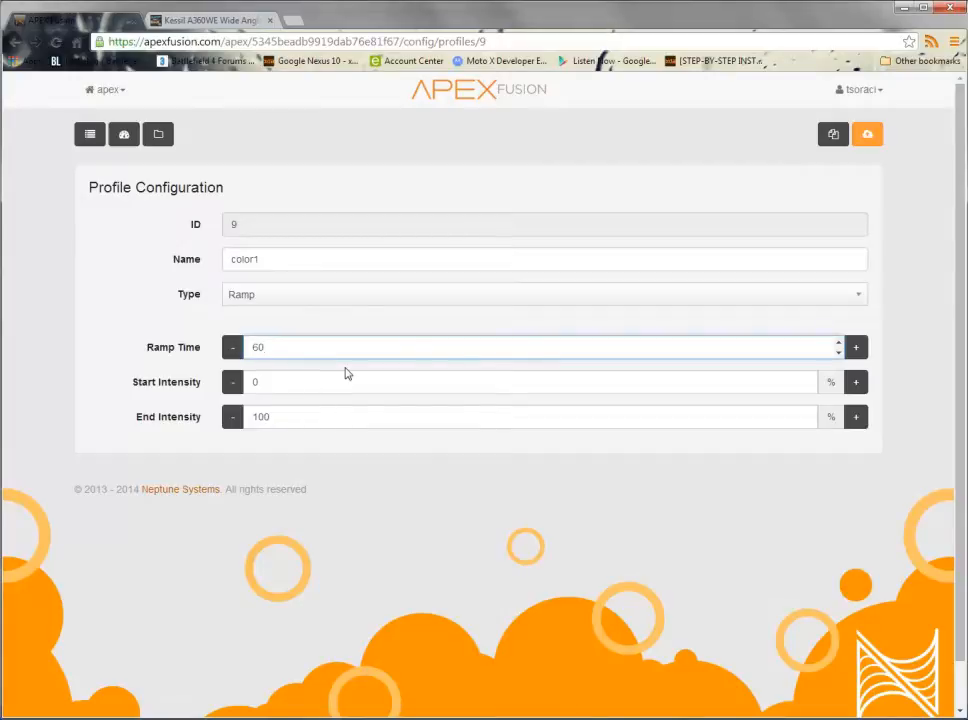
{"action": "left_click", "coordinate": [254, 348]}
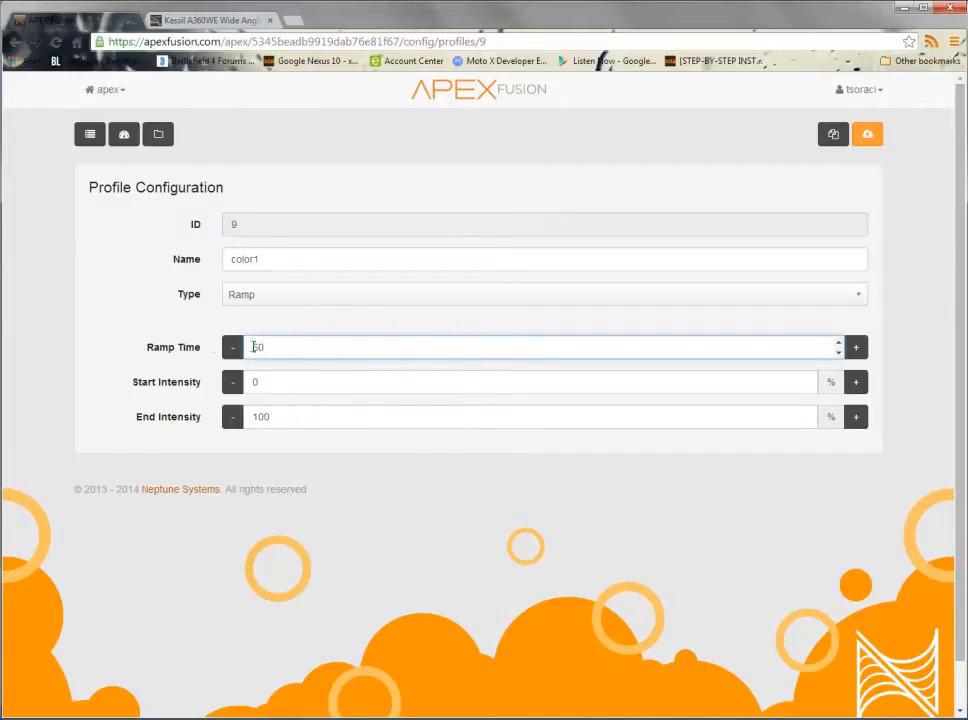
{"action": "type", "text": "5"}
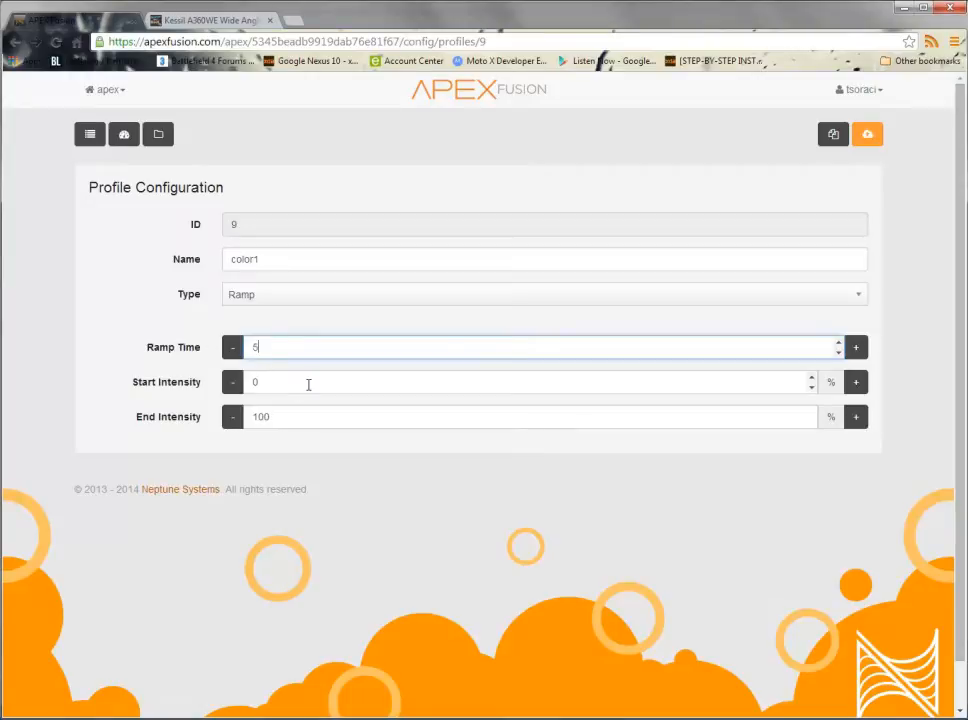
Step: Set start intensity 30% and end intensity 80%, then send the profile to the controller
{"action": "left_click", "coordinate": [304, 382]}
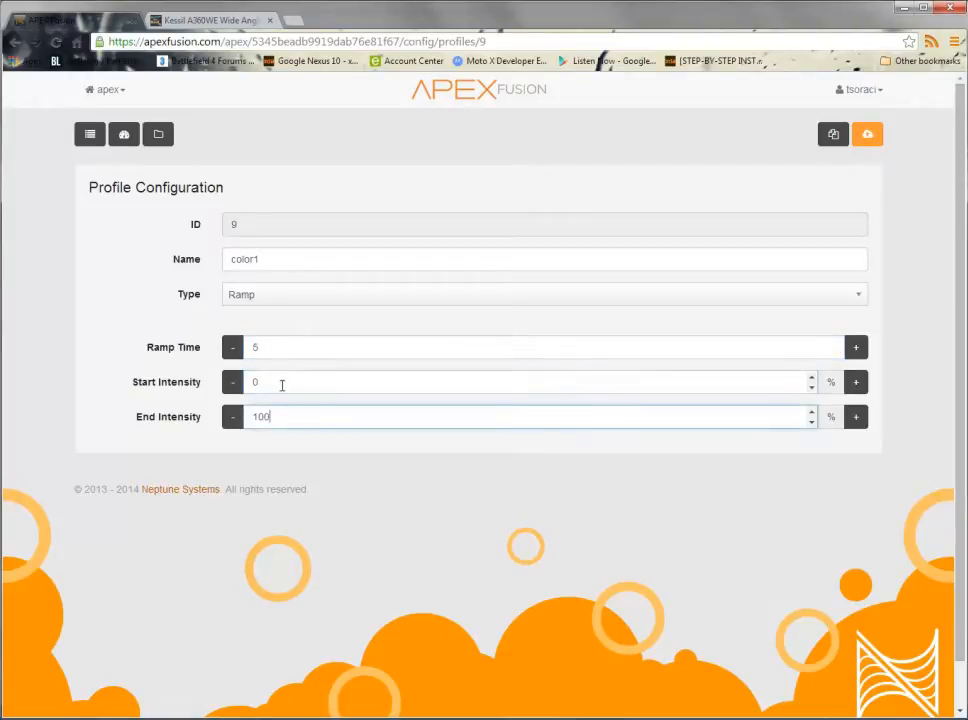
{"action": "left_click", "coordinate": [290, 348]}
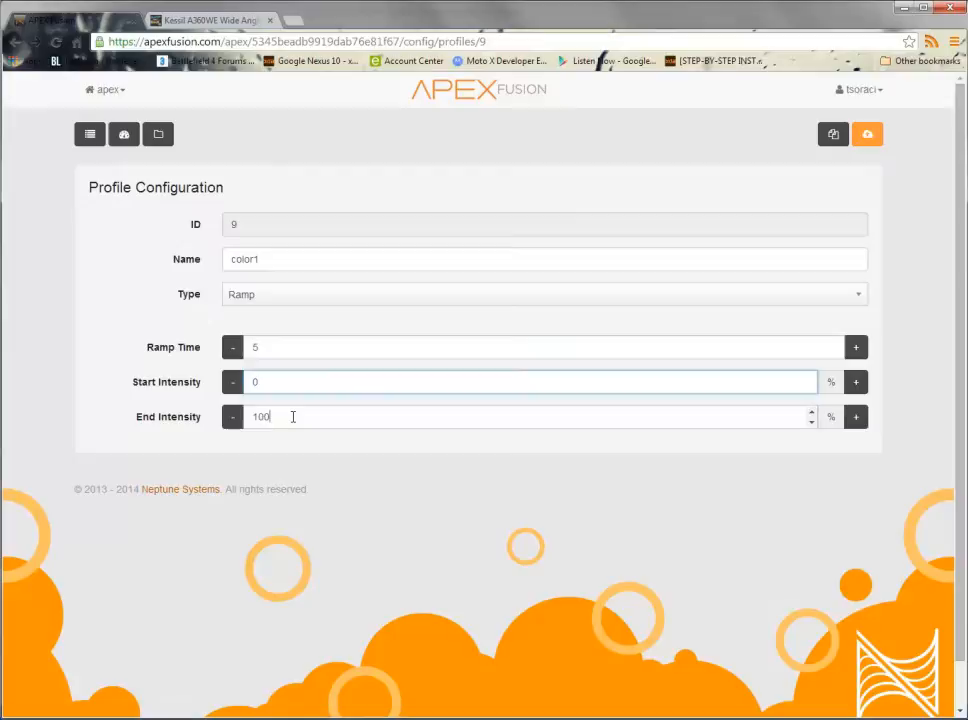
{"action": "left_click", "coordinate": [298, 382]}
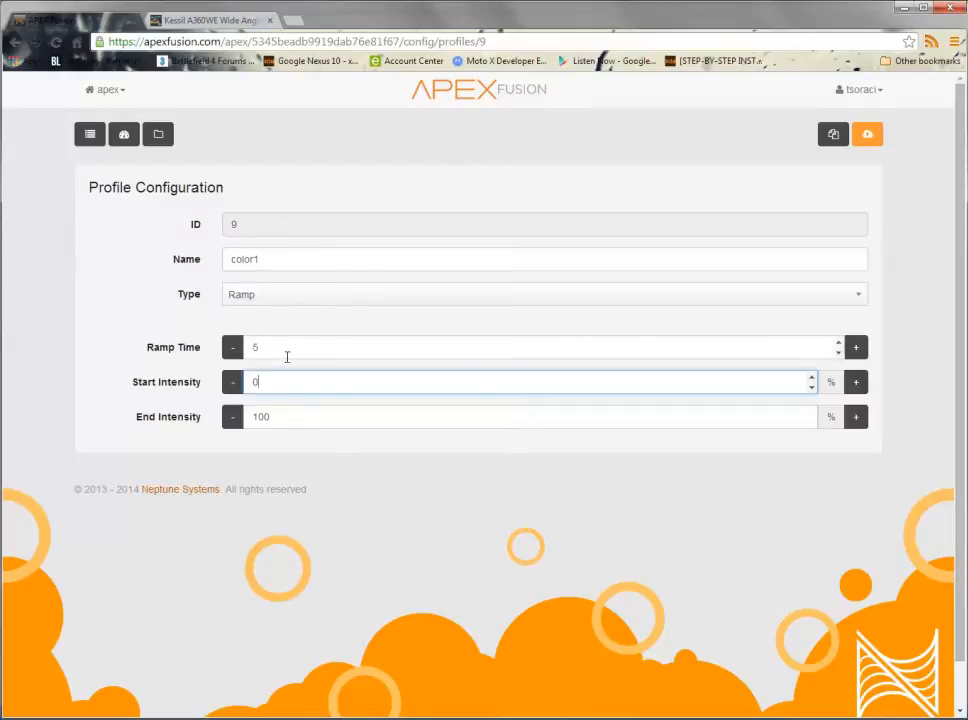
{"action": "left_click", "coordinate": [282, 348]}
{"action": "type", "text": "60"}
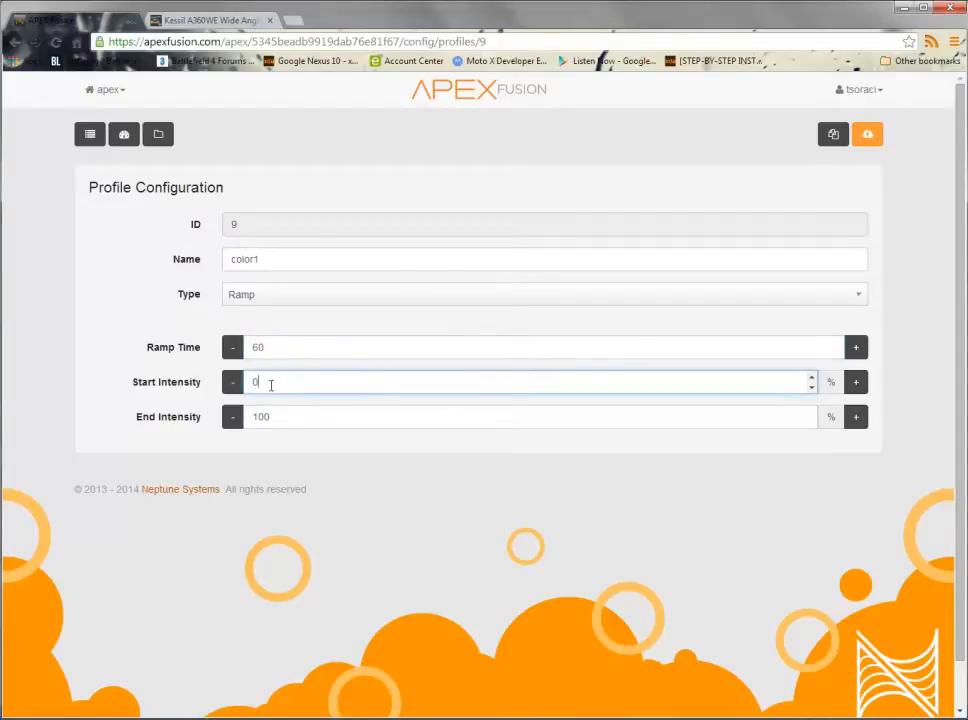
{"action": "mouse_move", "coordinate": [380, 380]}
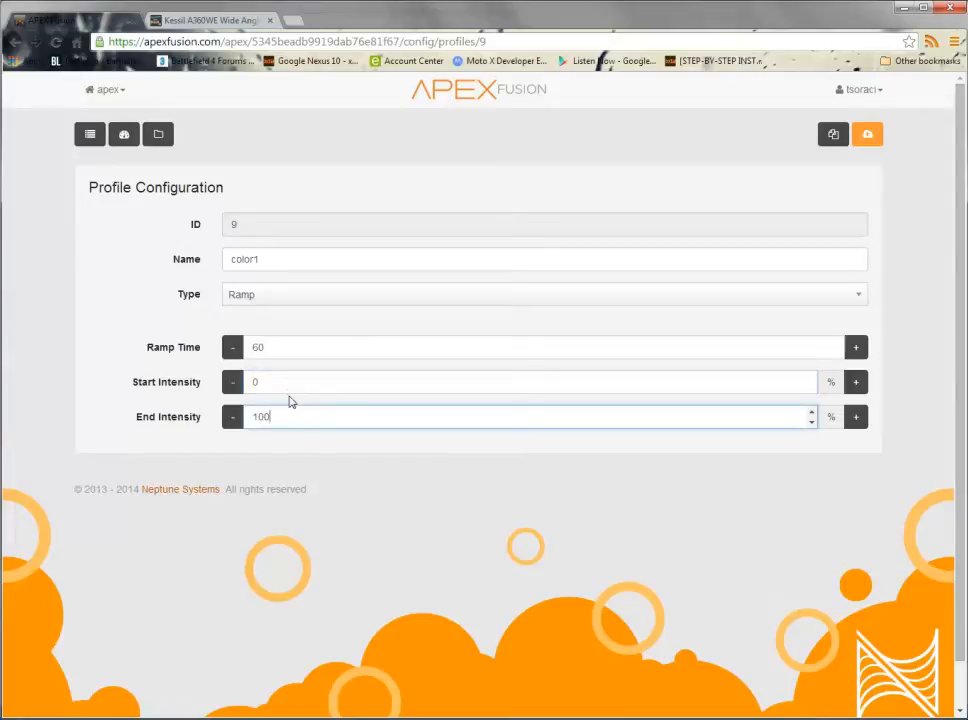
{"action": "left_click", "coordinate": [300, 382]}
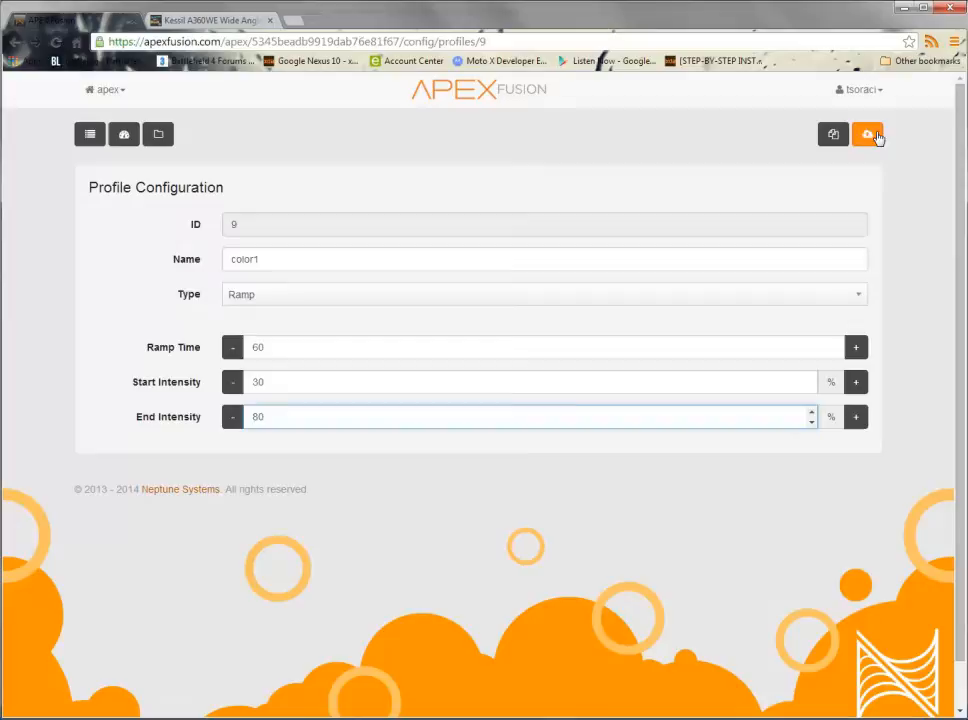
{"action": "left_click", "coordinate": [870, 134]}
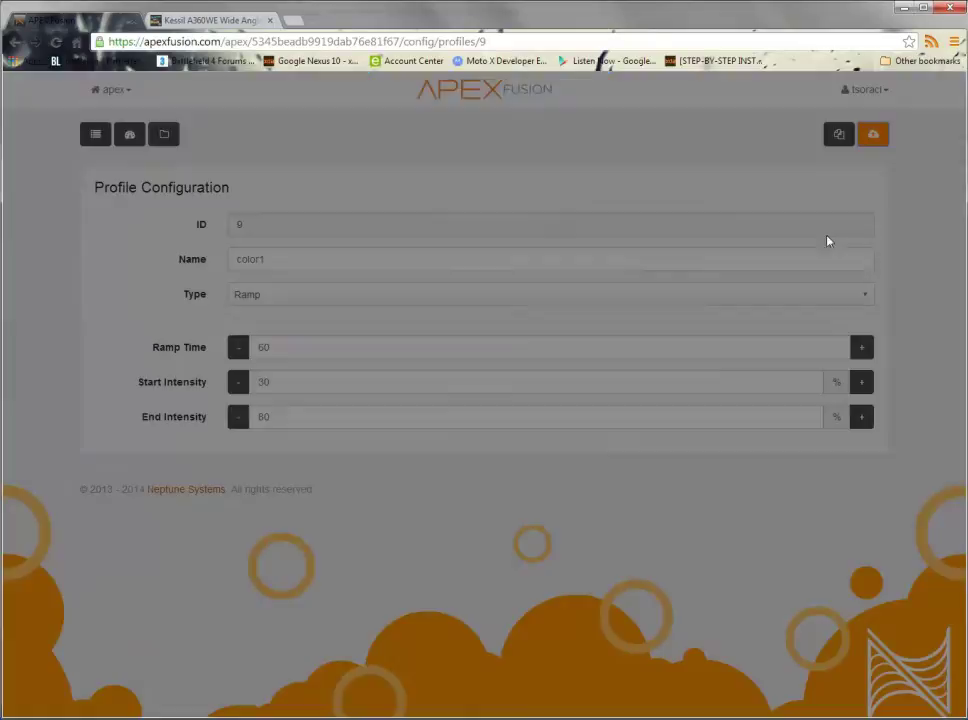
Step: Confirm the color1 configuration was sent and go back to the Profiles list
{"action": "left_click", "coordinate": [872, 132]}
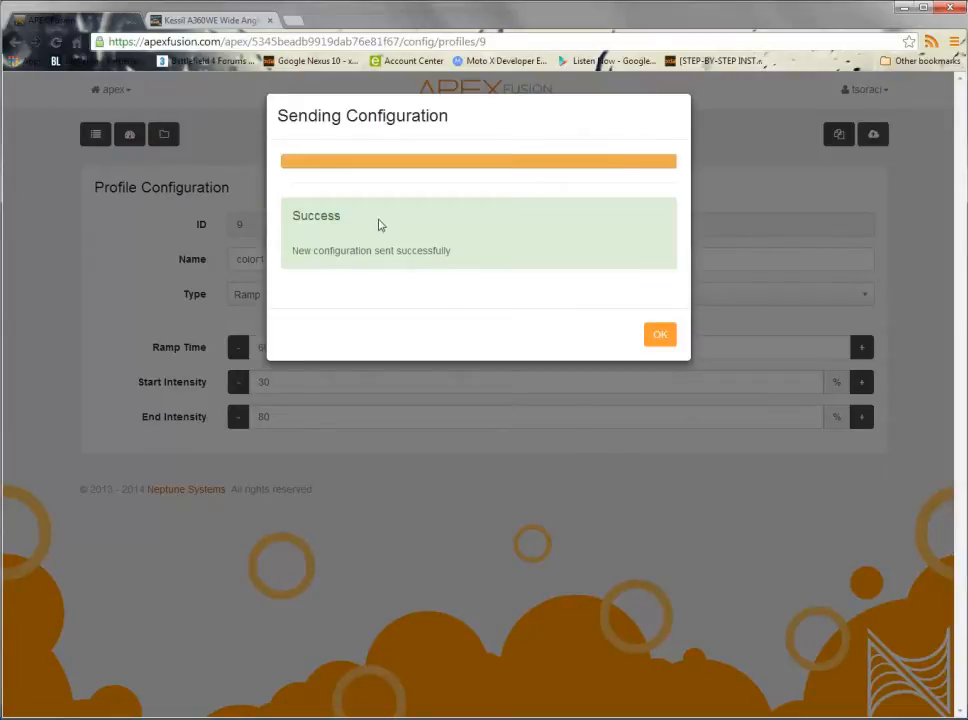
{"action": "left_click", "coordinate": [660, 334]}
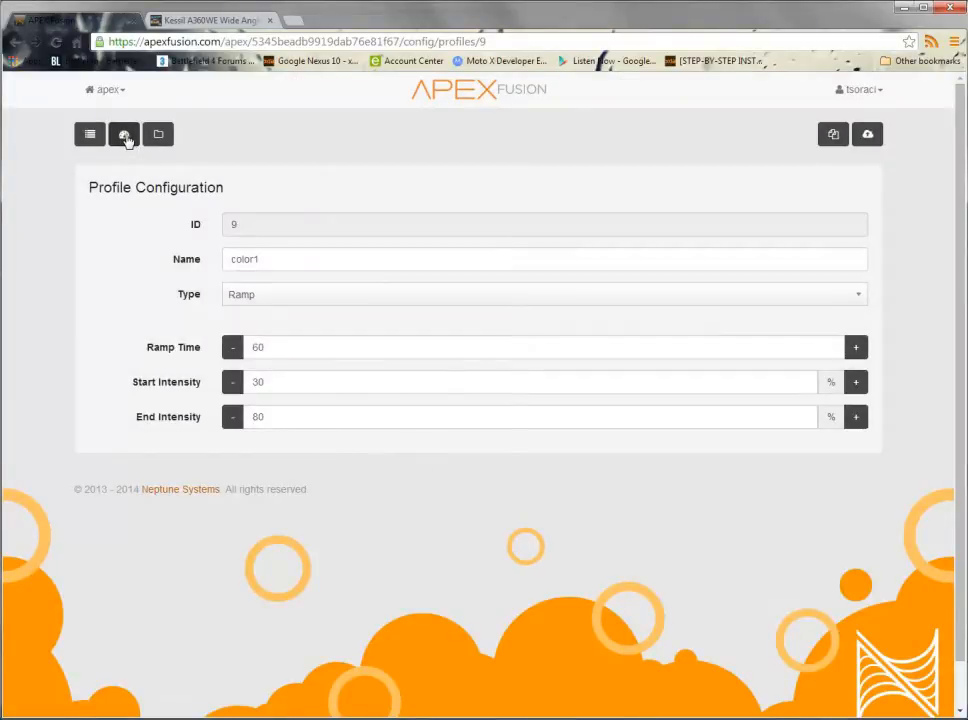
{"action": "mouse_move", "coordinate": [124, 136]}
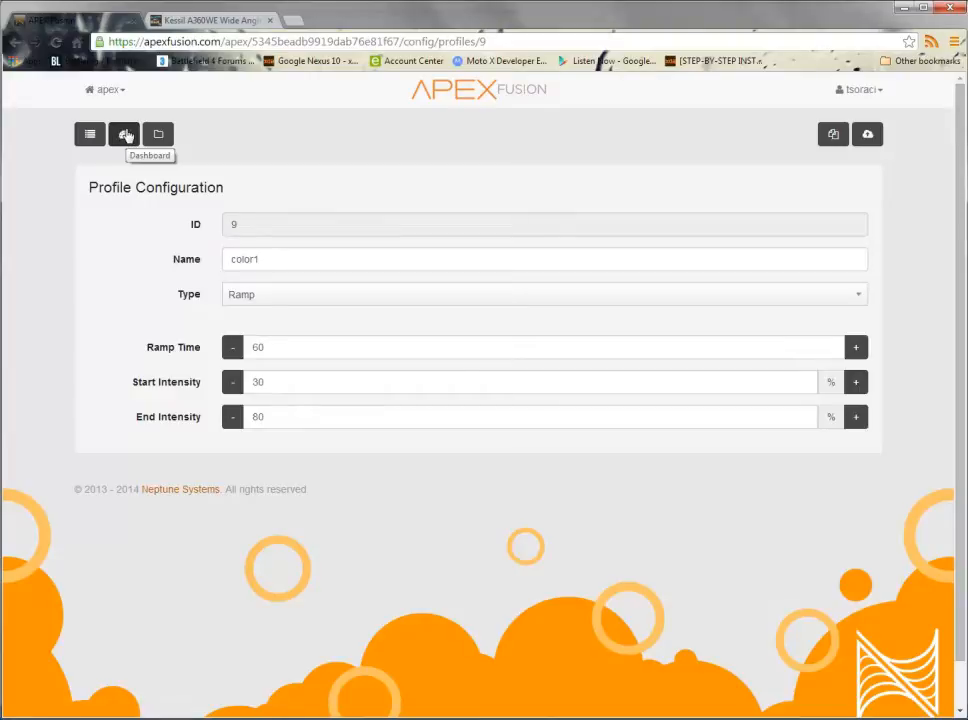
{"action": "mouse_move", "coordinate": [158, 134]}
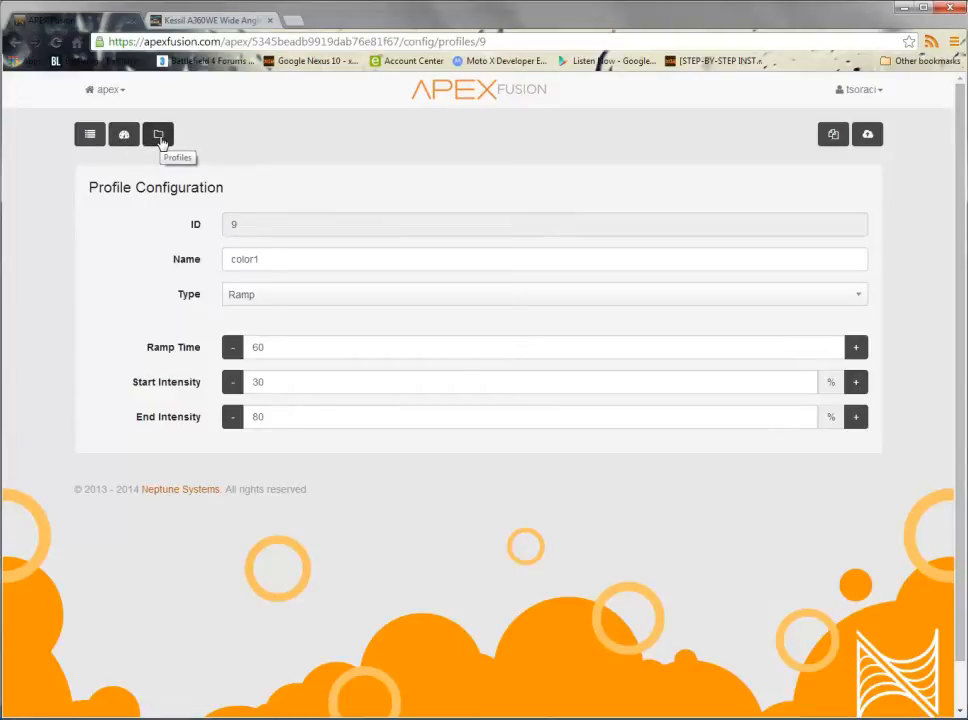
{"action": "left_click", "coordinate": [158, 134]}
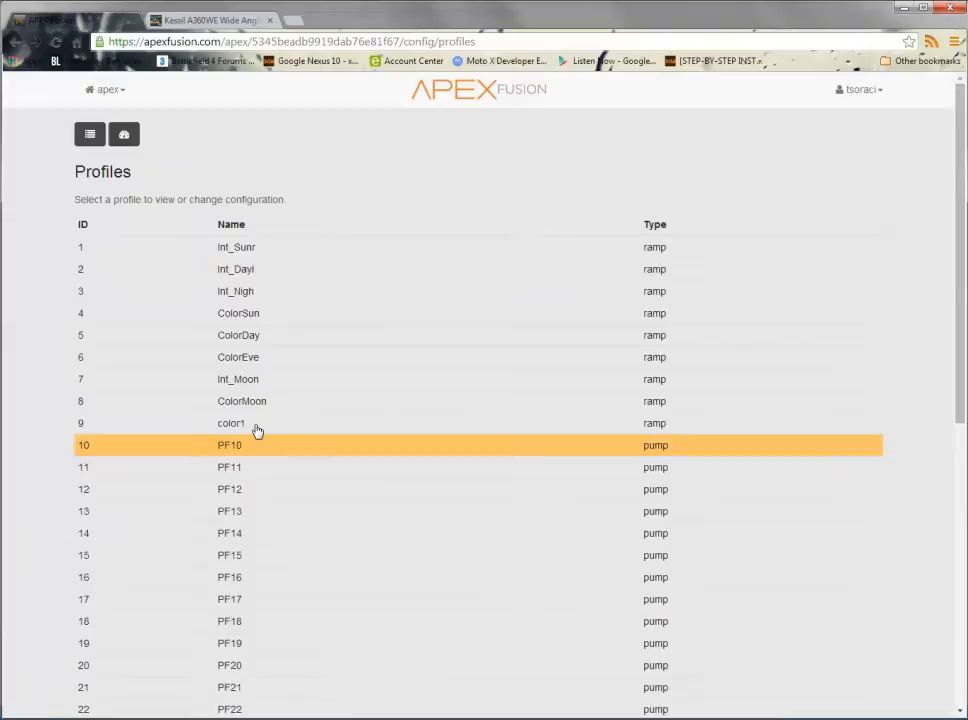
{"action": "mouse_move", "coordinate": [248, 448]}
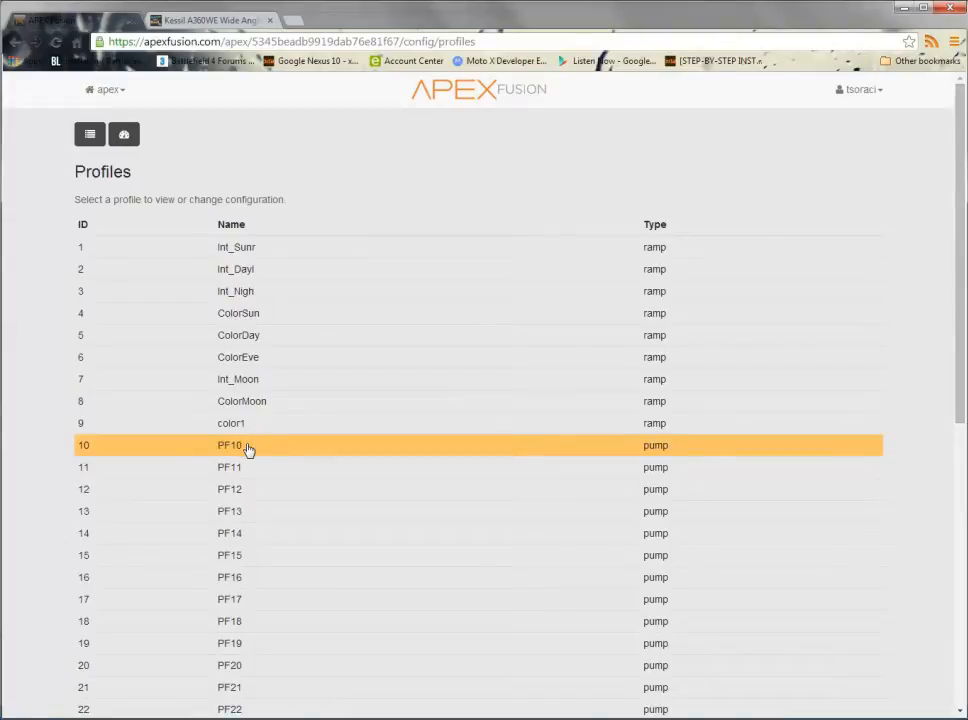
Step: Open profile 10 and enter 'int1' as its name
{"action": "left_click", "coordinate": [236, 448]}
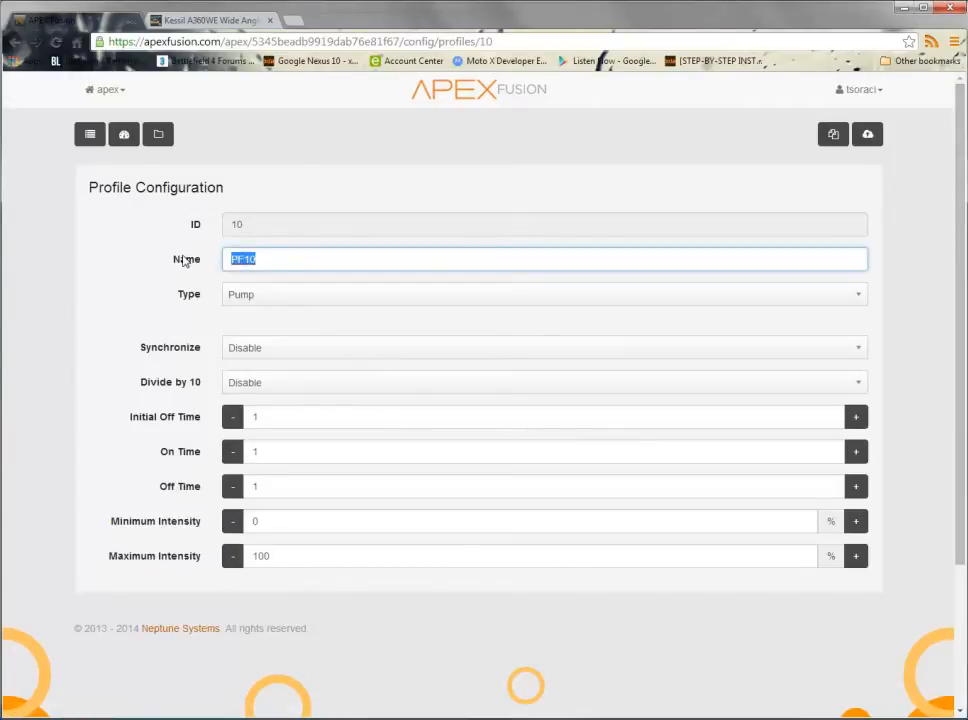
{"action": "type", "text": "int"}
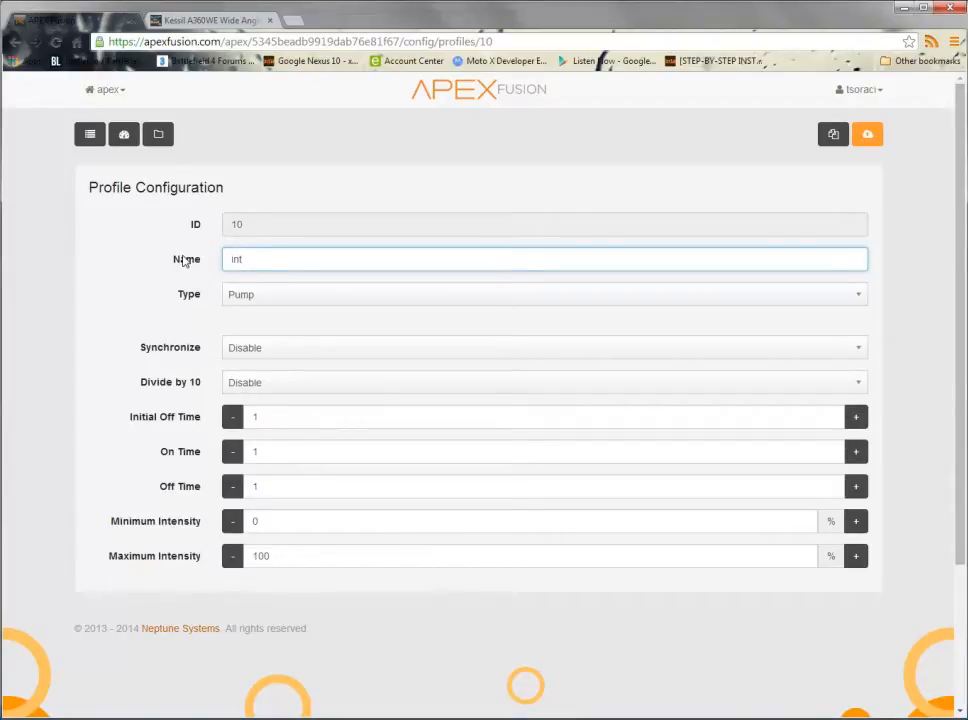
{"action": "type", "text": "1"}
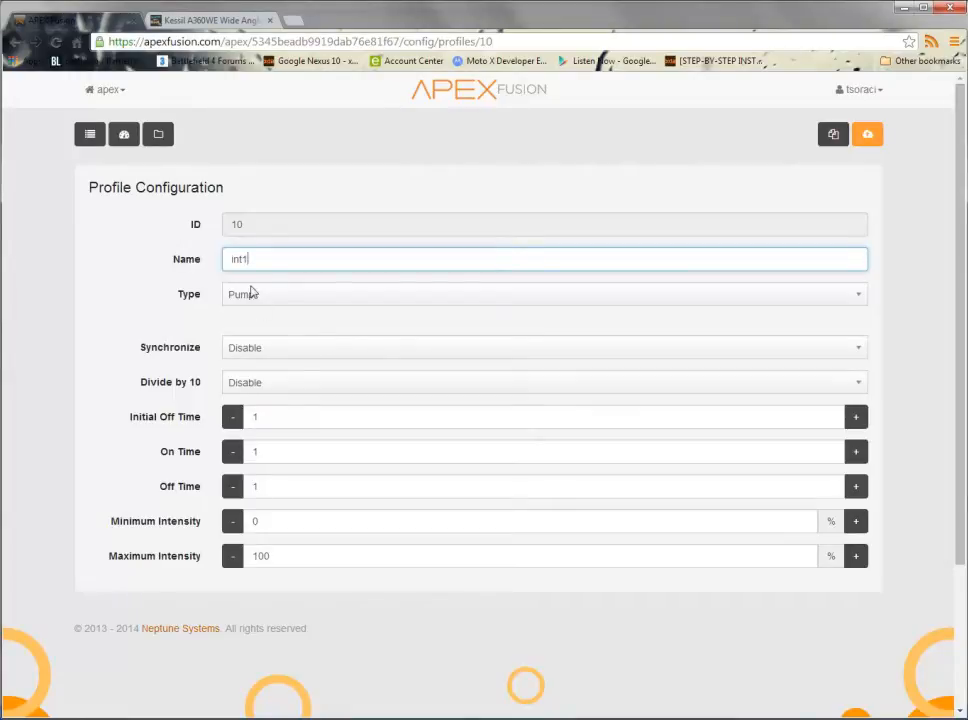
{"action": "mouse_move", "coordinate": [308, 306]}
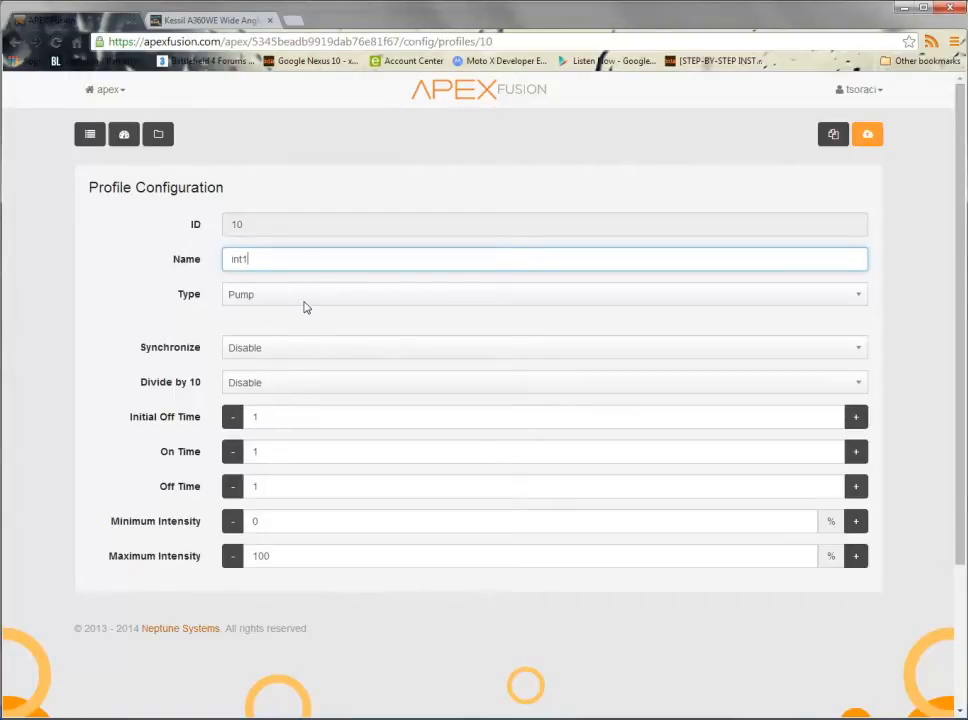
Step: Make int1 a Ramp type with ramp time 60 and end intensity 80%
{"action": "left_click", "coordinate": [544, 294]}
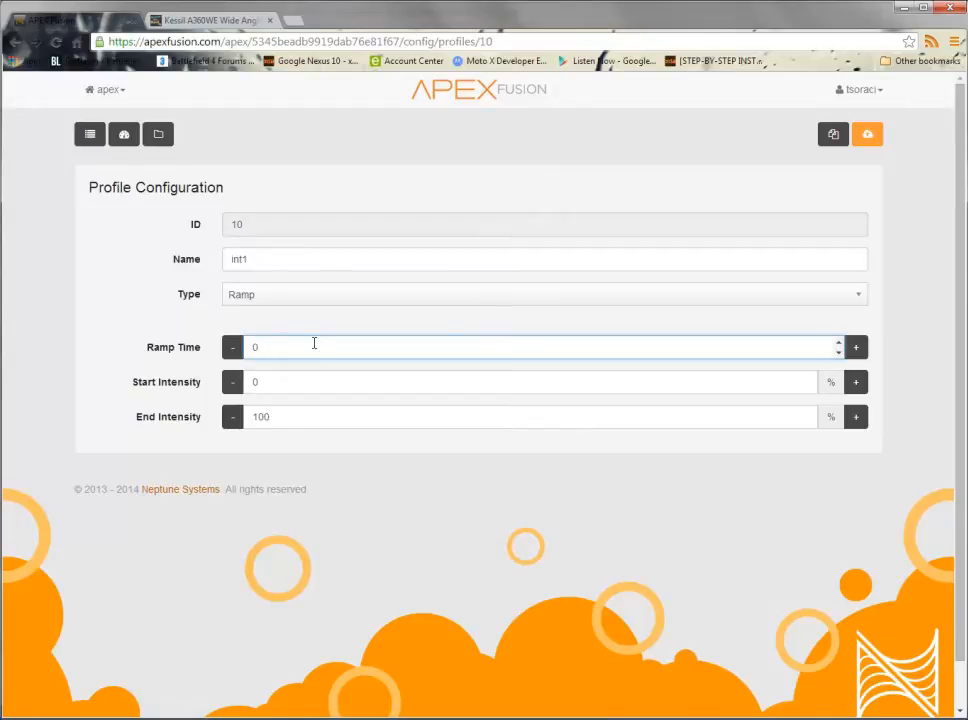
{"action": "left_click", "coordinate": [314, 346]}
{"action": "type", "text": "14"}
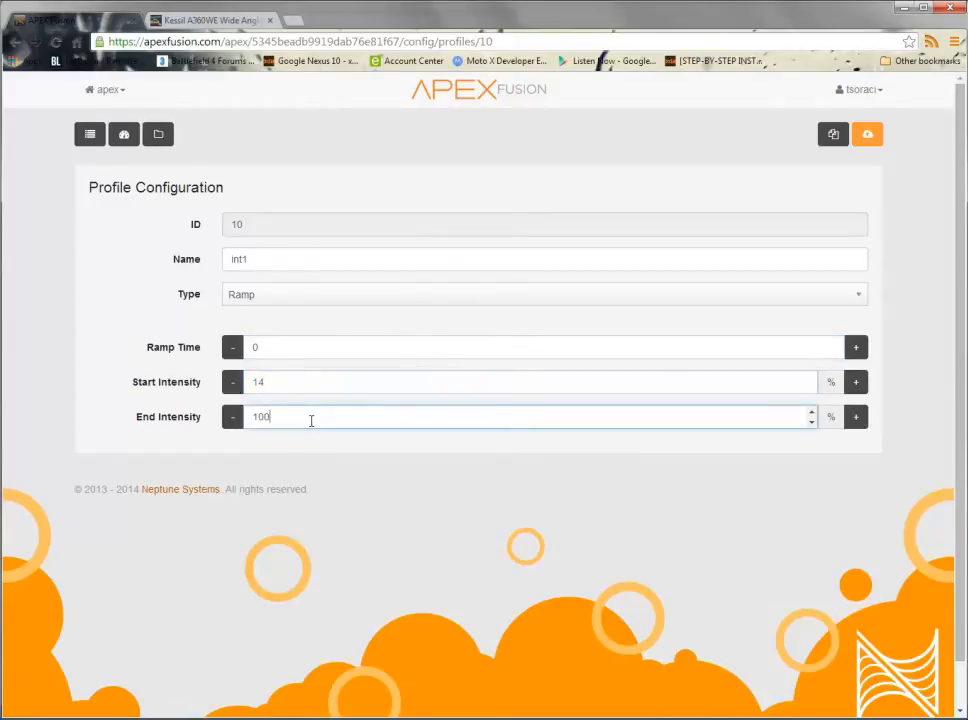
{"action": "left_click", "coordinate": [300, 382]}
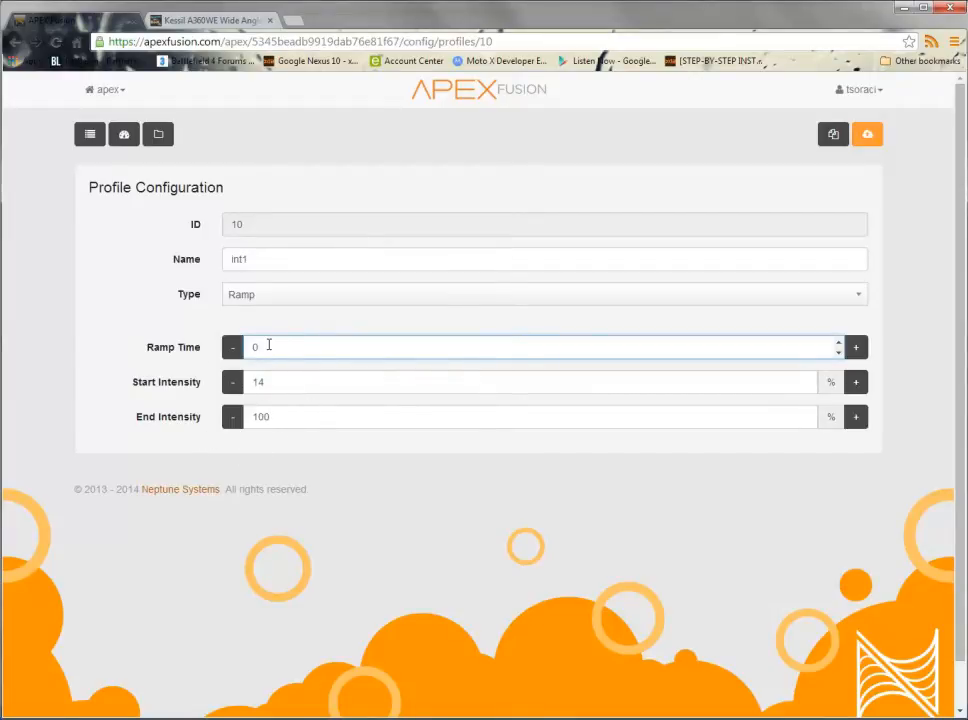
{"action": "type", "text": "60"}
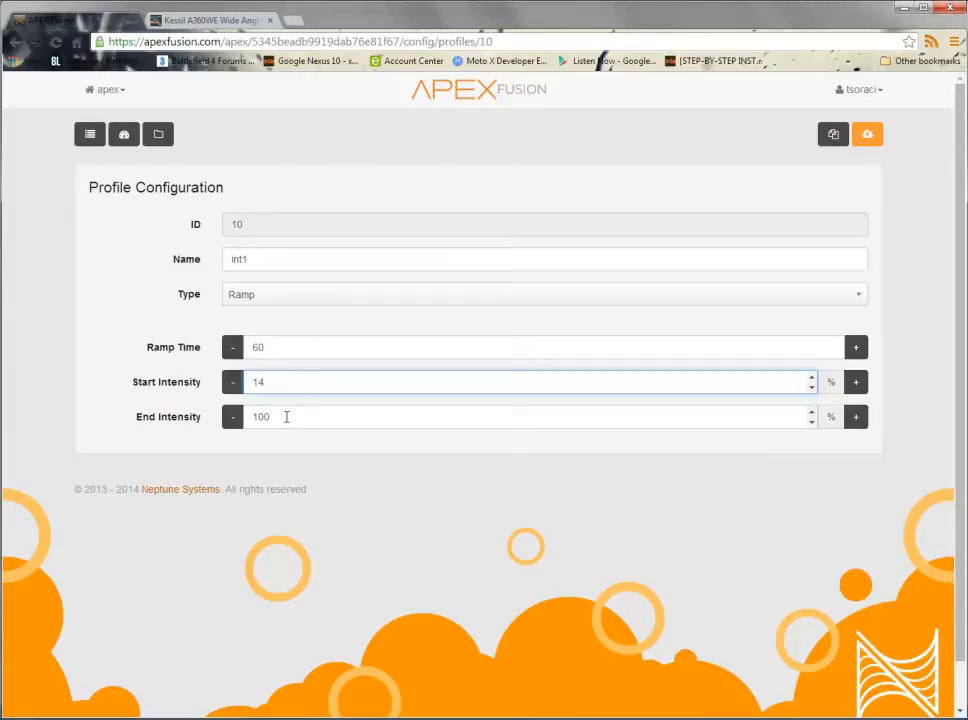
{"action": "type", "text": "80"}
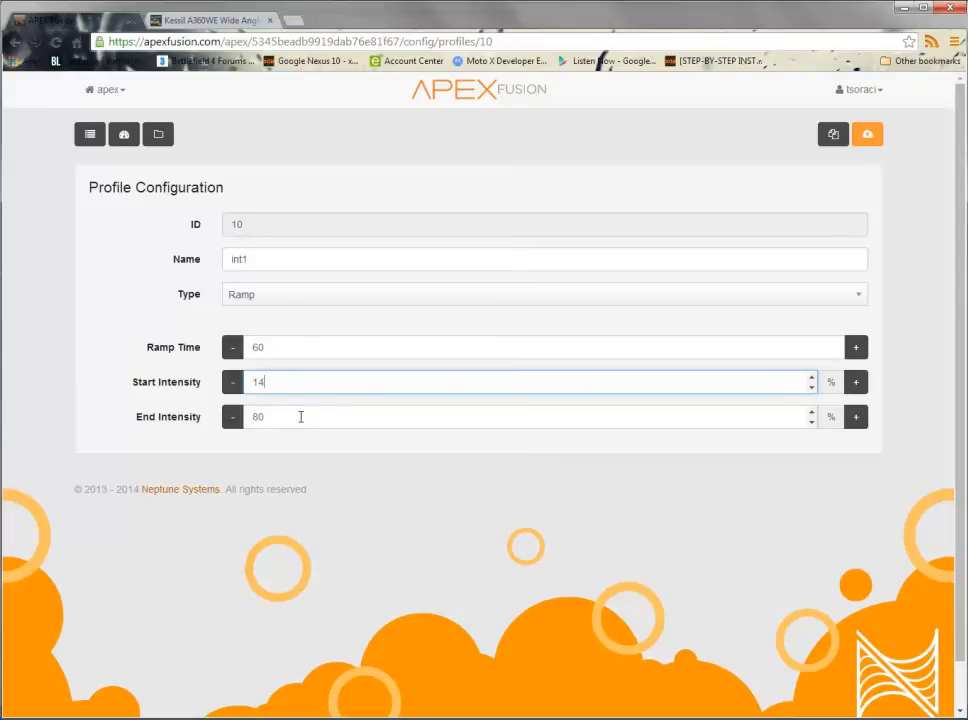
Step: Set the start intensity to 14% and correct the ramp time back to 60
{"action": "left_click", "coordinate": [320, 348]}
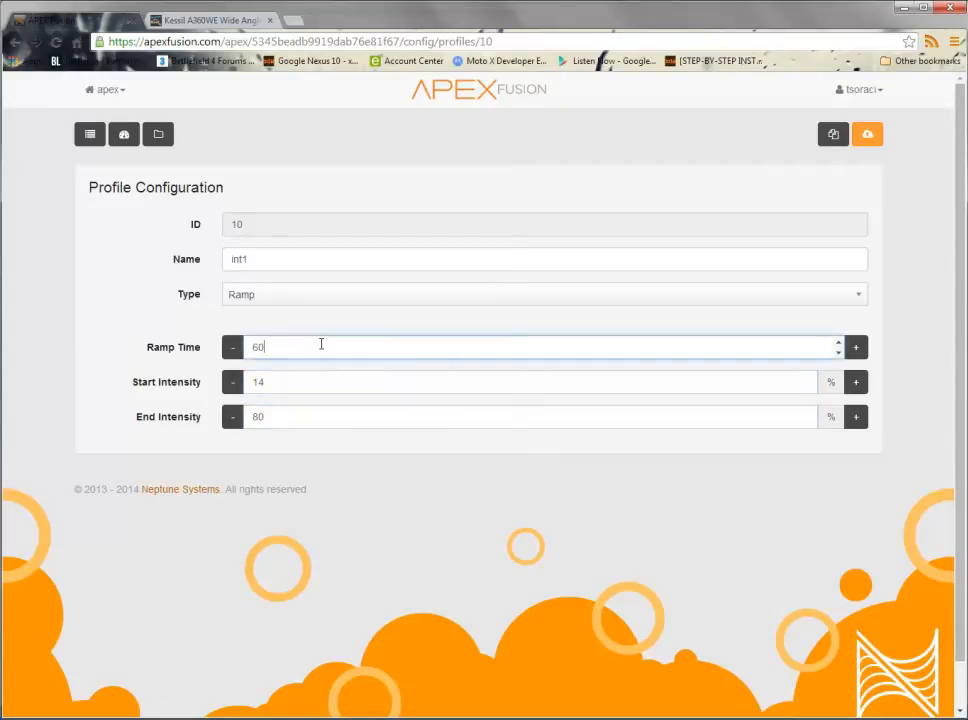
{"action": "type", "text": "5"}
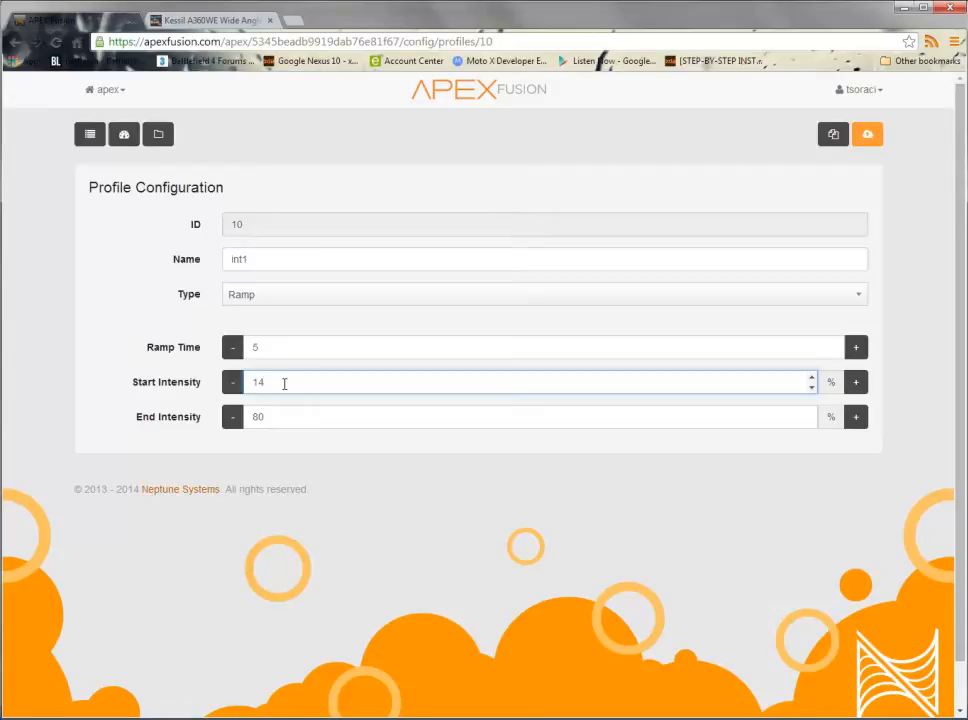
{"action": "left_click", "coordinate": [278, 418]}
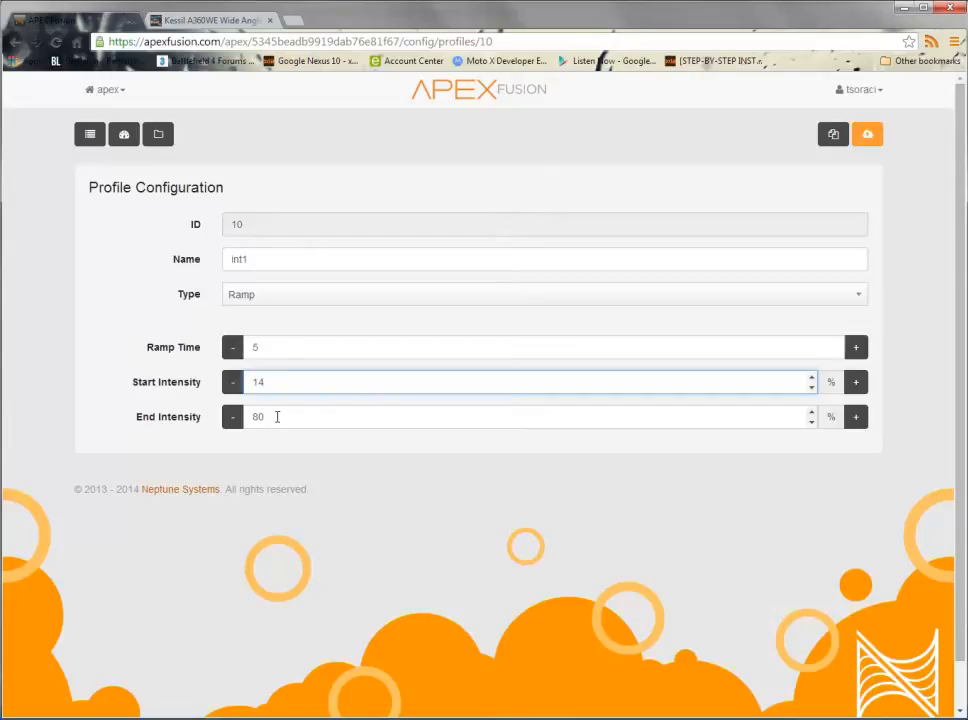
{"action": "type", "text": "60"}
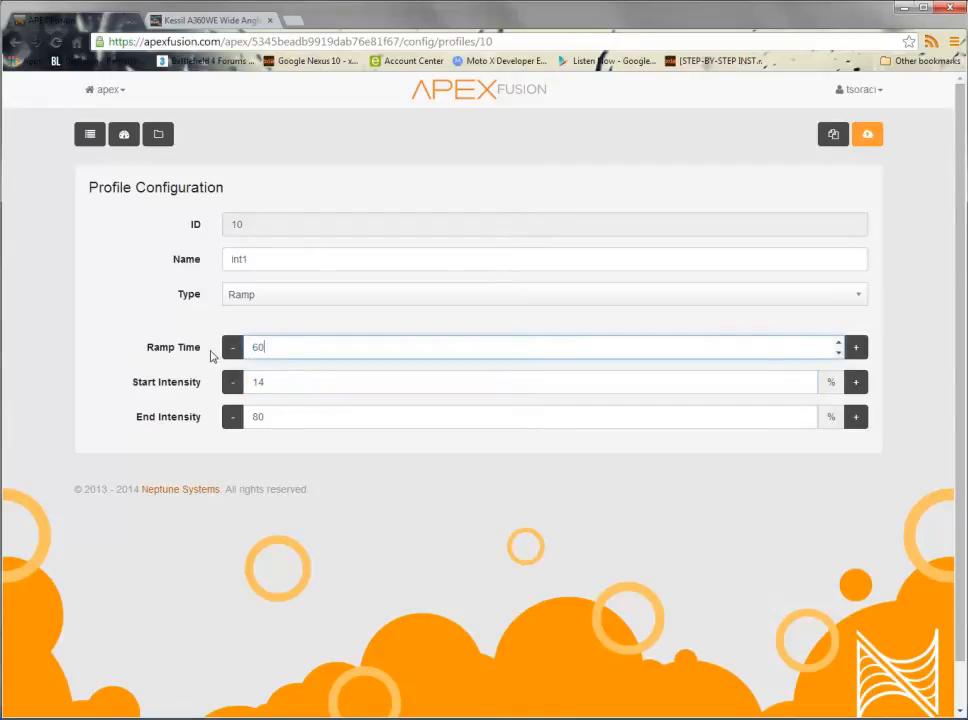
{"action": "left_click", "coordinate": [380, 416]}
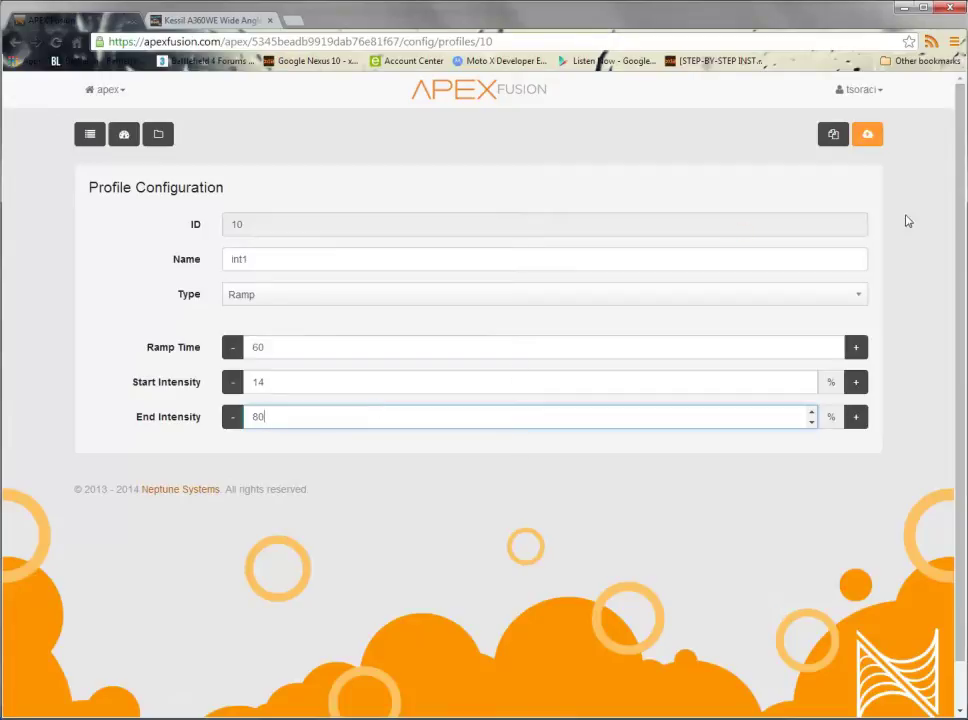
Step: Send the int1 profile to the controller and return to the Profiles list
{"action": "left_click", "coordinate": [868, 134]}
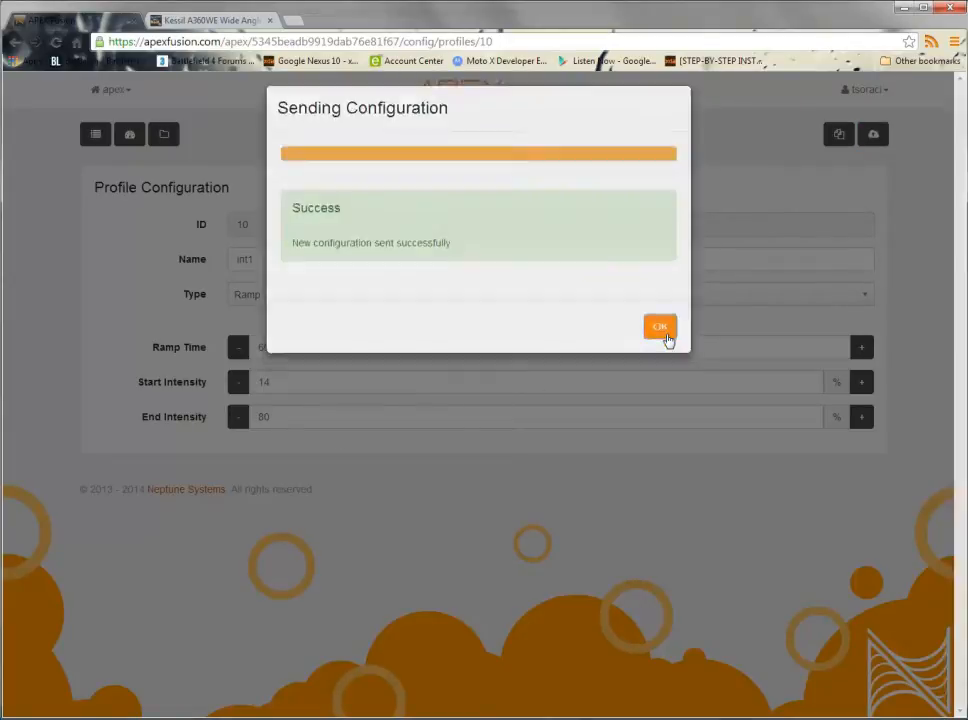
{"action": "left_click", "coordinate": [660, 328]}
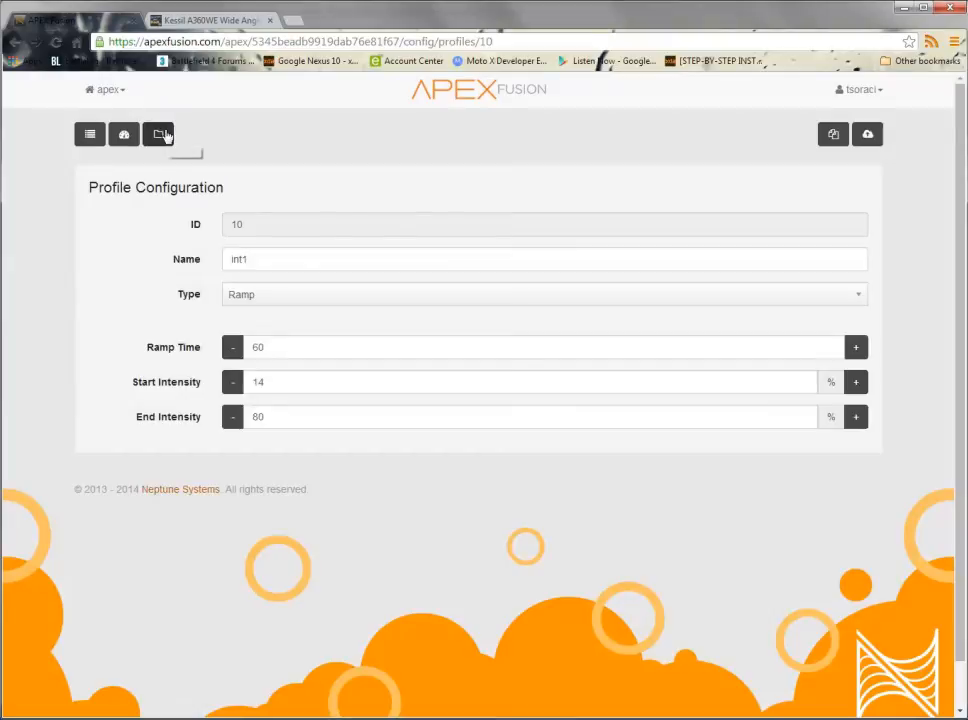
{"action": "left_click", "coordinate": [132, 132]}
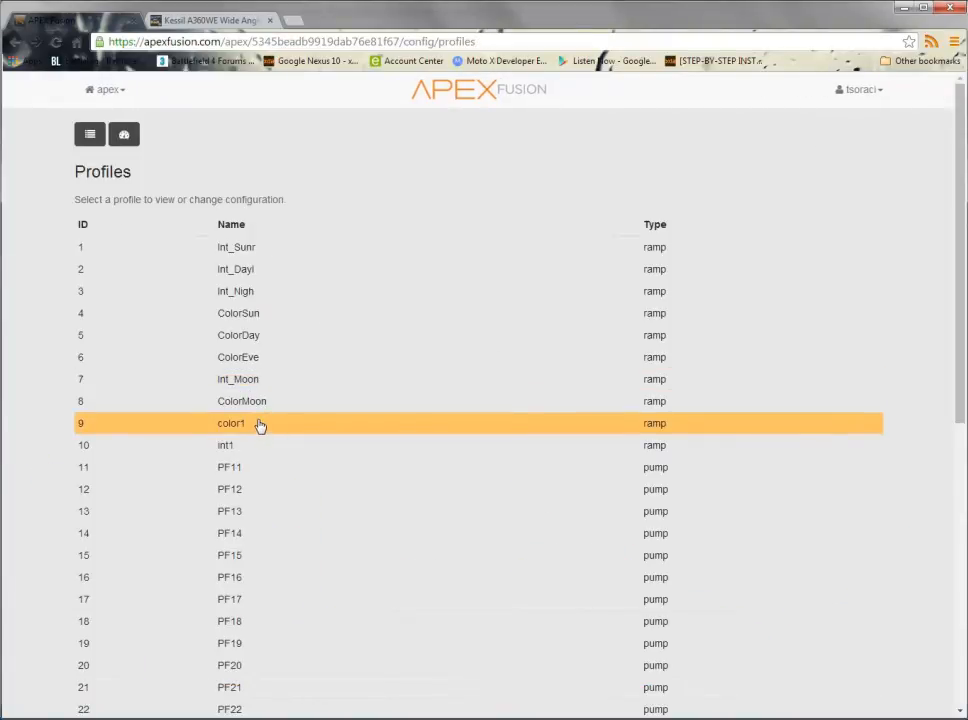
{"action": "mouse_move", "coordinate": [252, 442]}
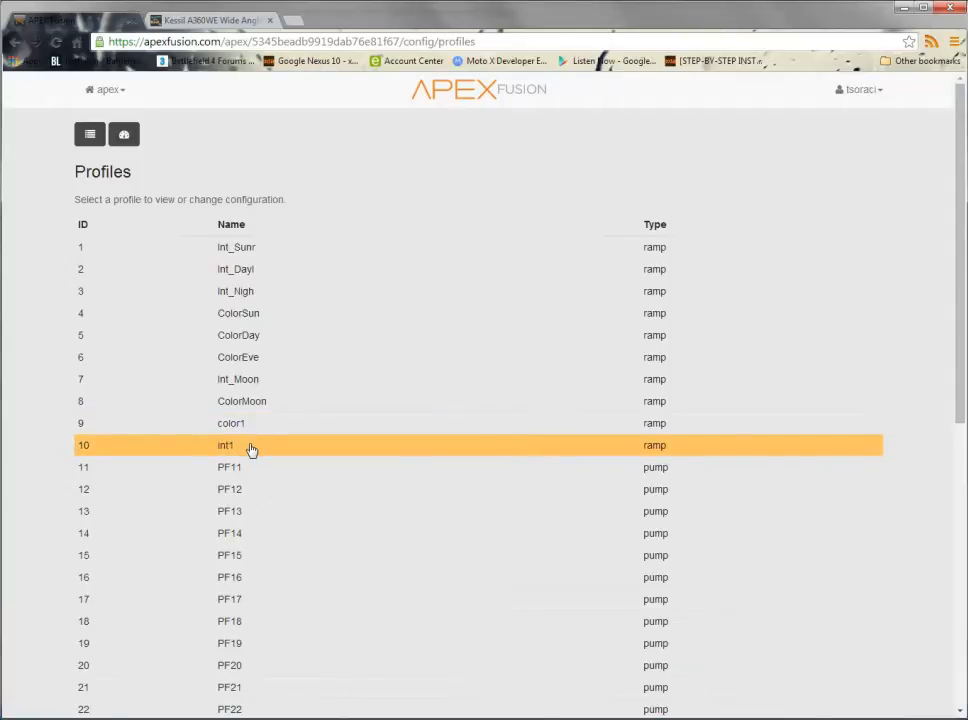
Step: Load the main dashboard showing the outputs
{"action": "left_click", "coordinate": [240, 446]}
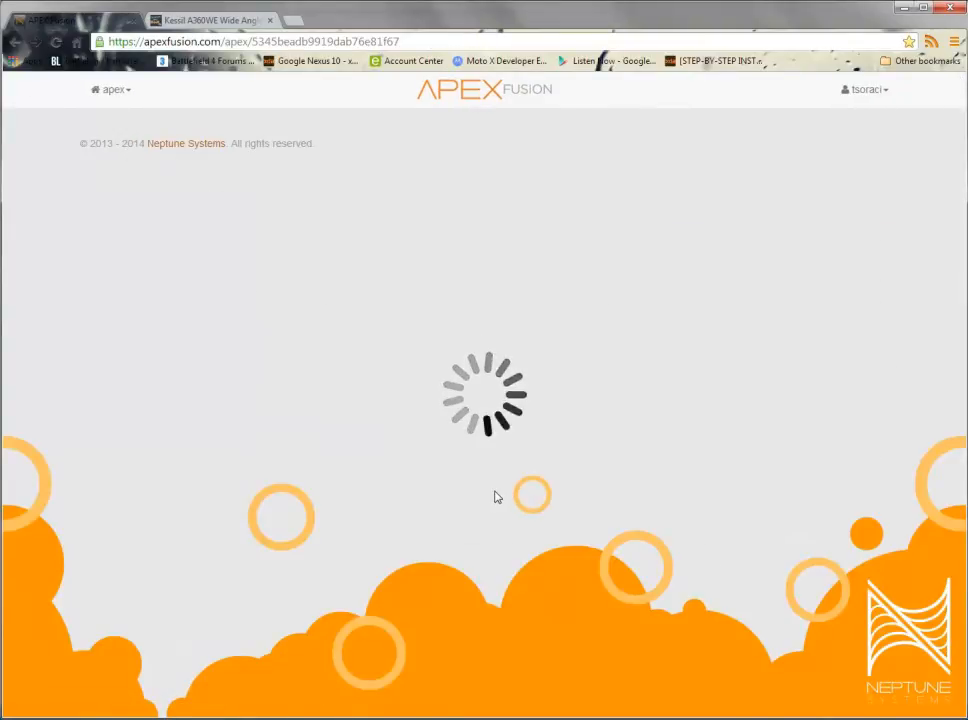
{"action": "mouse_move", "coordinate": [384, 328]}
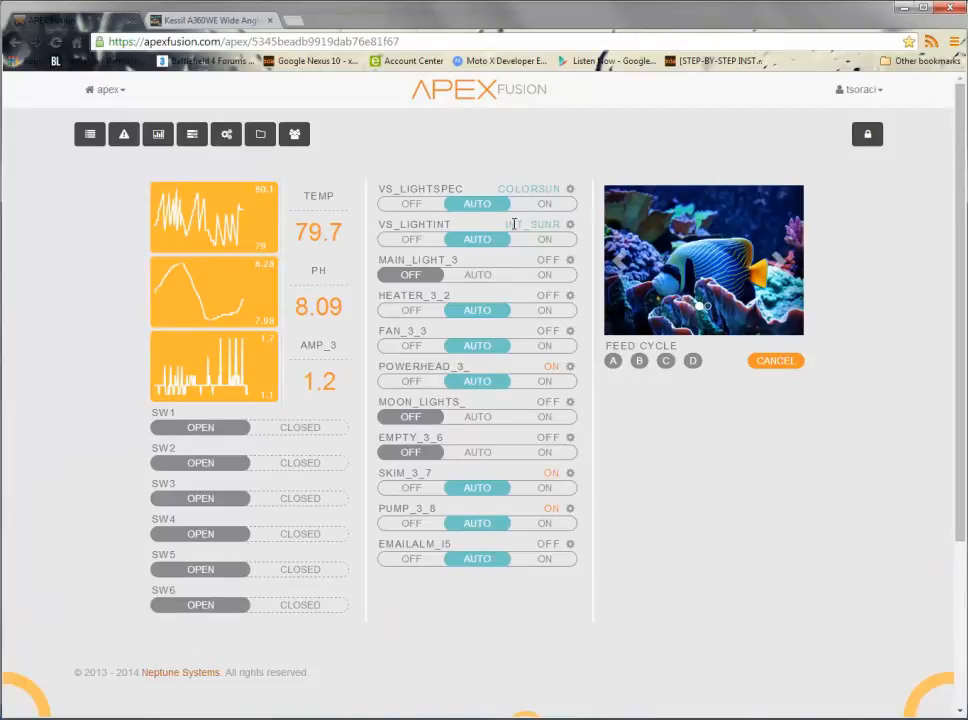
{"action": "mouse_move", "coordinate": [500, 184]}
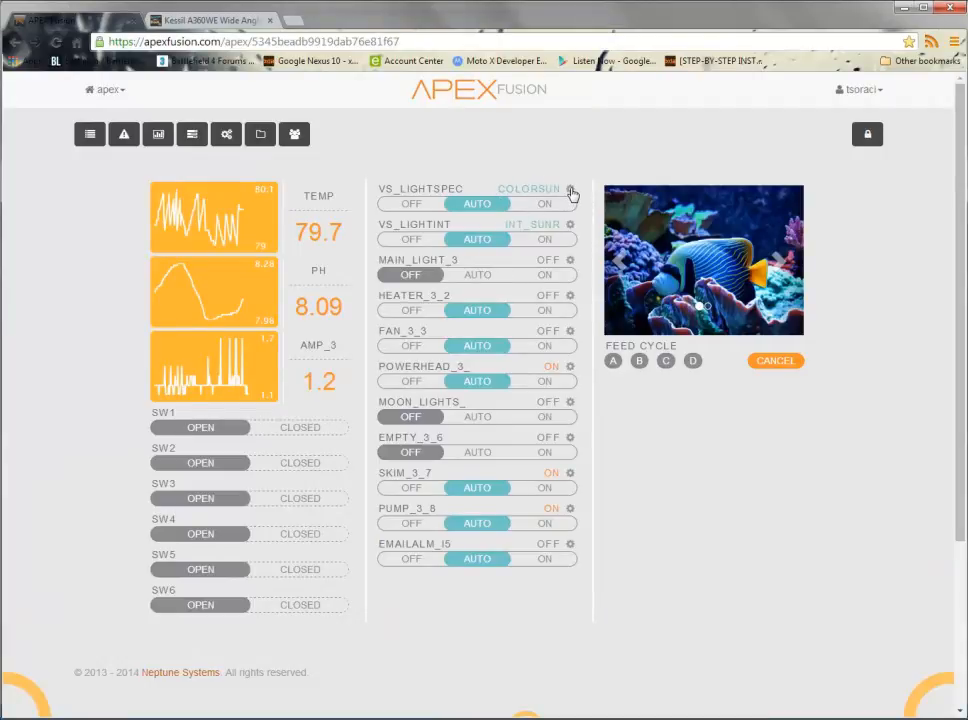
Step: Open VS_LightSpec's settings, keep control type Advanced, and enter its program editor
{"action": "left_click", "coordinate": [572, 188]}
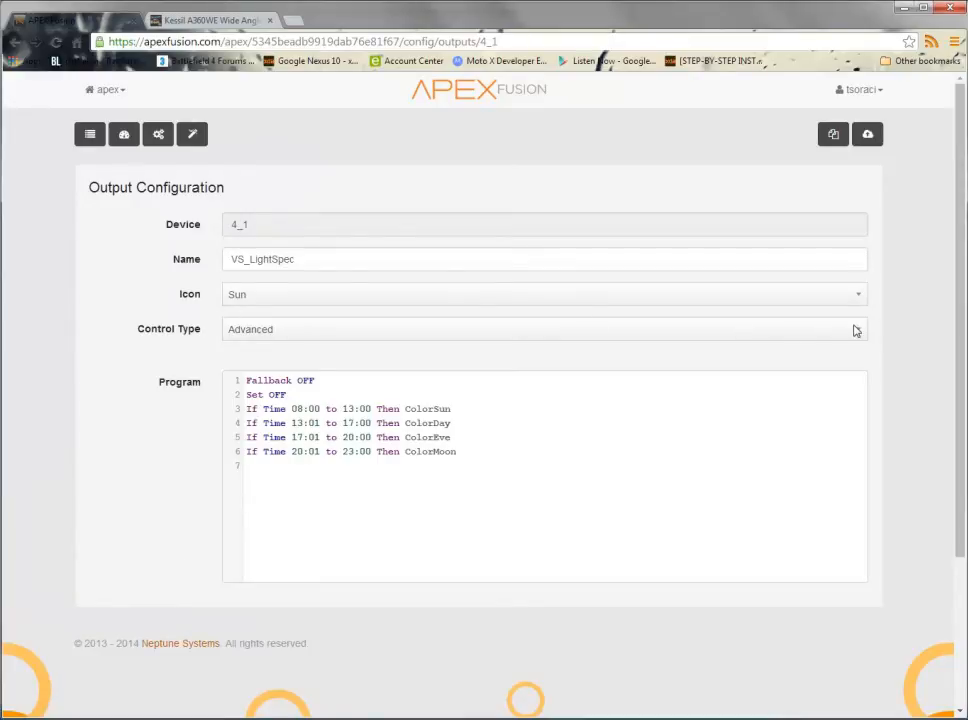
{"action": "left_click", "coordinate": [544, 328]}
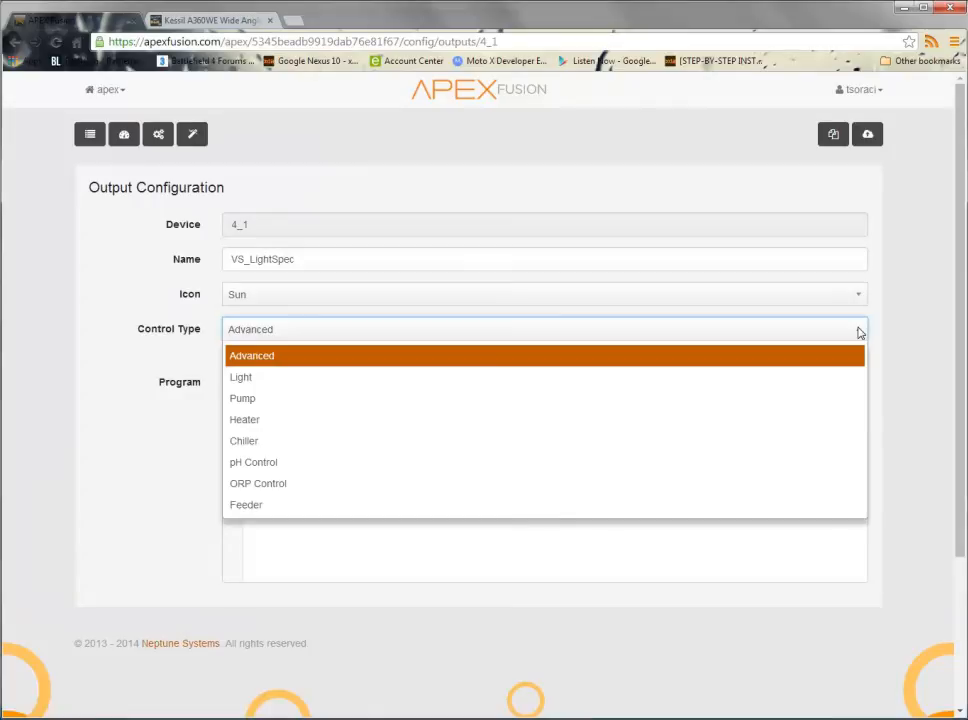
{"action": "mouse_move", "coordinate": [864, 332]}
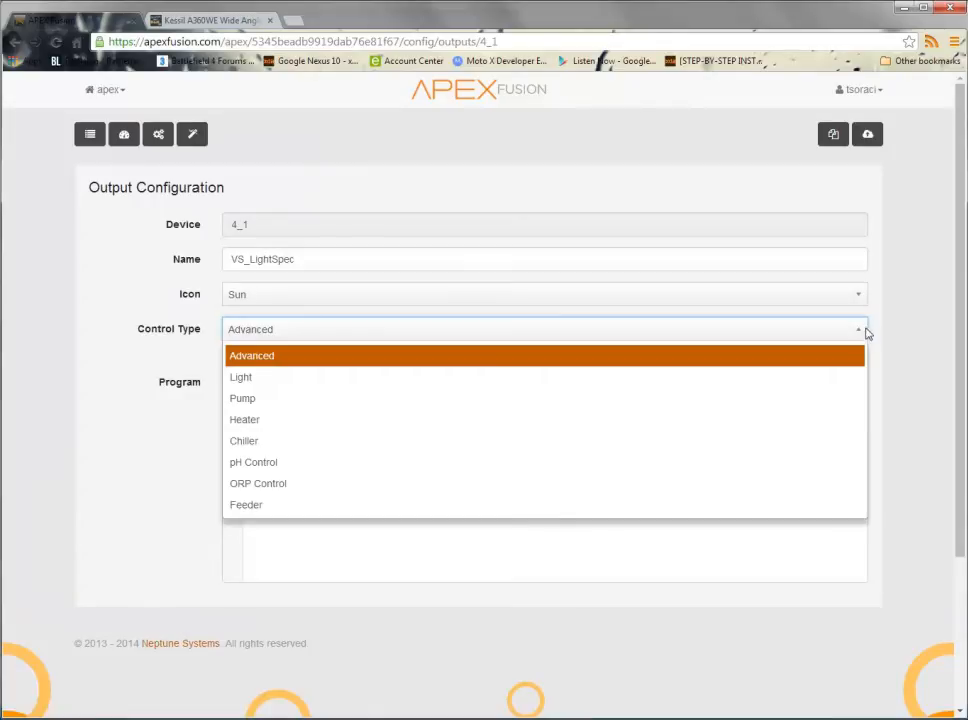
{"action": "left_click", "coordinate": [252, 356]}
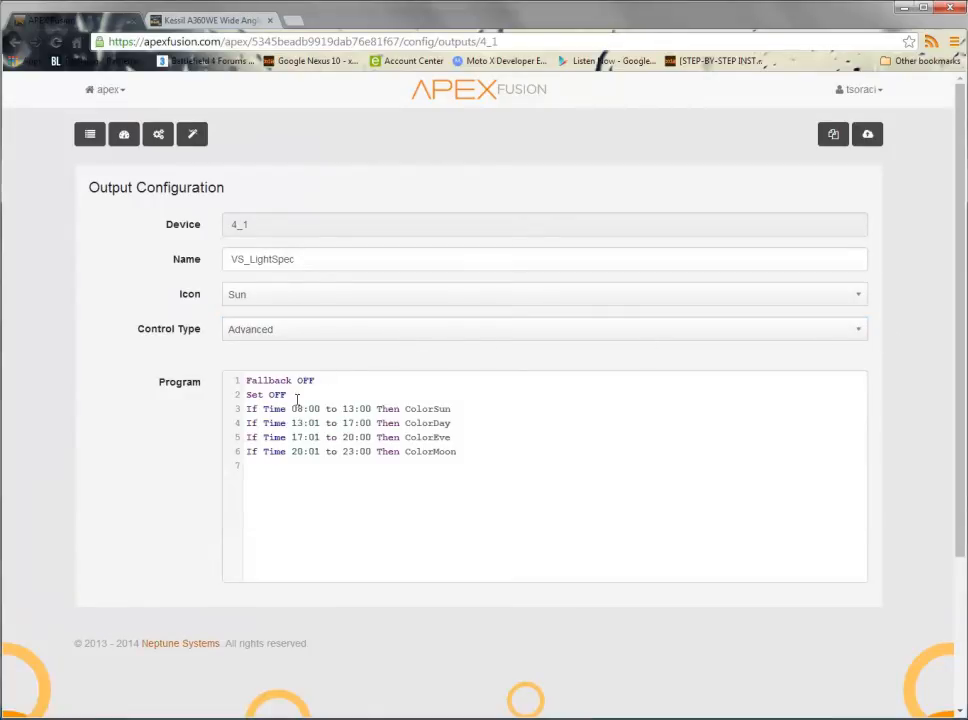
{"action": "mouse_move", "coordinate": [316, 456]}
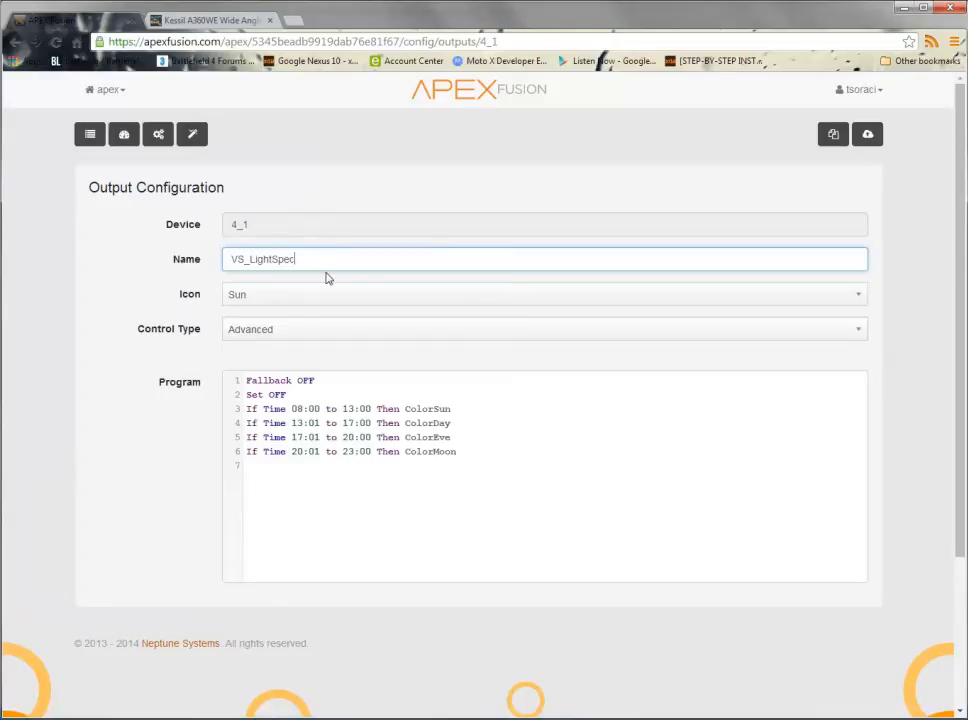
{"action": "mouse_move", "coordinate": [322, 252]}
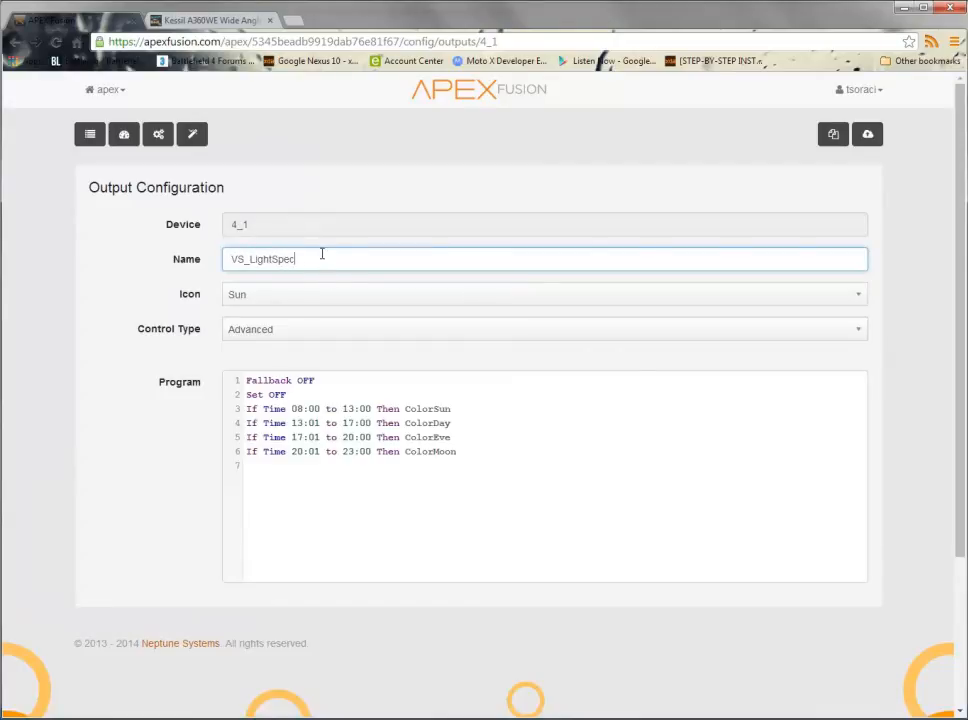
{"action": "mouse_move", "coordinate": [288, 298]}
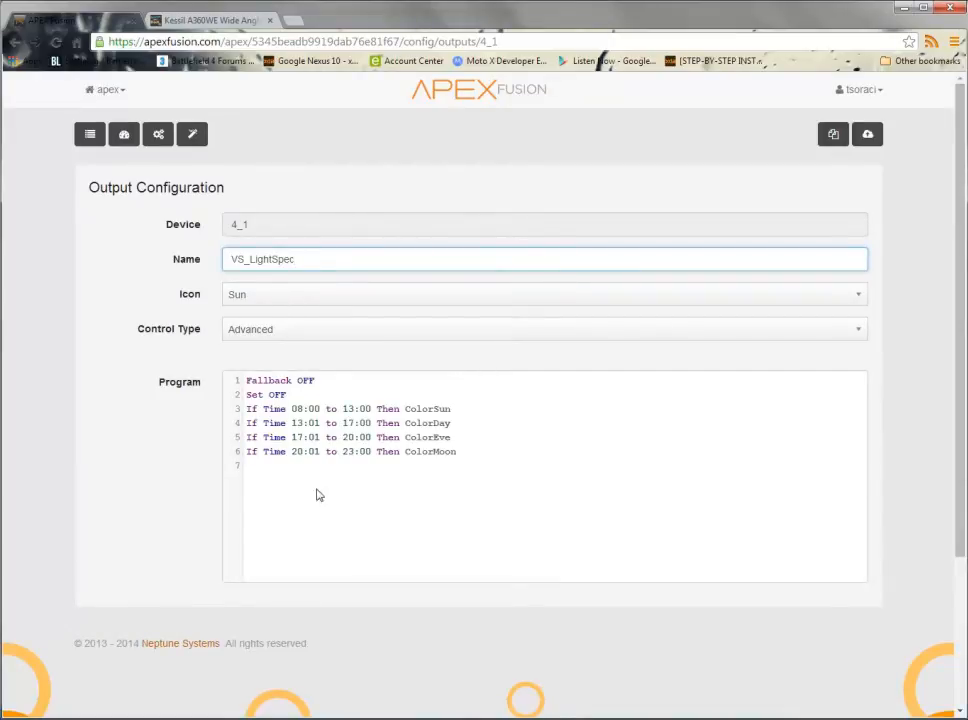
{"action": "left_click", "coordinate": [364, 388]}
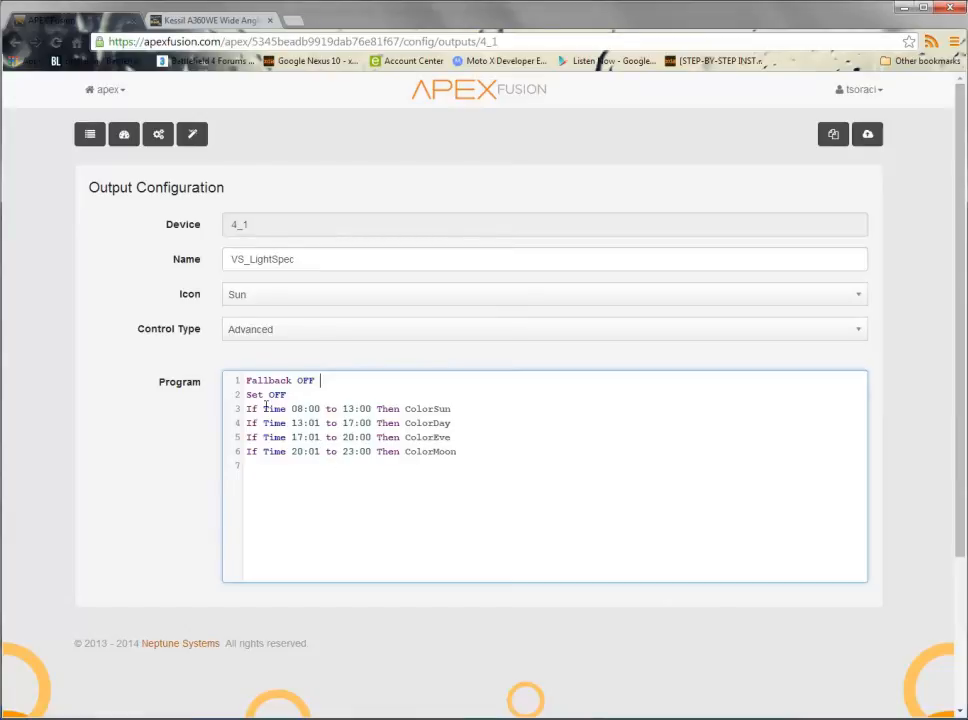
{"action": "mouse_move", "coordinate": [344, 400]}
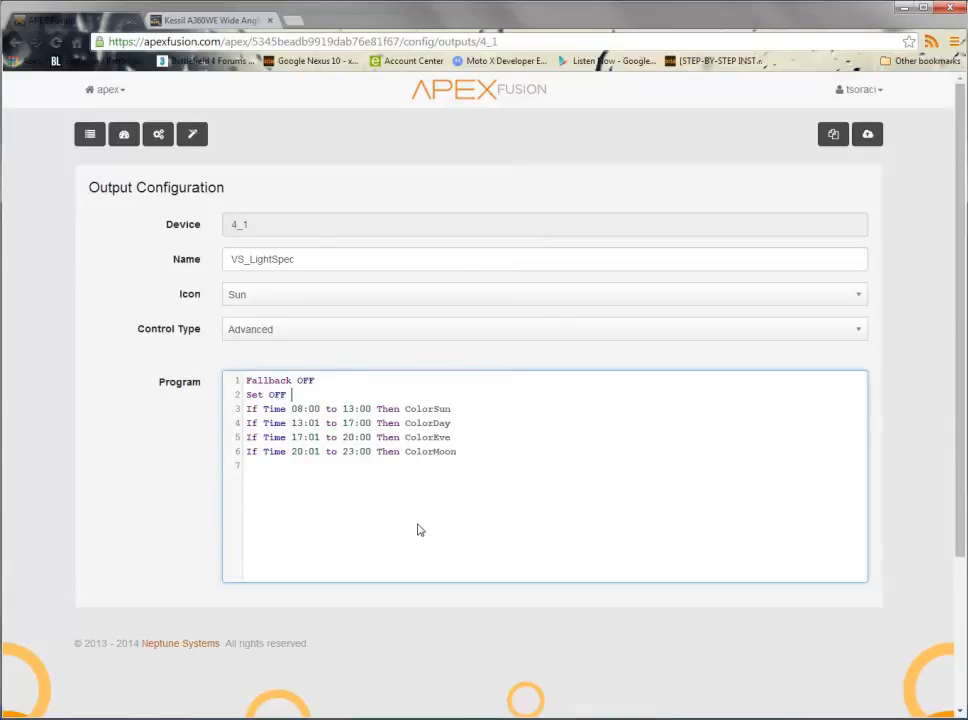
{"action": "mouse_move", "coordinate": [420, 524]}
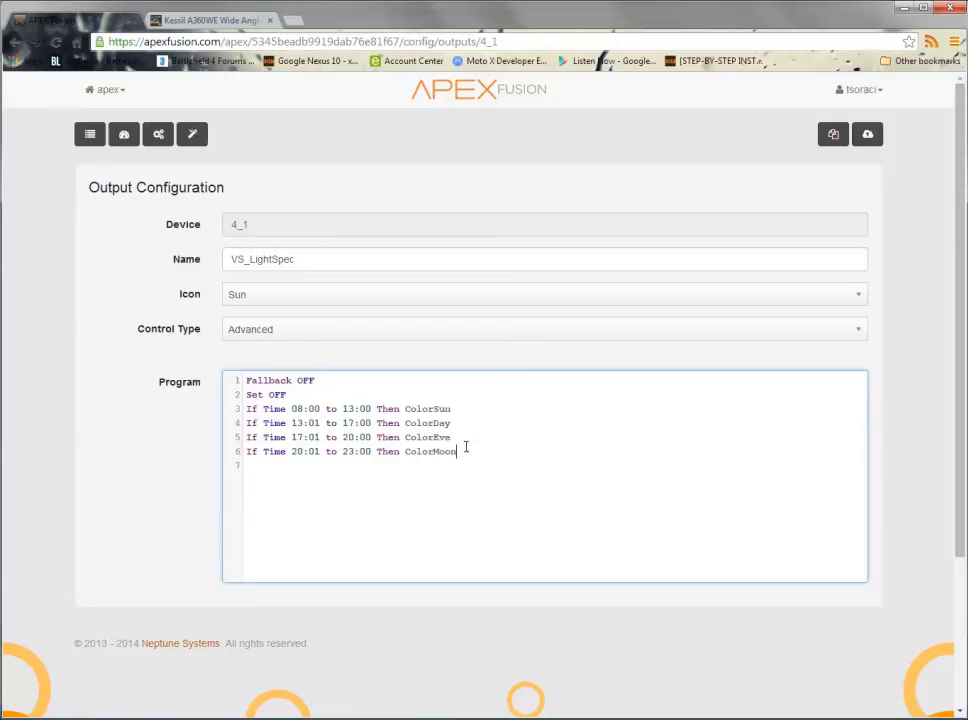
{"action": "left_click_drag", "start_coordinate": [248, 424], "coordinate": [456, 452]}
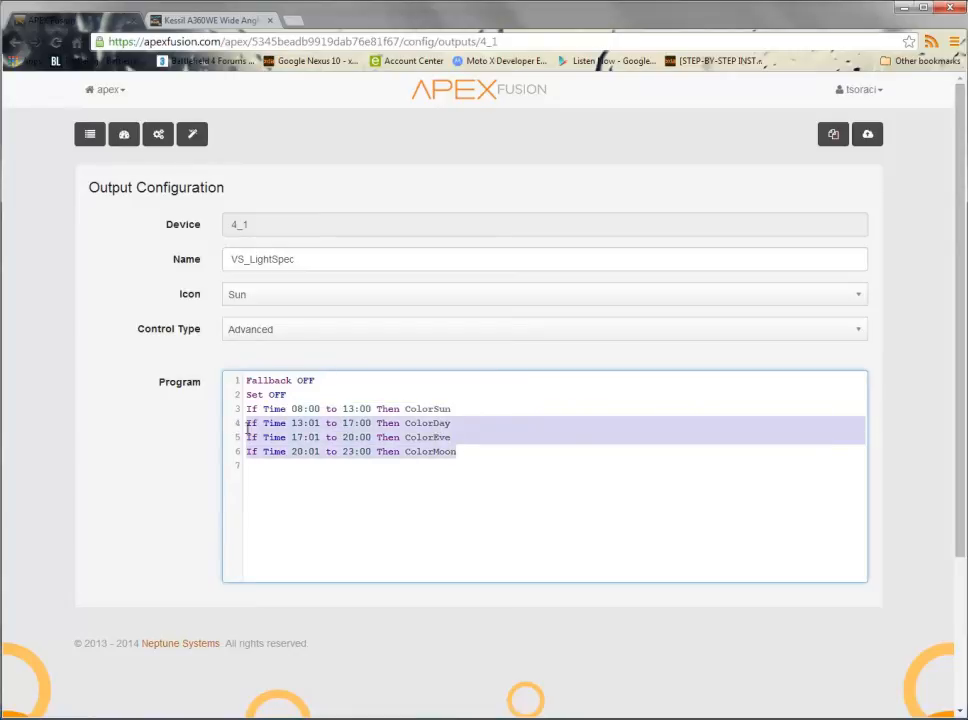
{"action": "key", "text": "Delete"}
{"action": "type", "text": "1"}
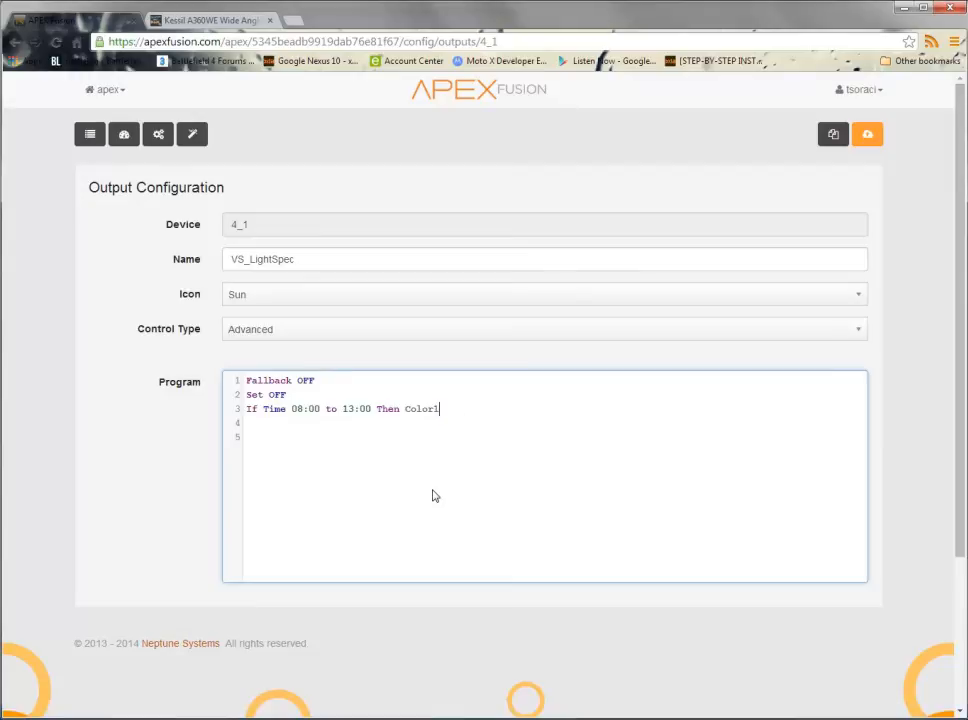
{"action": "mouse_move", "coordinate": [414, 440]}
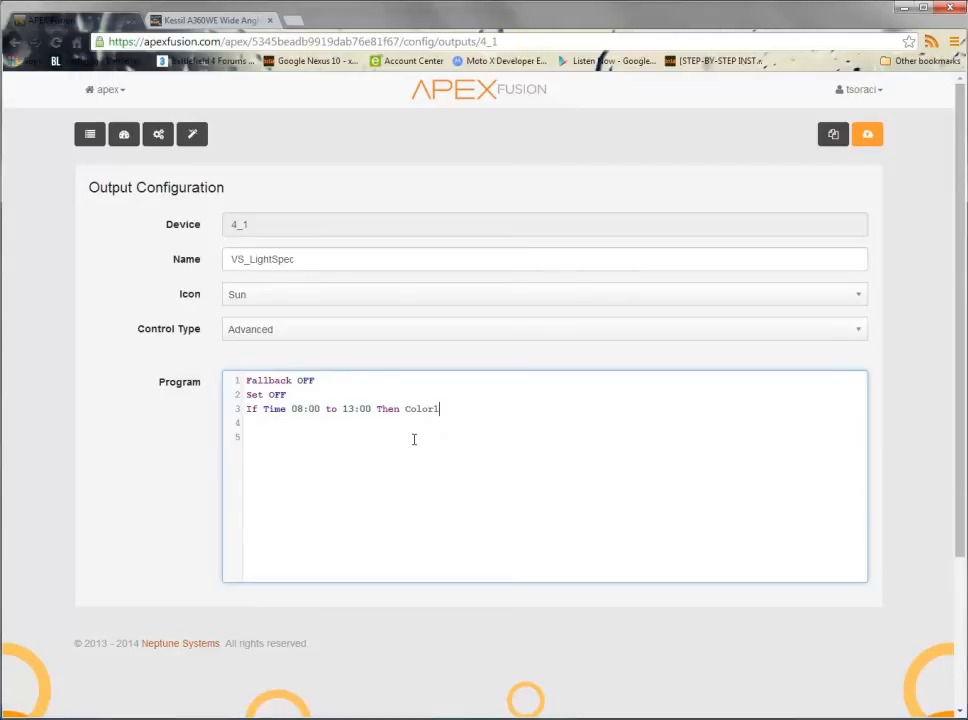
{"action": "mouse_move", "coordinate": [322, 436]}
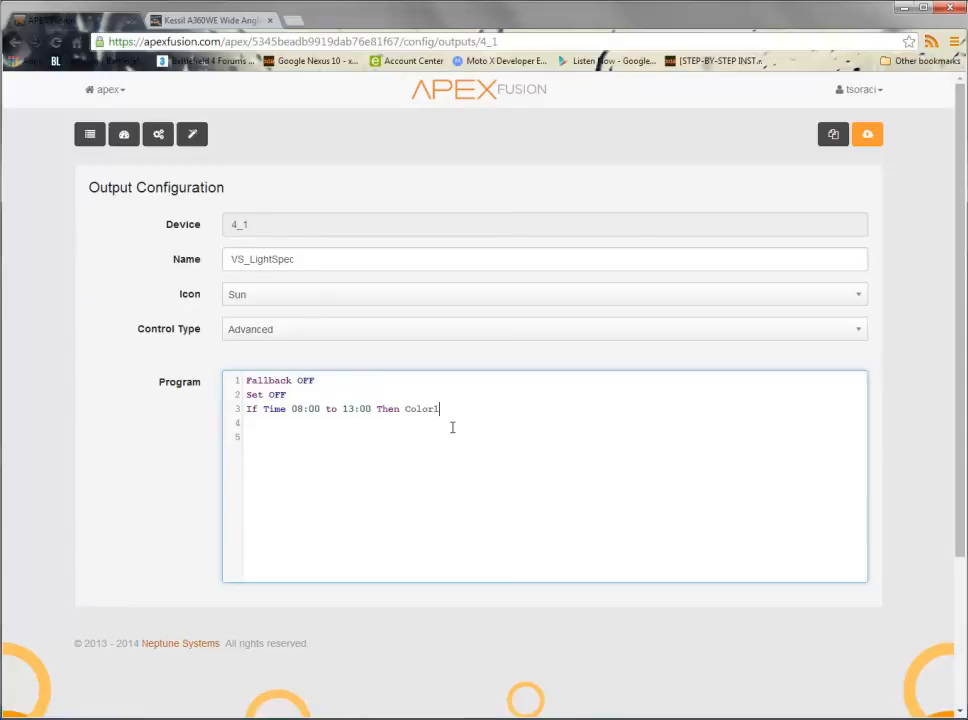
{"action": "mouse_move", "coordinate": [452, 418]}
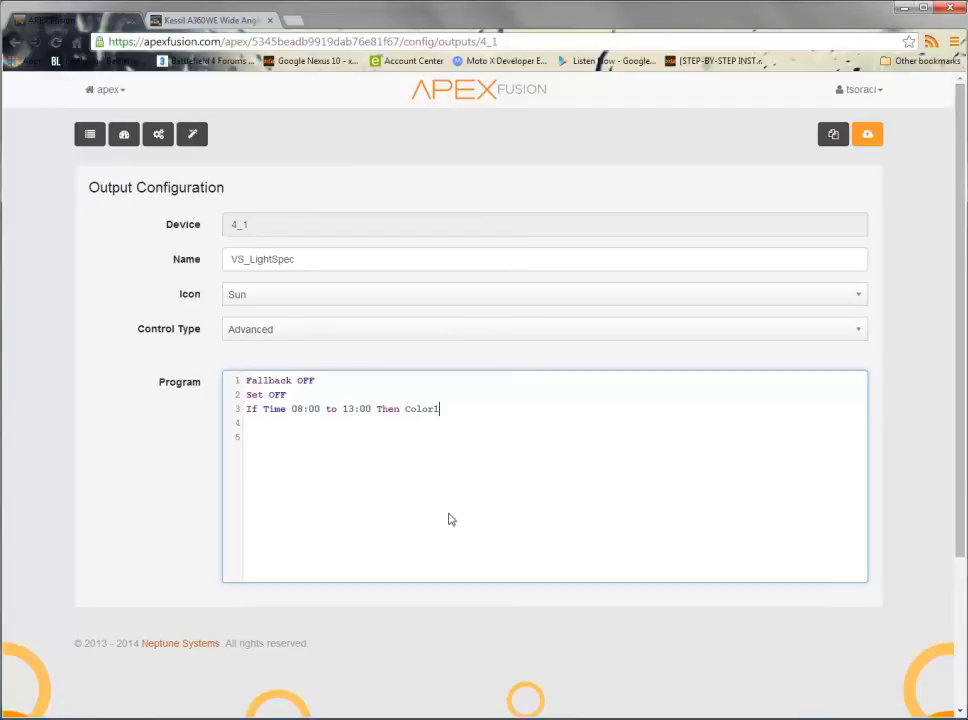
{"action": "mouse_move", "coordinate": [600, 436]}
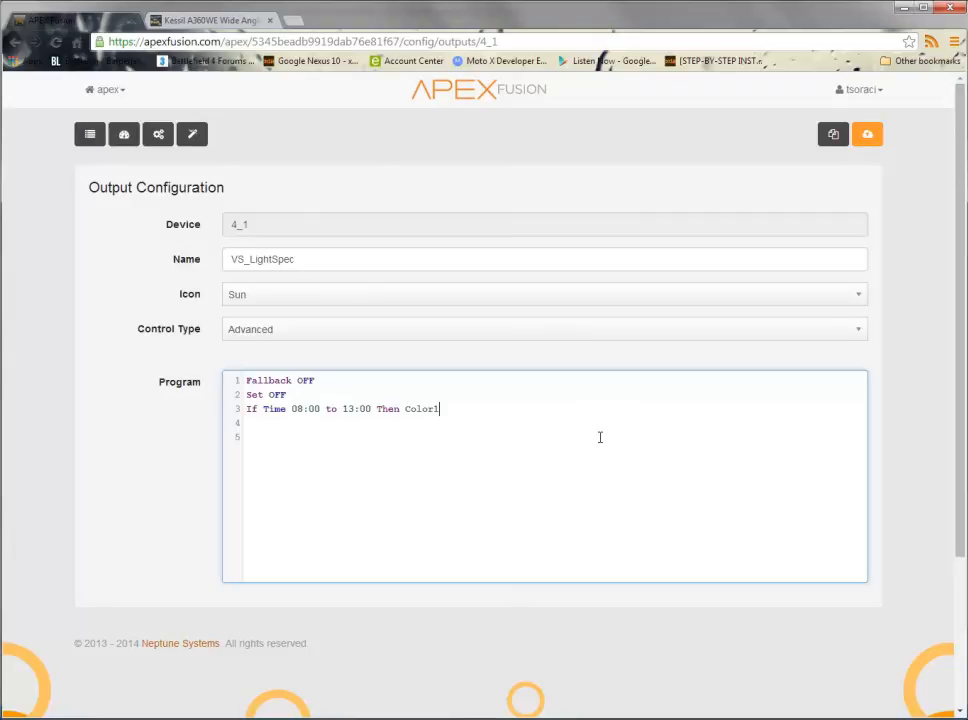
{"action": "mouse_move", "coordinate": [124, 134]}
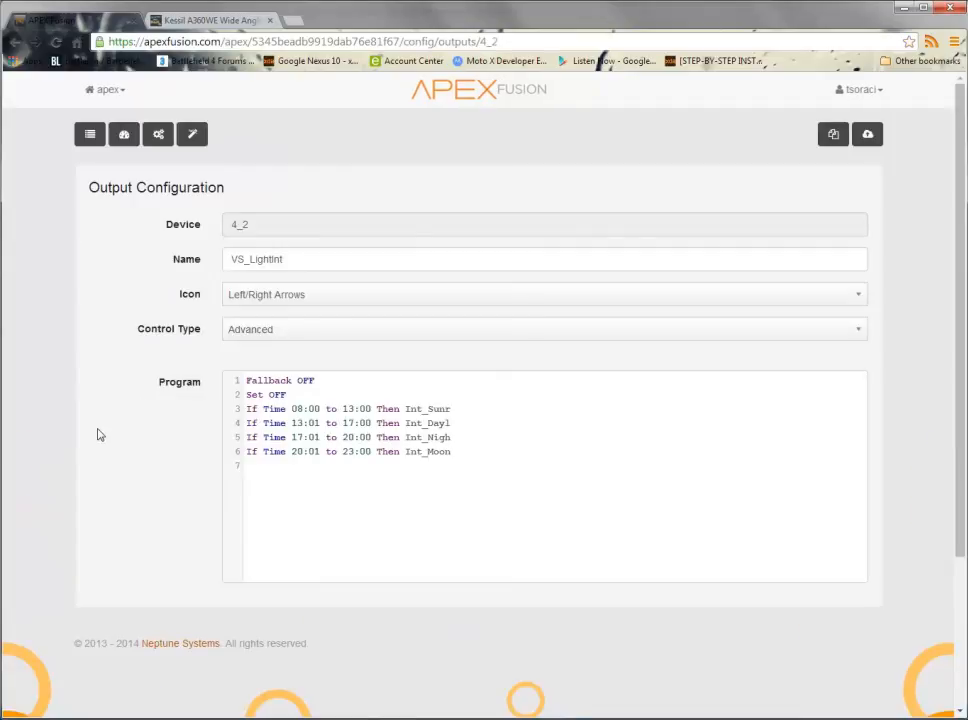
{"action": "mouse_move", "coordinate": [196, 328]}
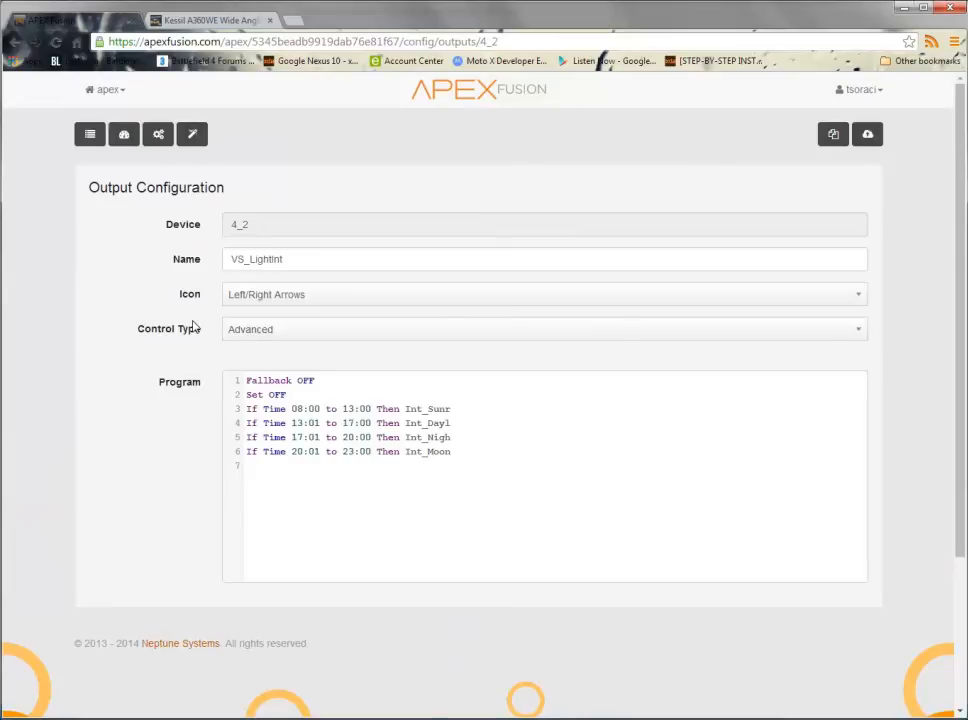
{"action": "mouse_move", "coordinate": [356, 344]}
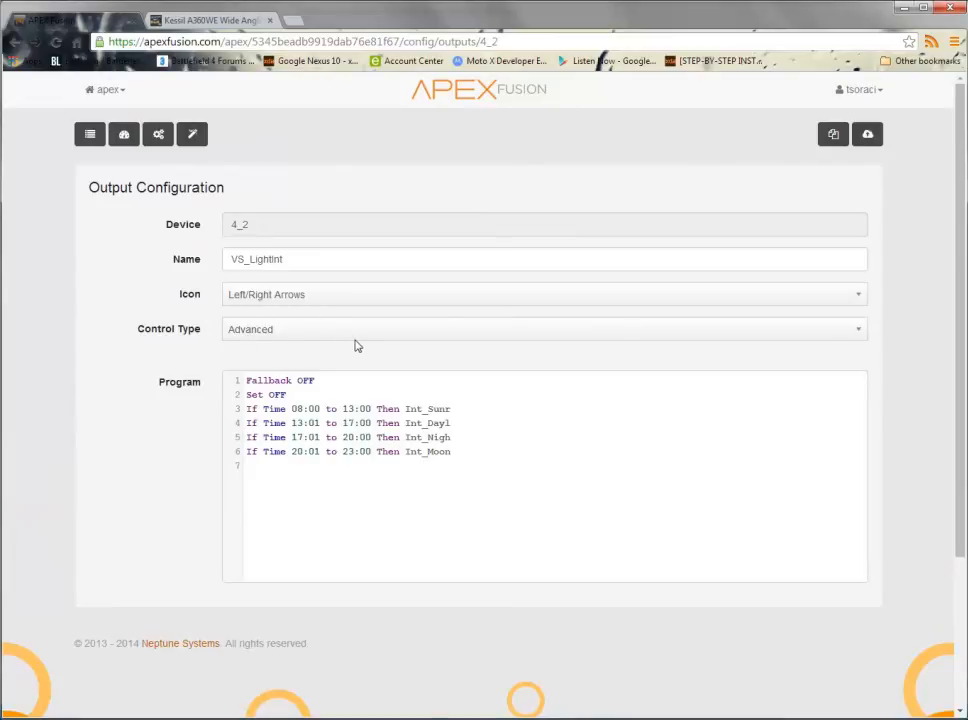
{"action": "mouse_move", "coordinate": [278, 292]}
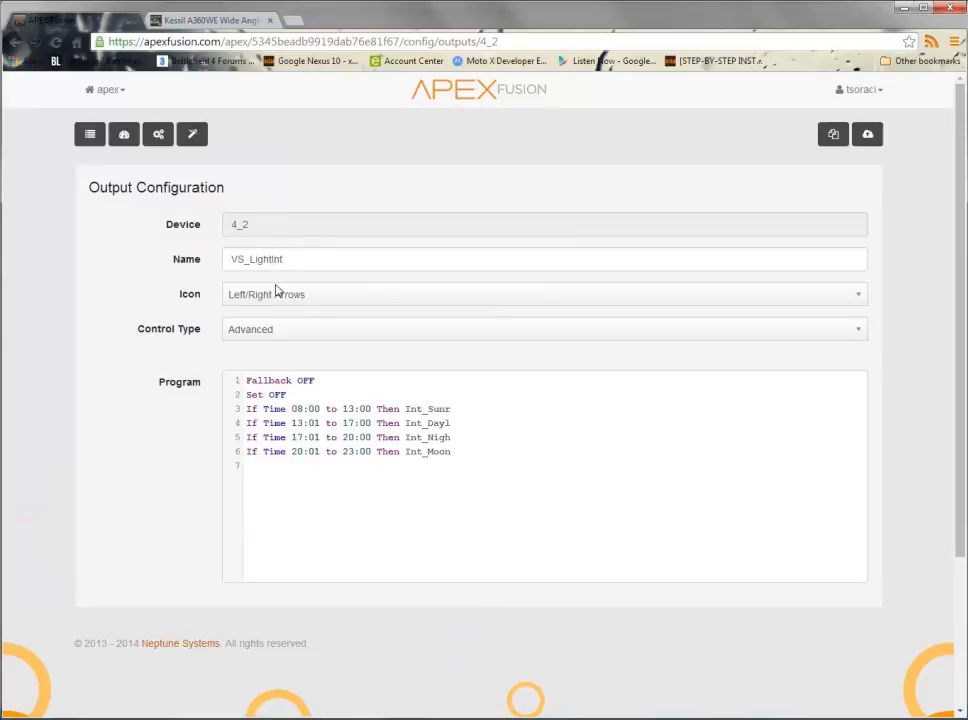
{"action": "mouse_move", "coordinate": [364, 326]}
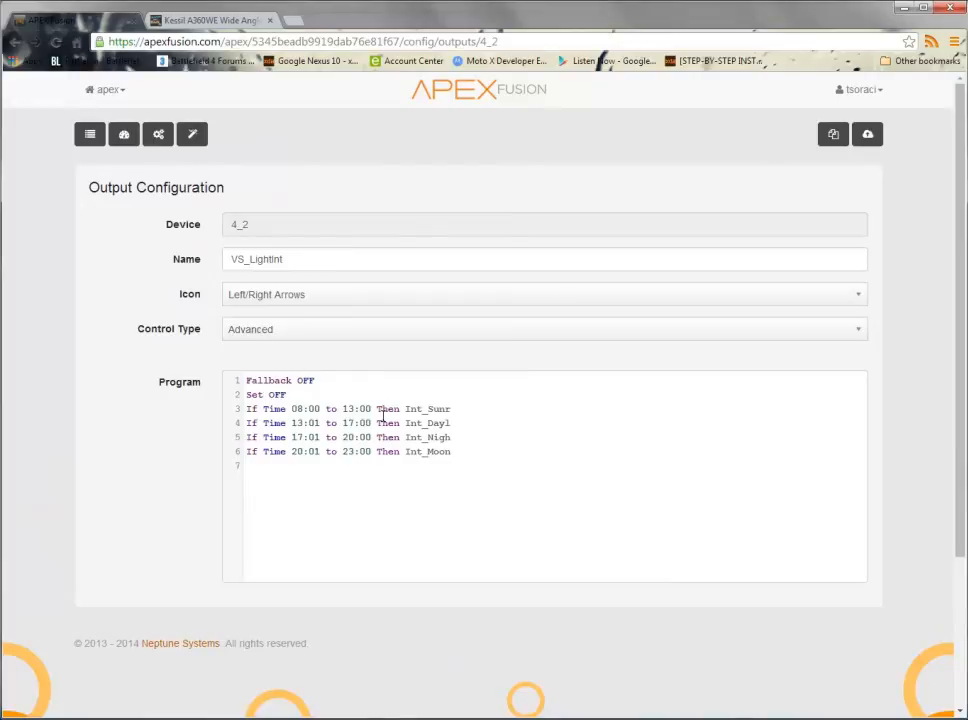
Step: Delete lines 4–6 and change line 3 to 'Then int1', leaving one 08:00–13:00 rule
{"action": "left_click_drag", "start_coordinate": [248, 422], "coordinate": [450, 452]}
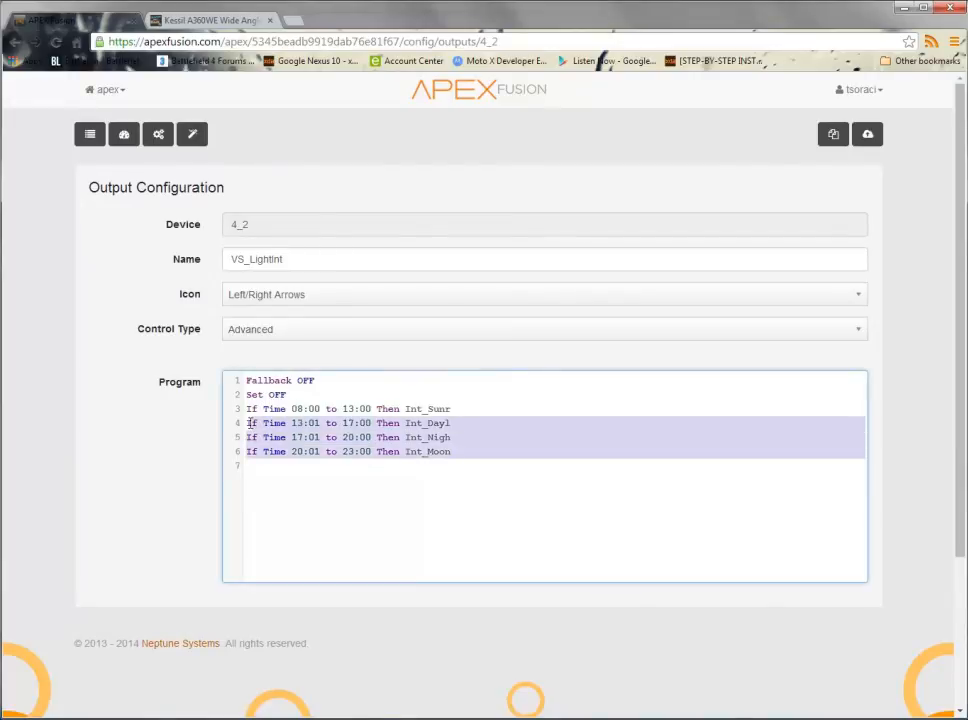
{"action": "mouse_move", "coordinate": [608, 460]}
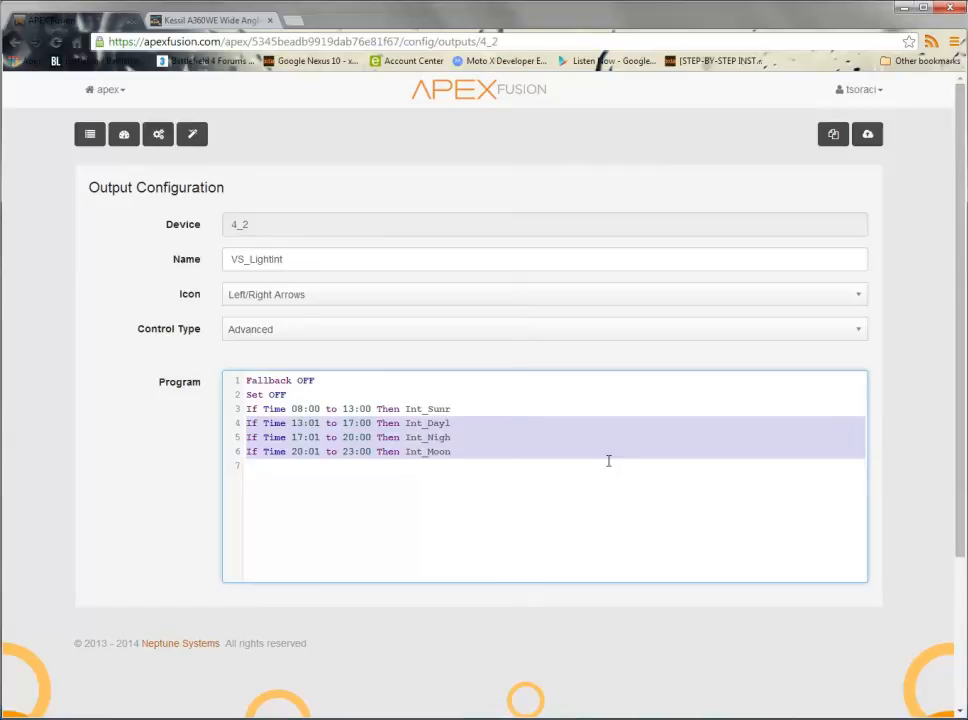
{"action": "key", "text": "Delete"}
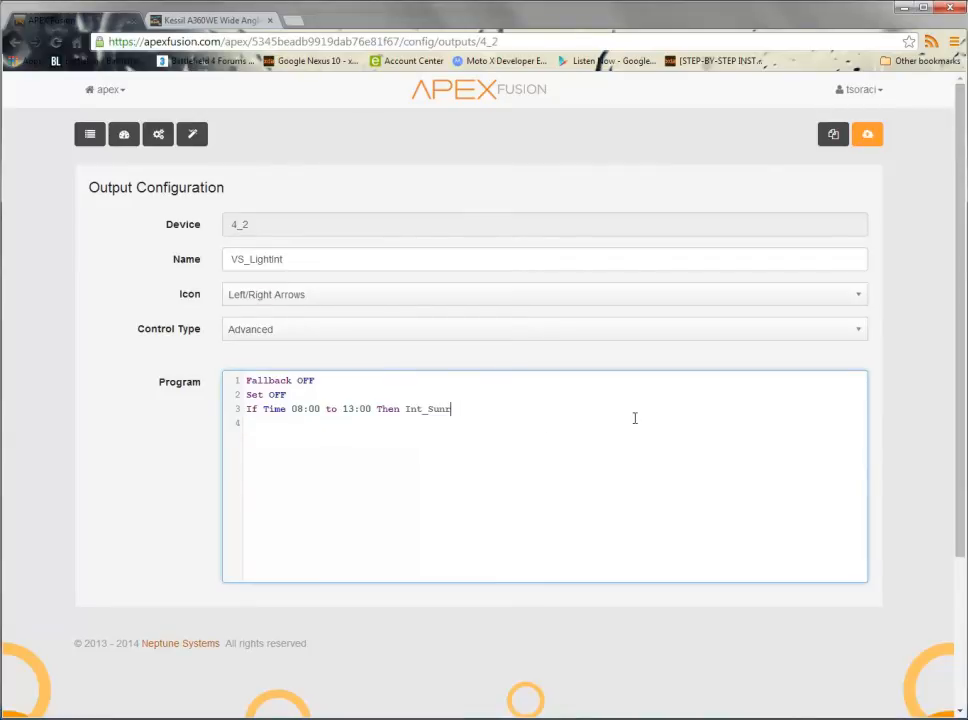
{"action": "key", "text": "Backspace"}
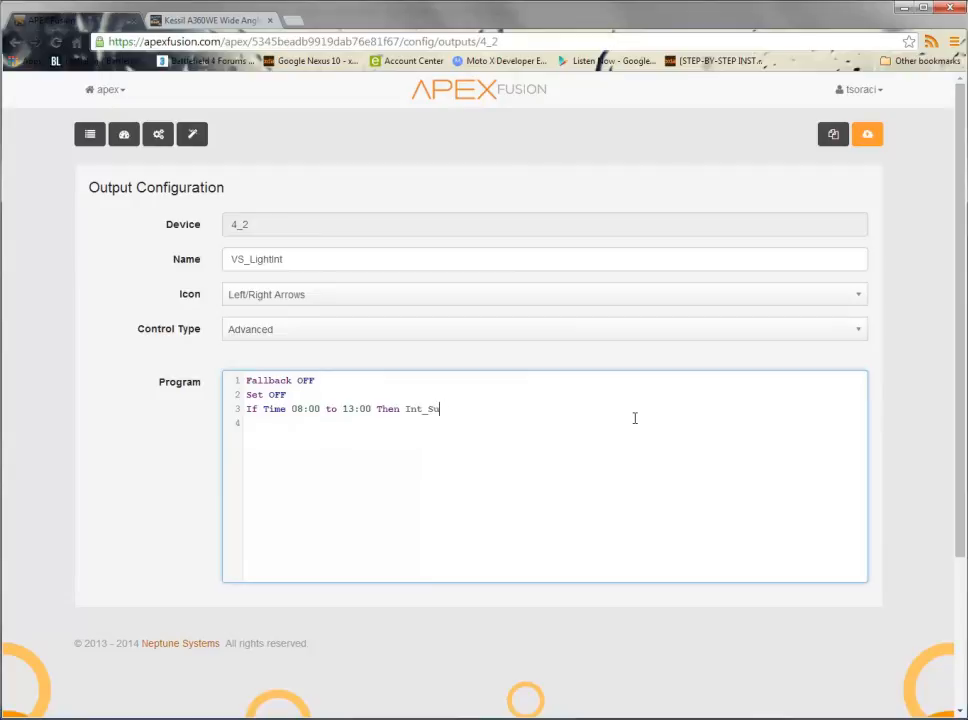
{"action": "key", "text": "Backspace"}
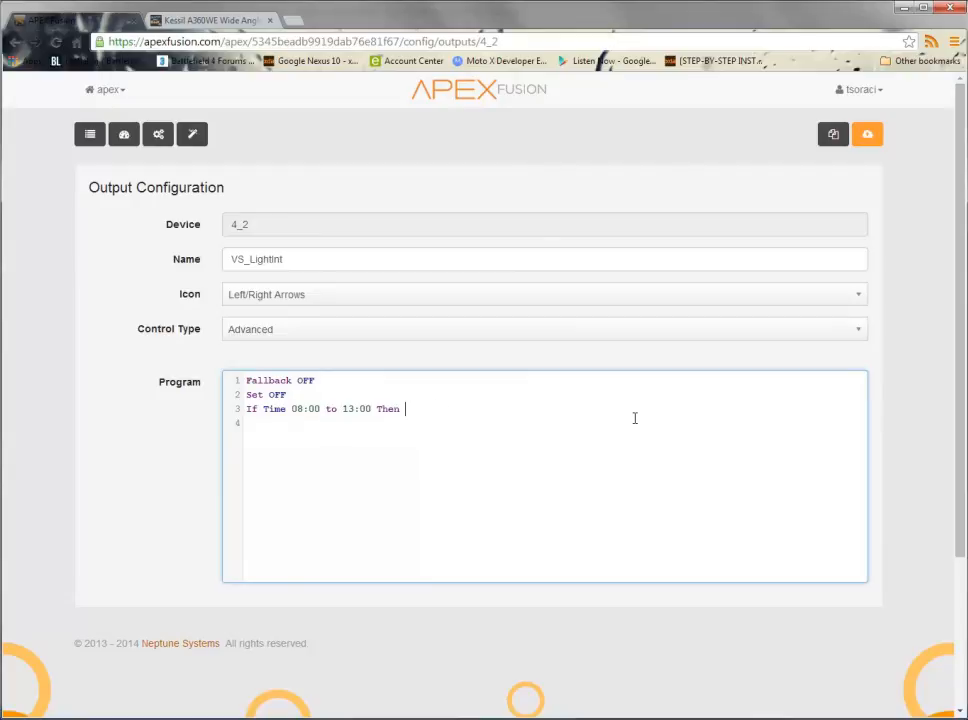
{"action": "type", "text": "color"}
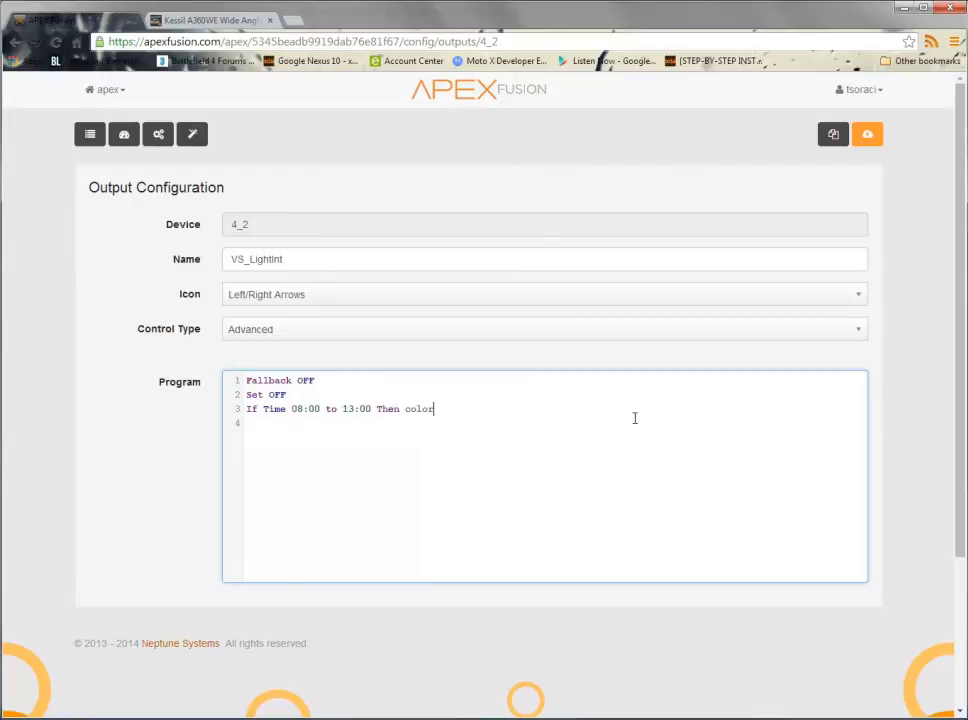
{"action": "key", "text": "BackSpace"}
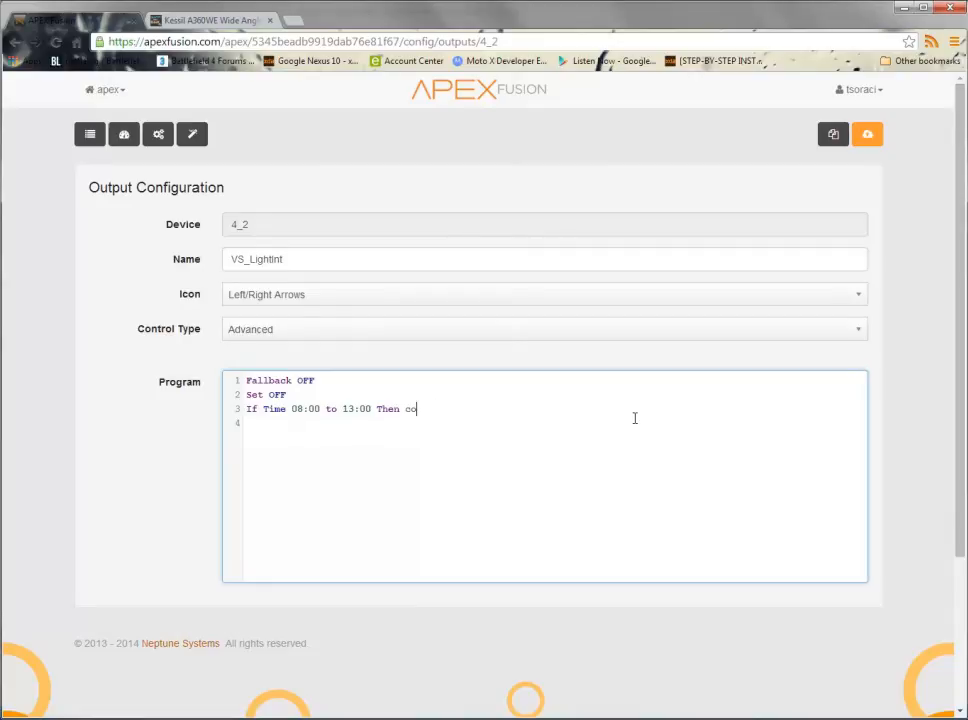
{"action": "type", "text": "nt1"}
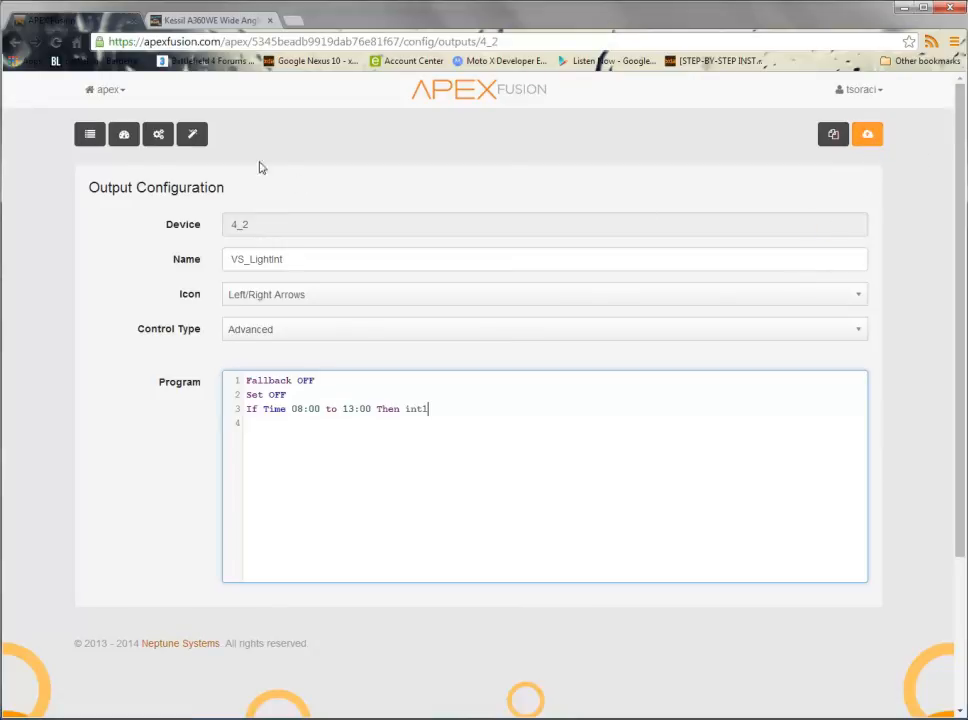
{"action": "mouse_move", "coordinate": [158, 132]}
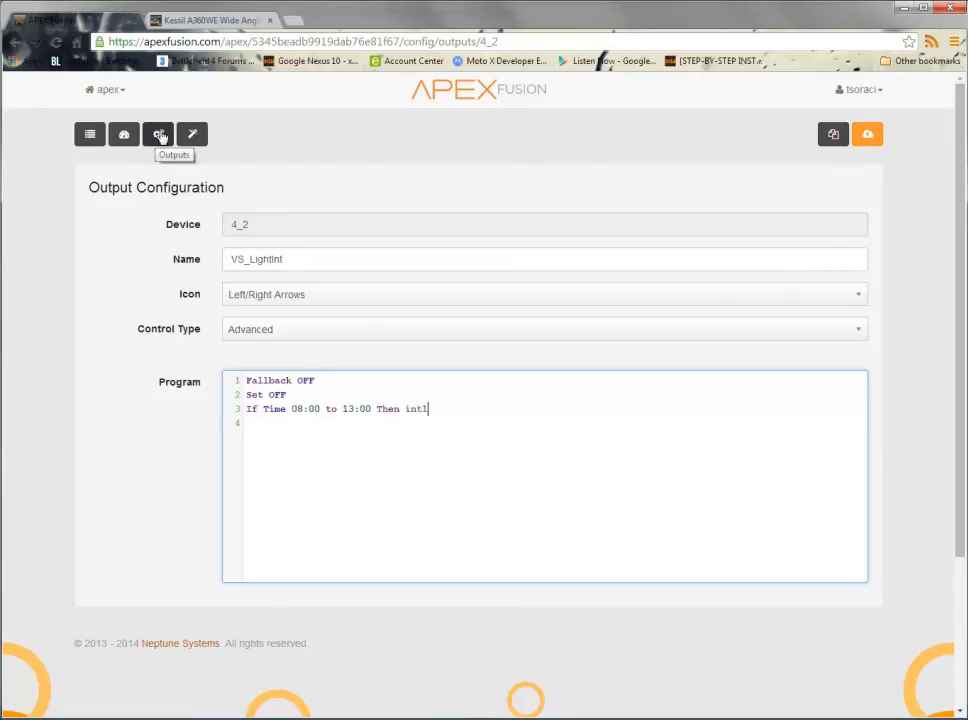
{"action": "left_click", "coordinate": [88, 132]}
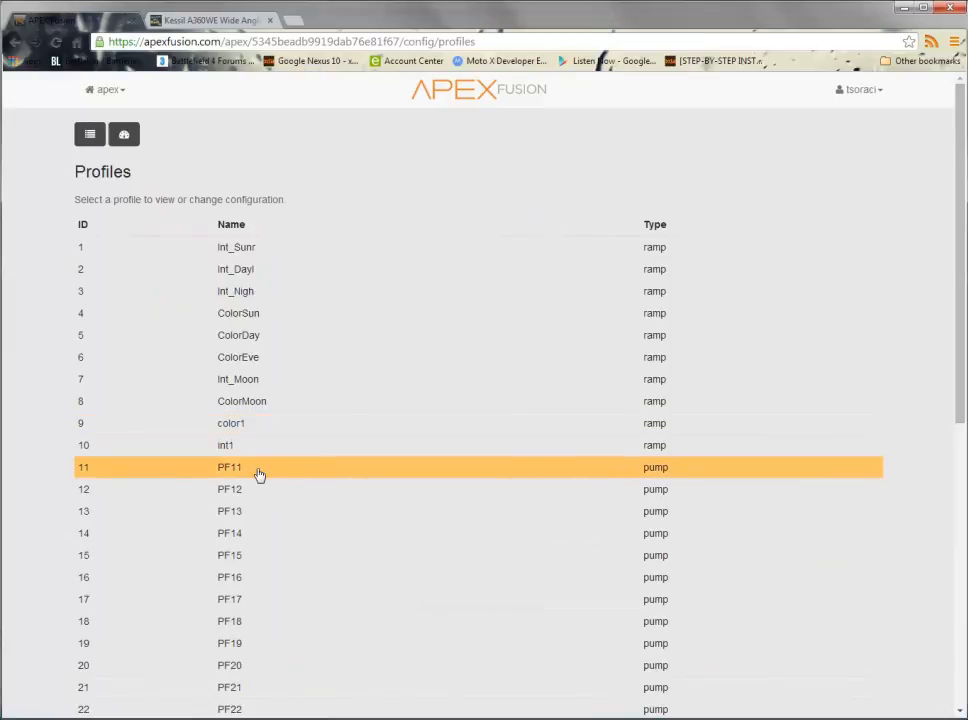
{"action": "mouse_move", "coordinate": [252, 492]}
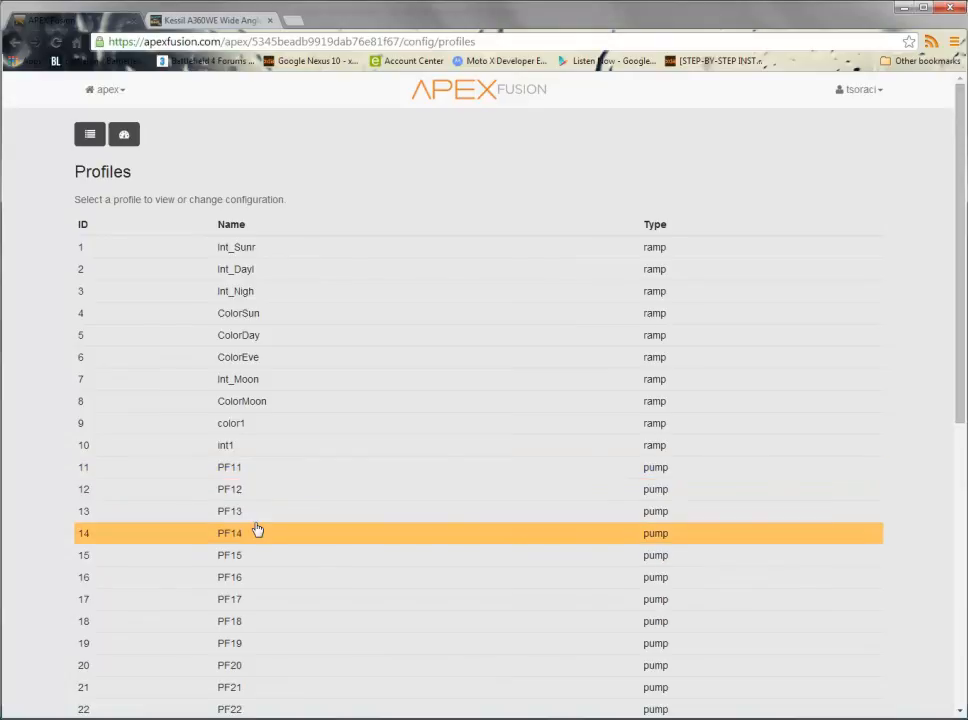
{"action": "mouse_move", "coordinate": [256, 512]}
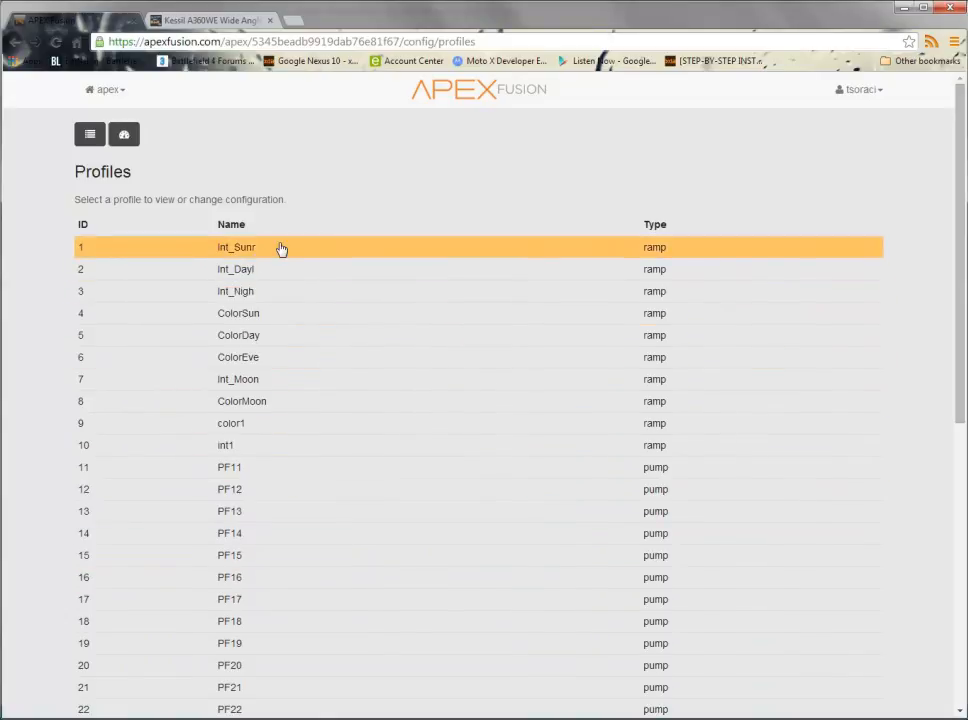
{"action": "mouse_move", "coordinate": [250, 292]}
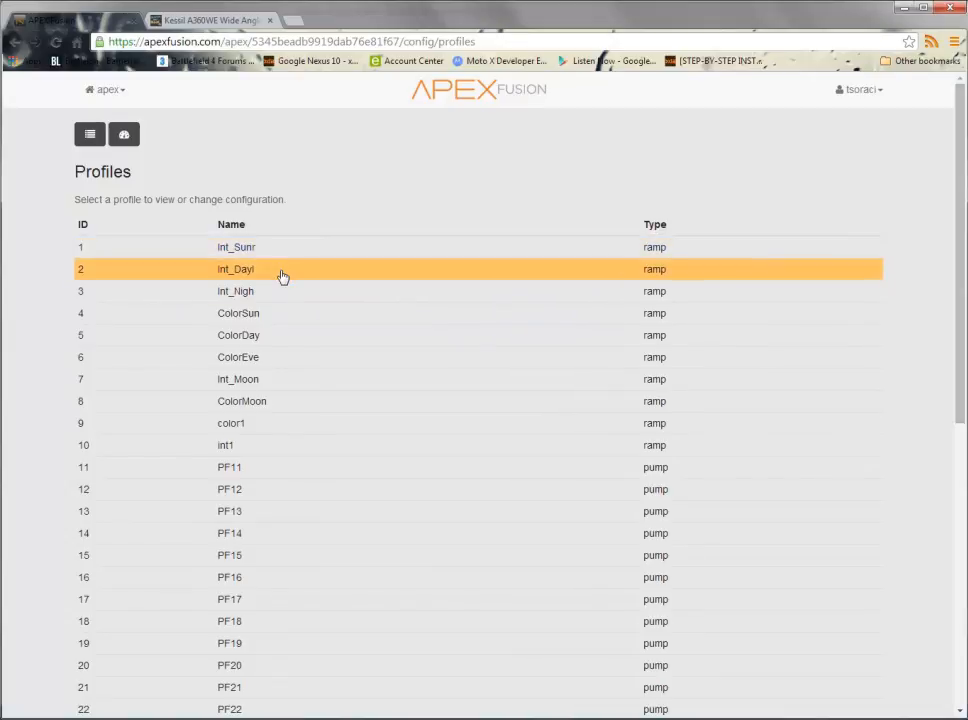
{"action": "mouse_move", "coordinate": [288, 292]}
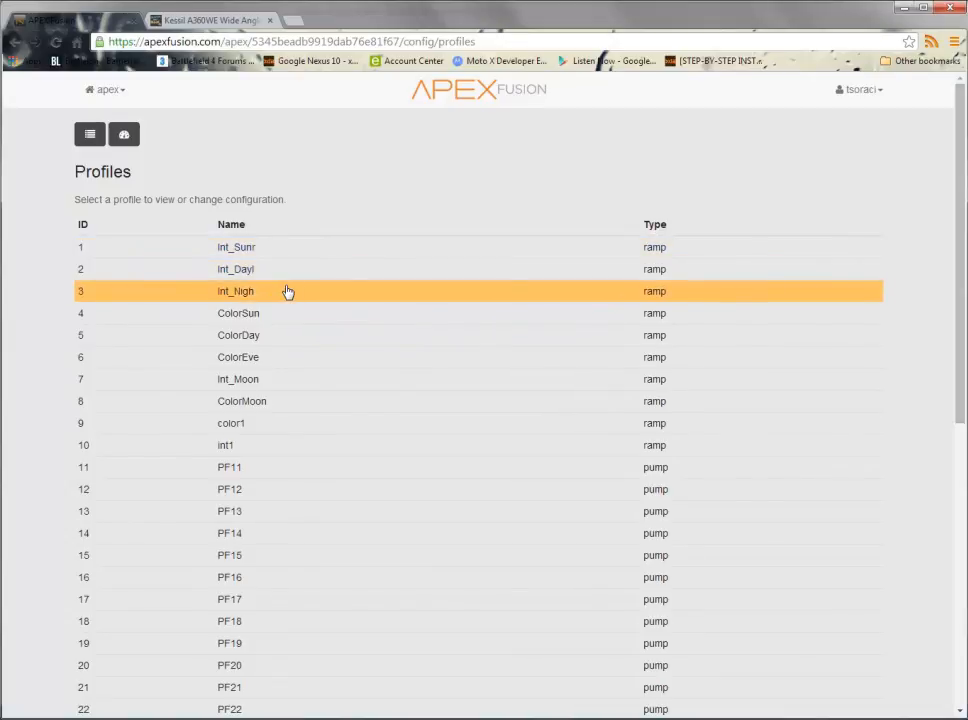
{"action": "mouse_move", "coordinate": [286, 384]}
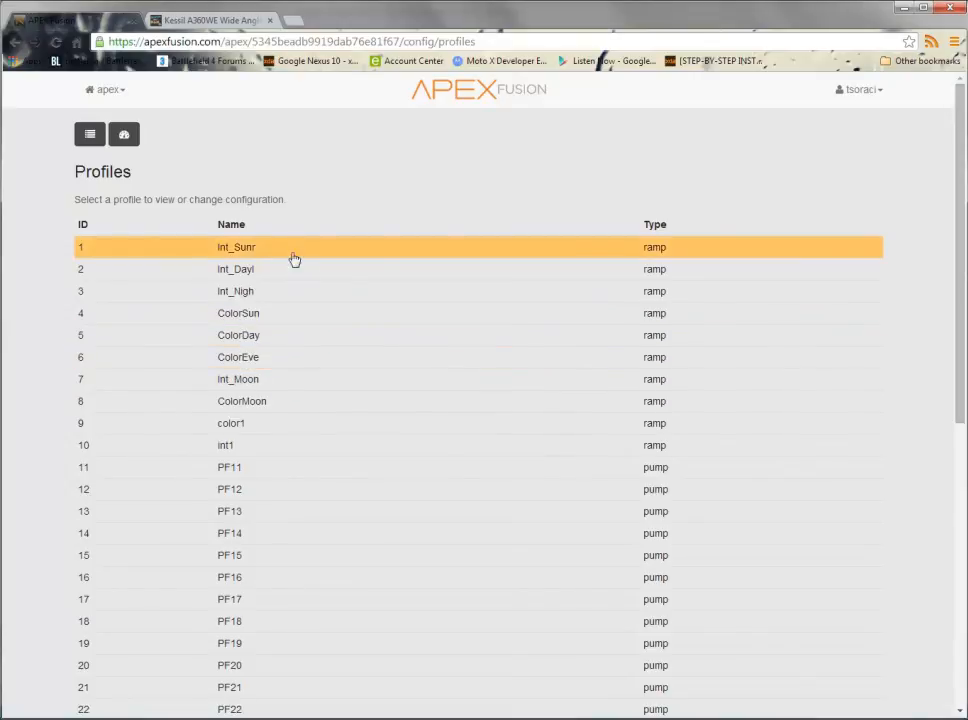
Step: Show the Profiles list and check that color1 and int1 appear as ramp profiles
{"action": "left_click", "coordinate": [264, 312]}
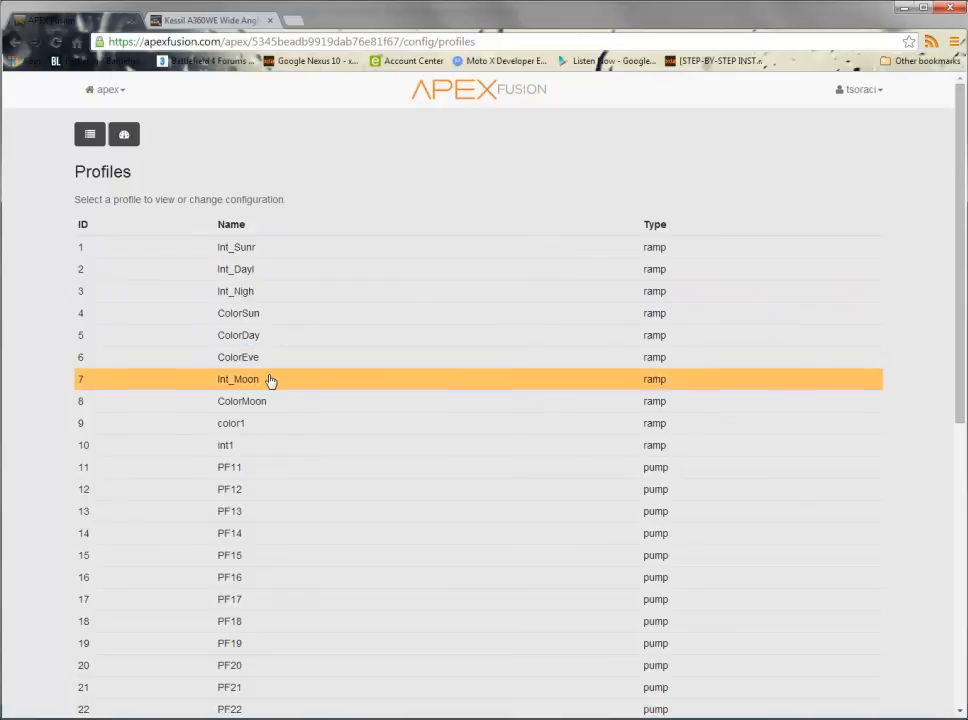
{"action": "mouse_move", "coordinate": [292, 400]}
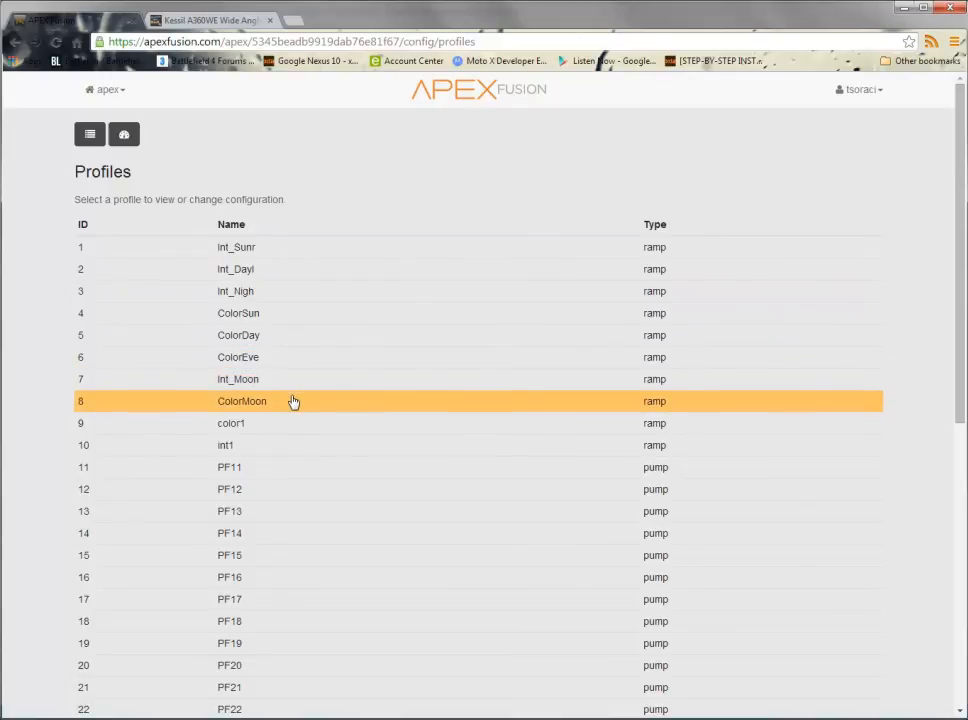
{"action": "mouse_move", "coordinate": [150, 564]}
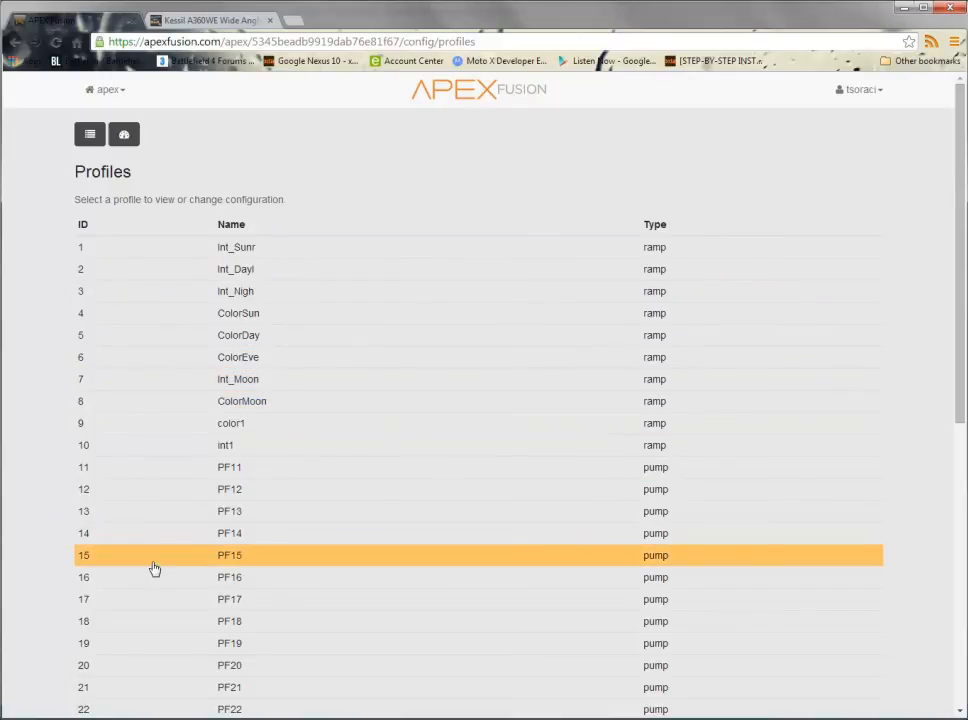
{"action": "scroll", "scroll_direction": "down", "scroll_amount": 3}
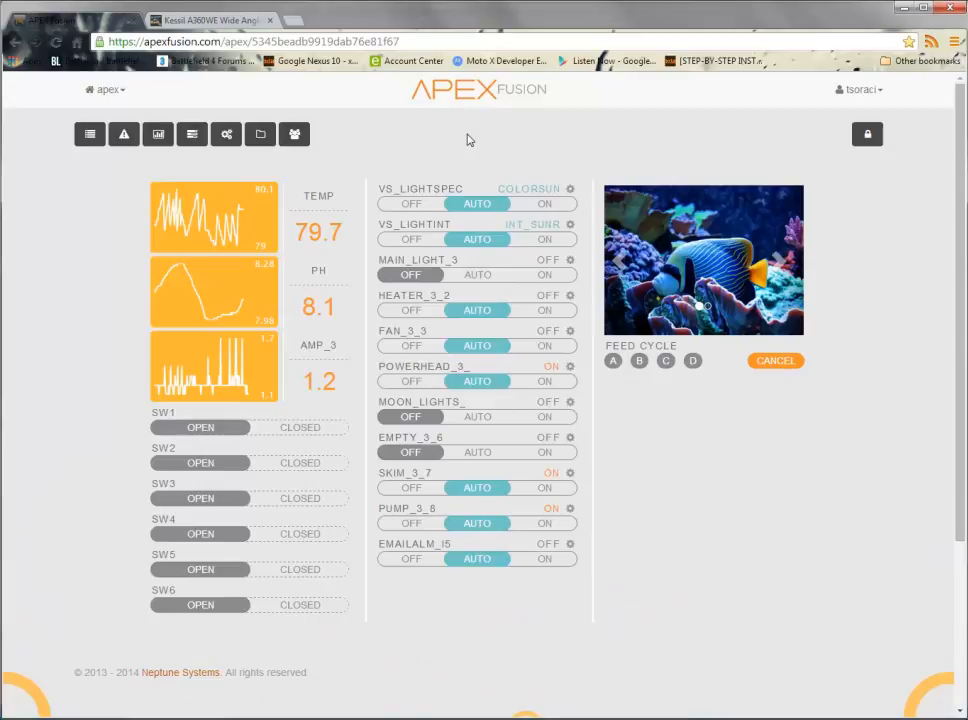
{"action": "mouse_move", "coordinate": [372, 168]}
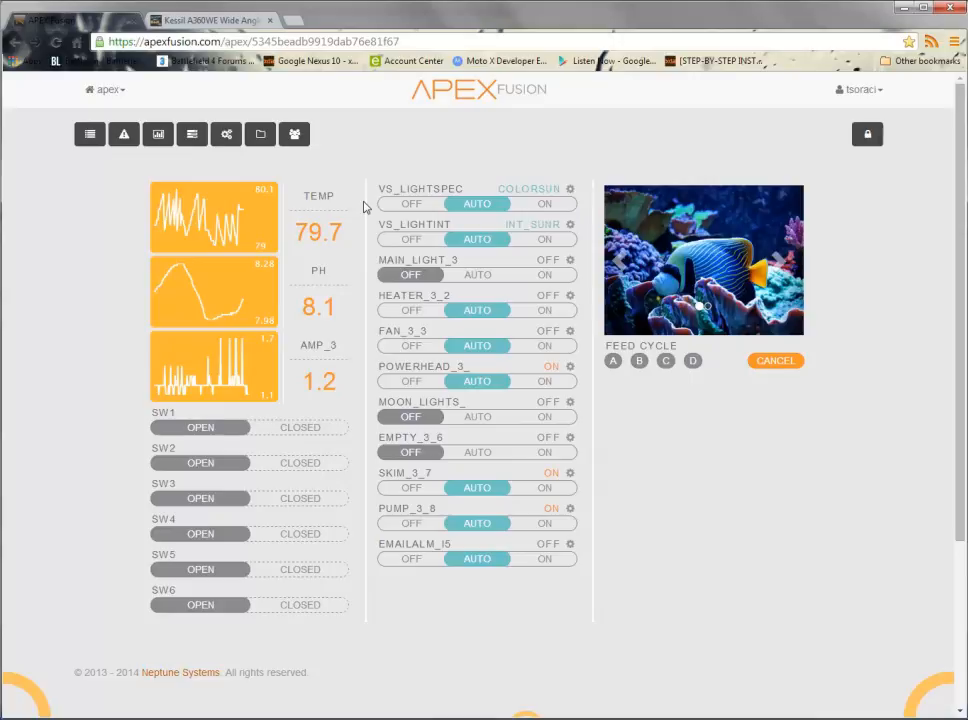
{"action": "mouse_move", "coordinate": [312, 552]}
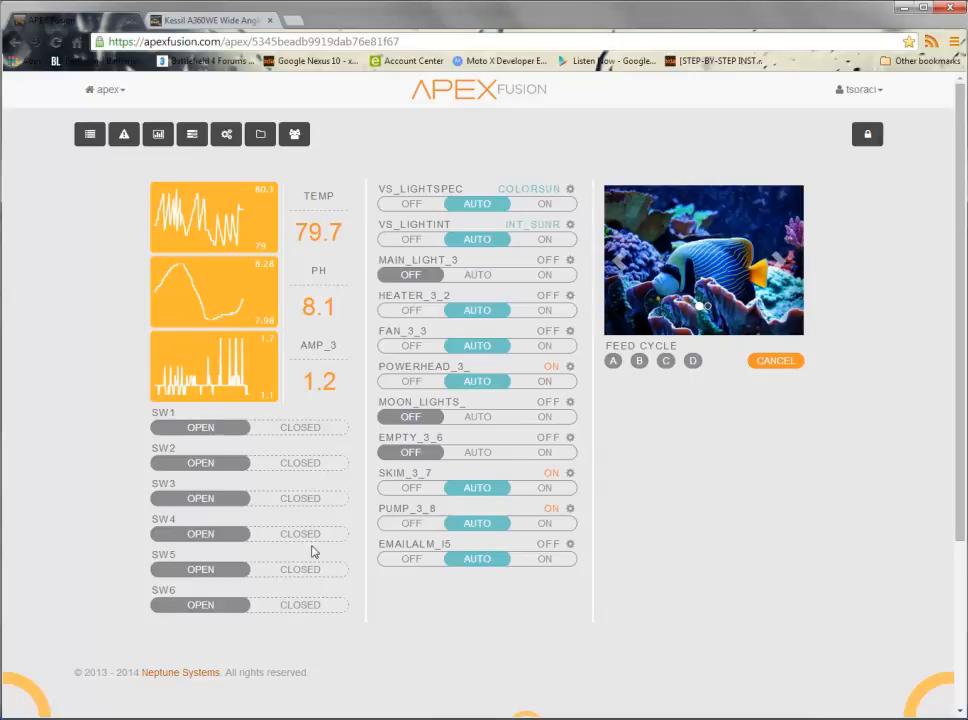
{"action": "mouse_move", "coordinate": [368, 184]}
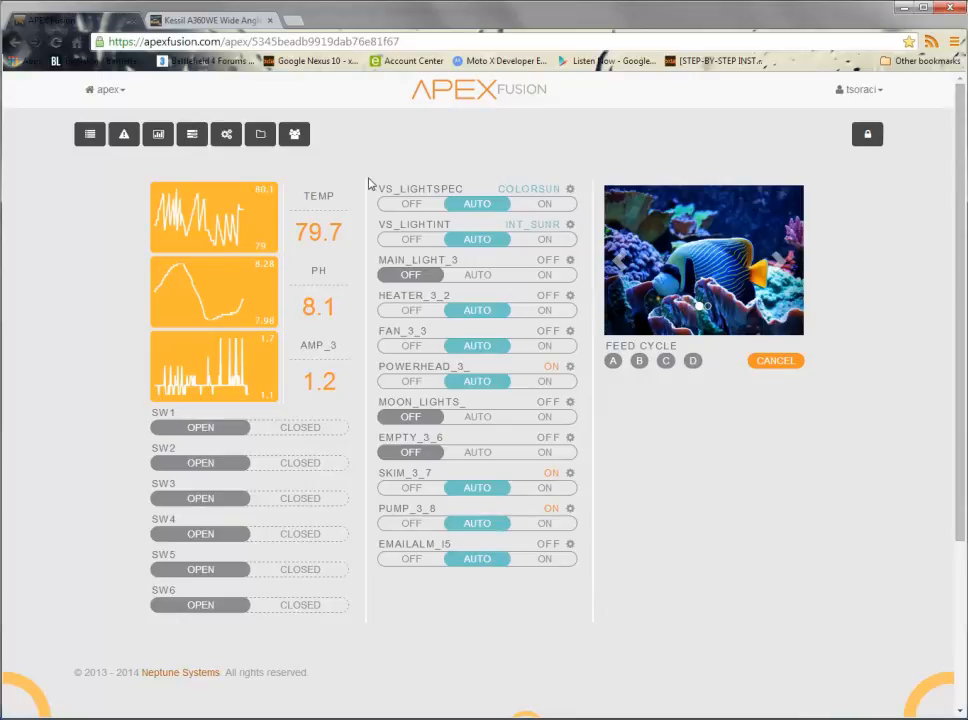